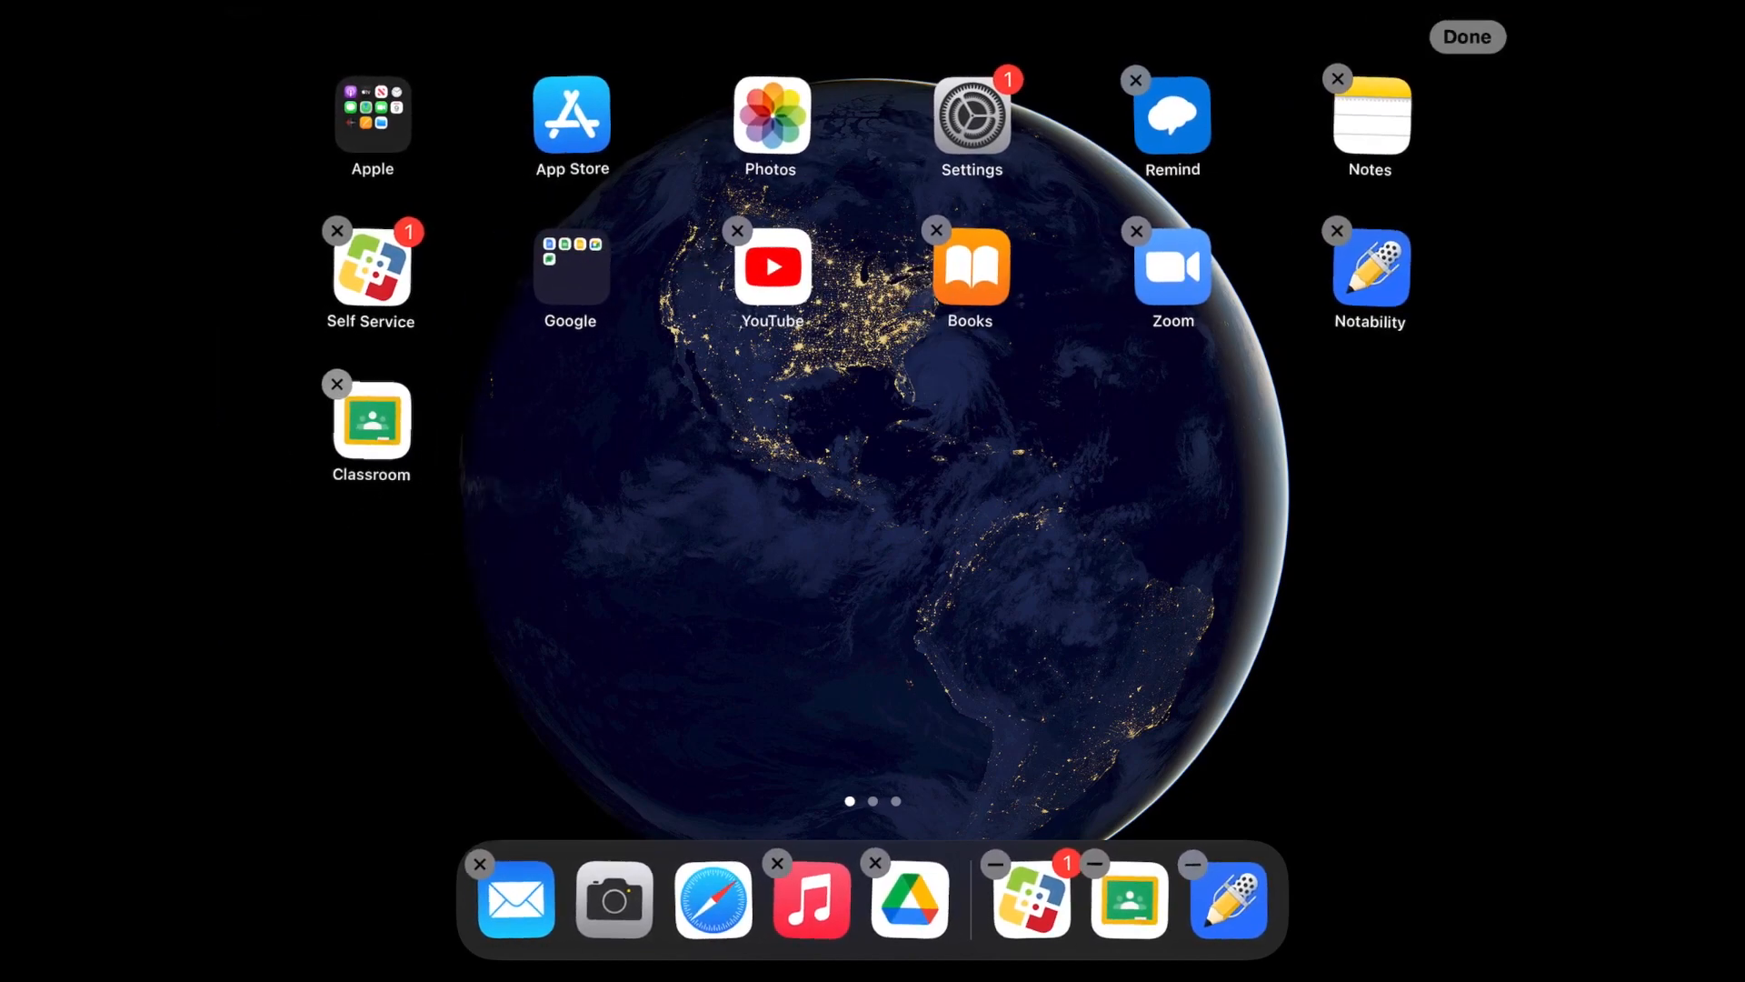
# Exit home-screen icon edit mode and launch the Google Classroom app
pyautogui.click(1466, 37)
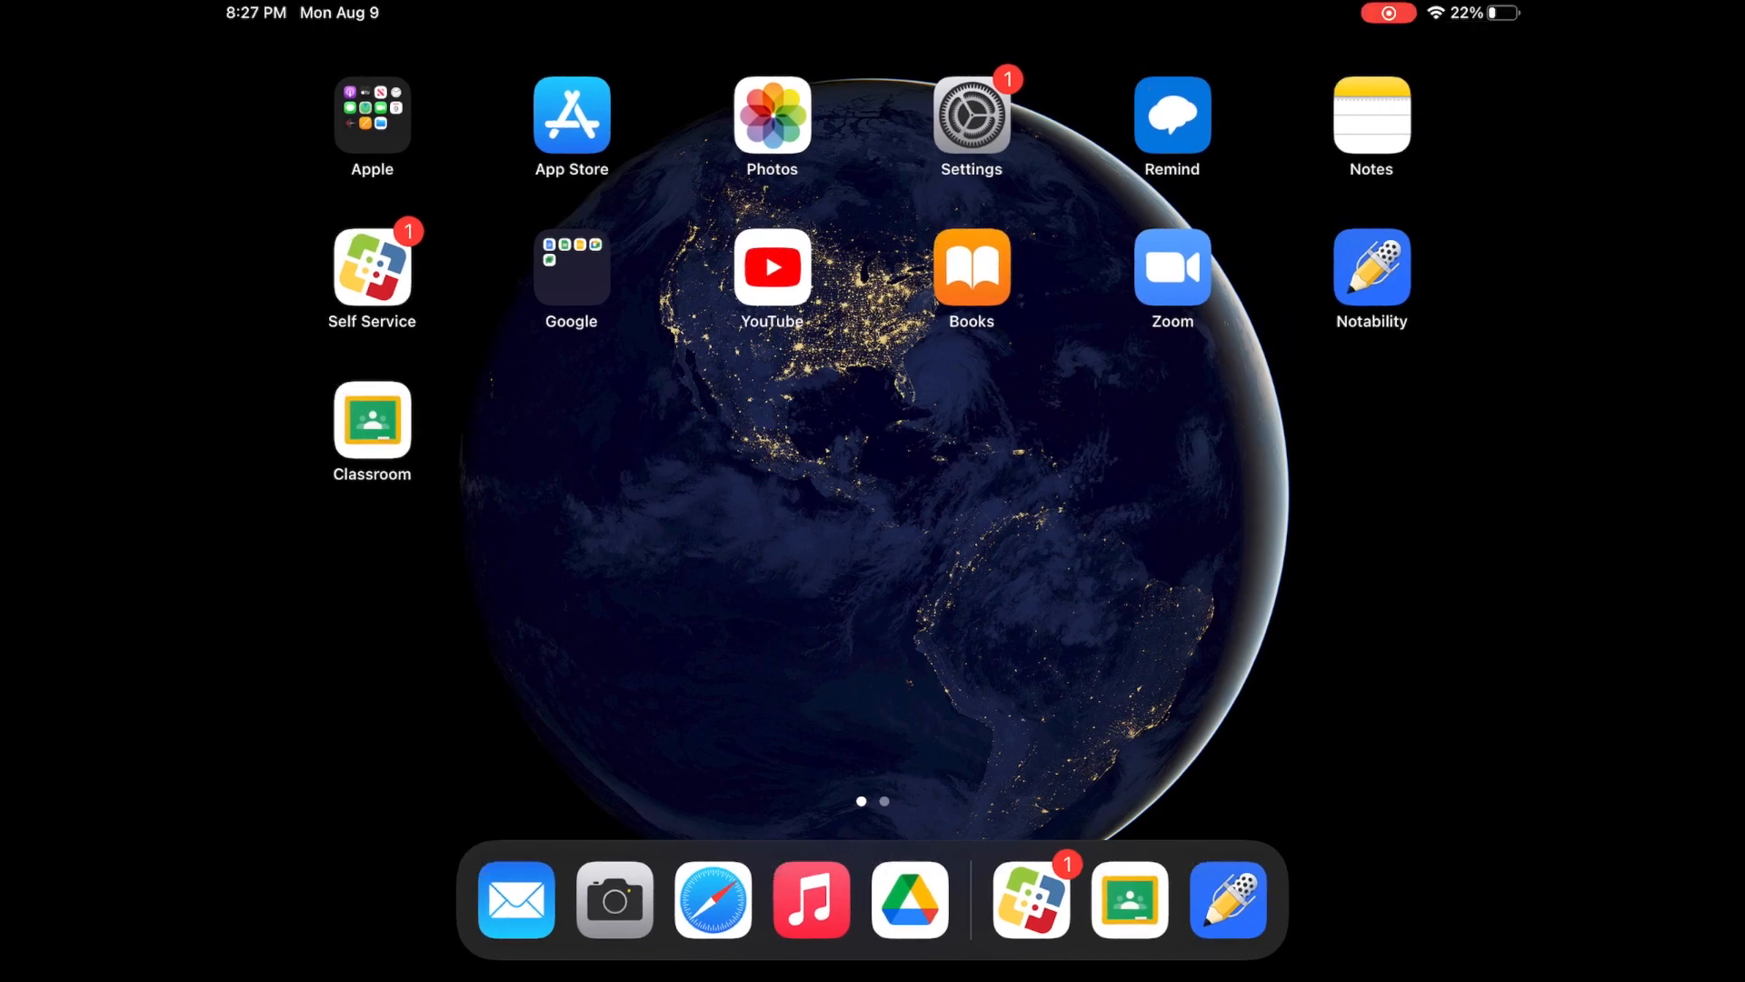
pyautogui.click(372, 423)
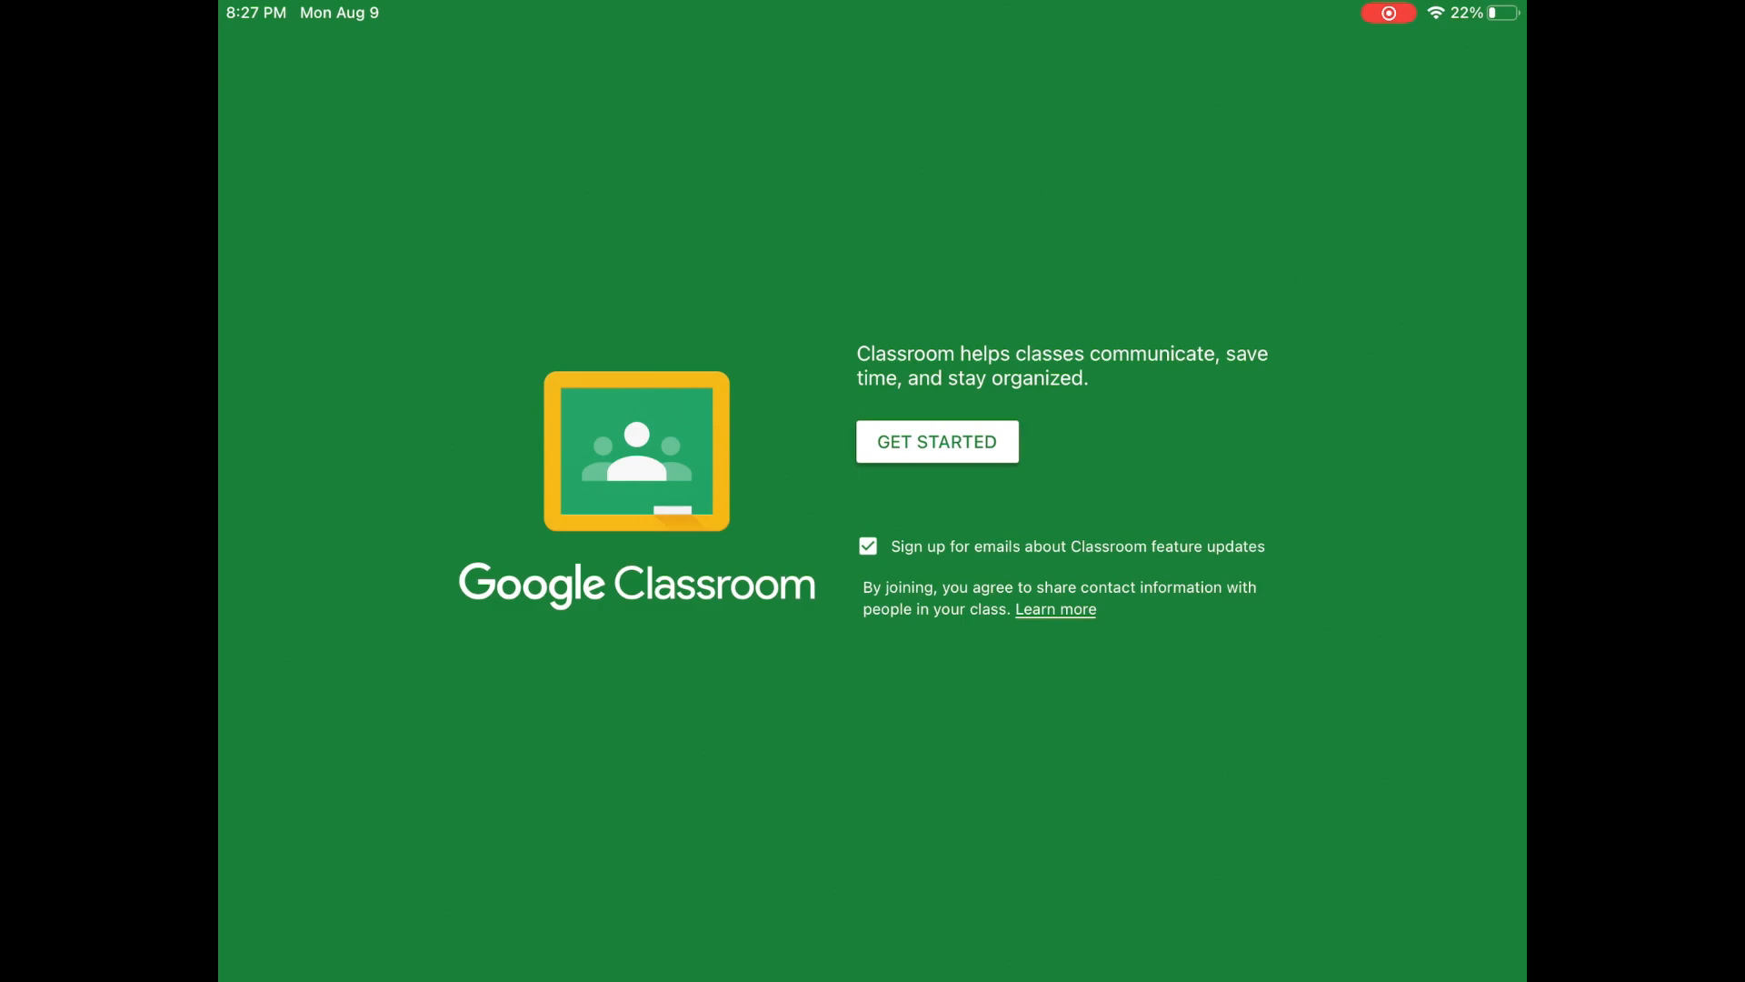
# Sign in to Classroom with the chsd218.org school account and its password
pyautogui.click(936, 441)
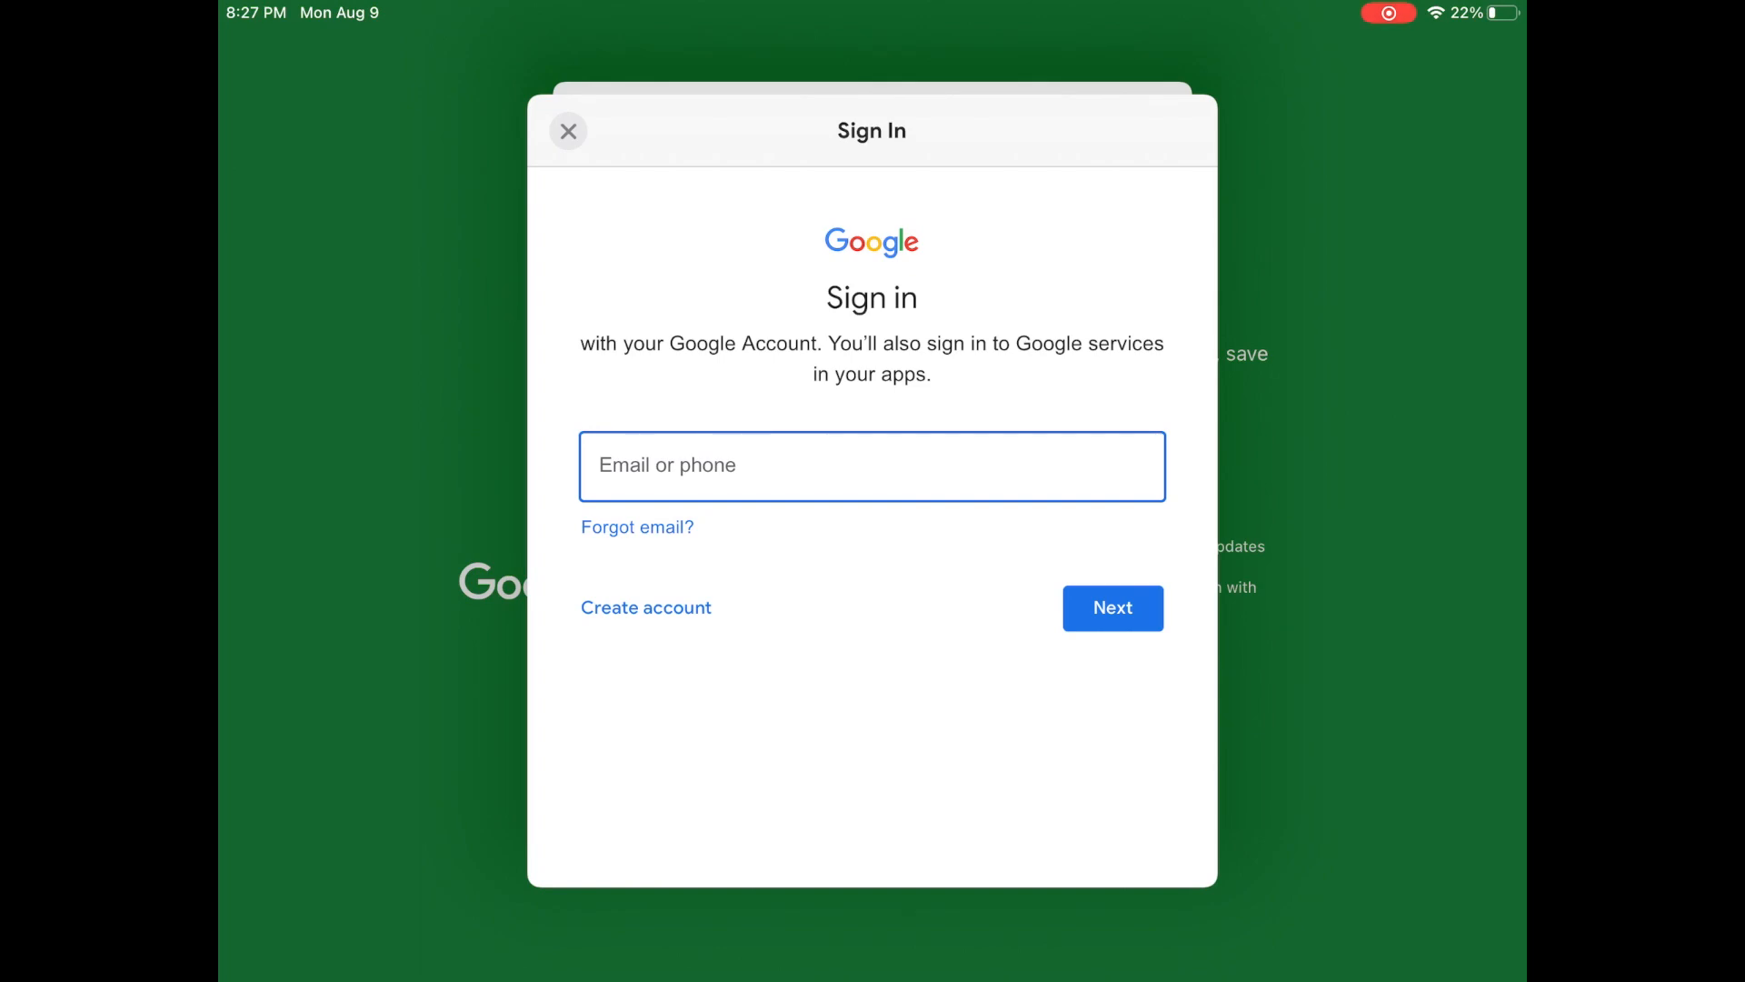
pyautogui.click(872, 465)
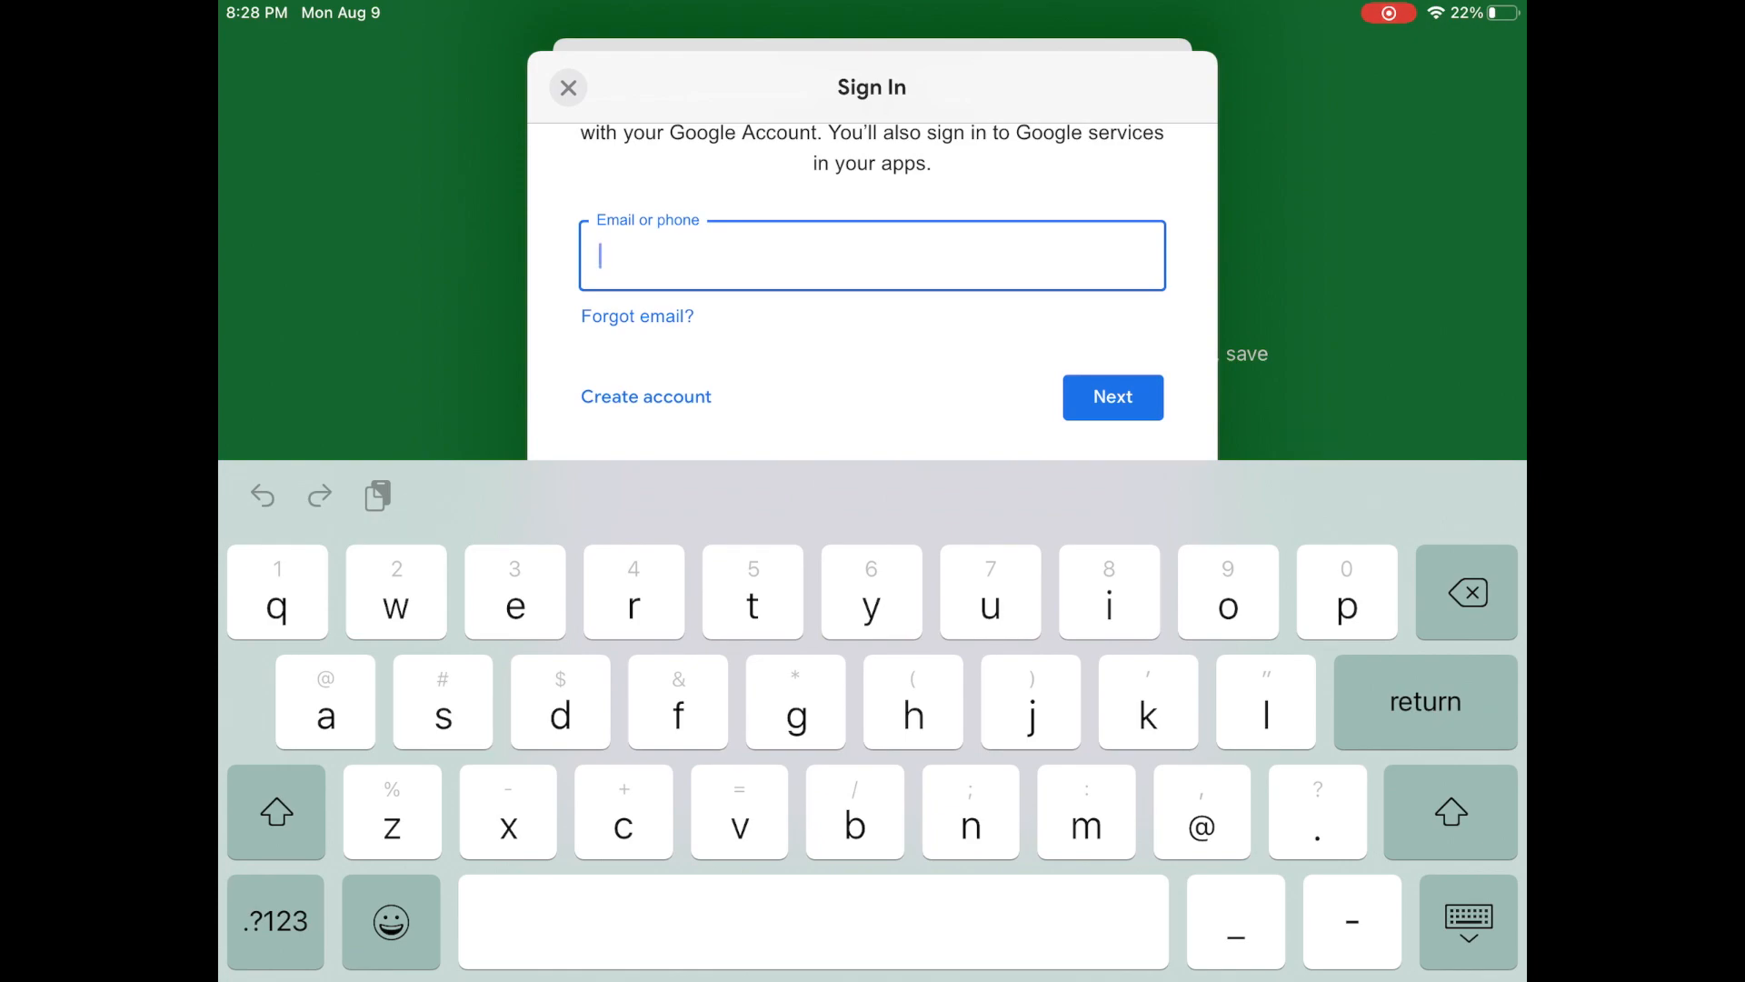
pyautogui.click(273, 921)
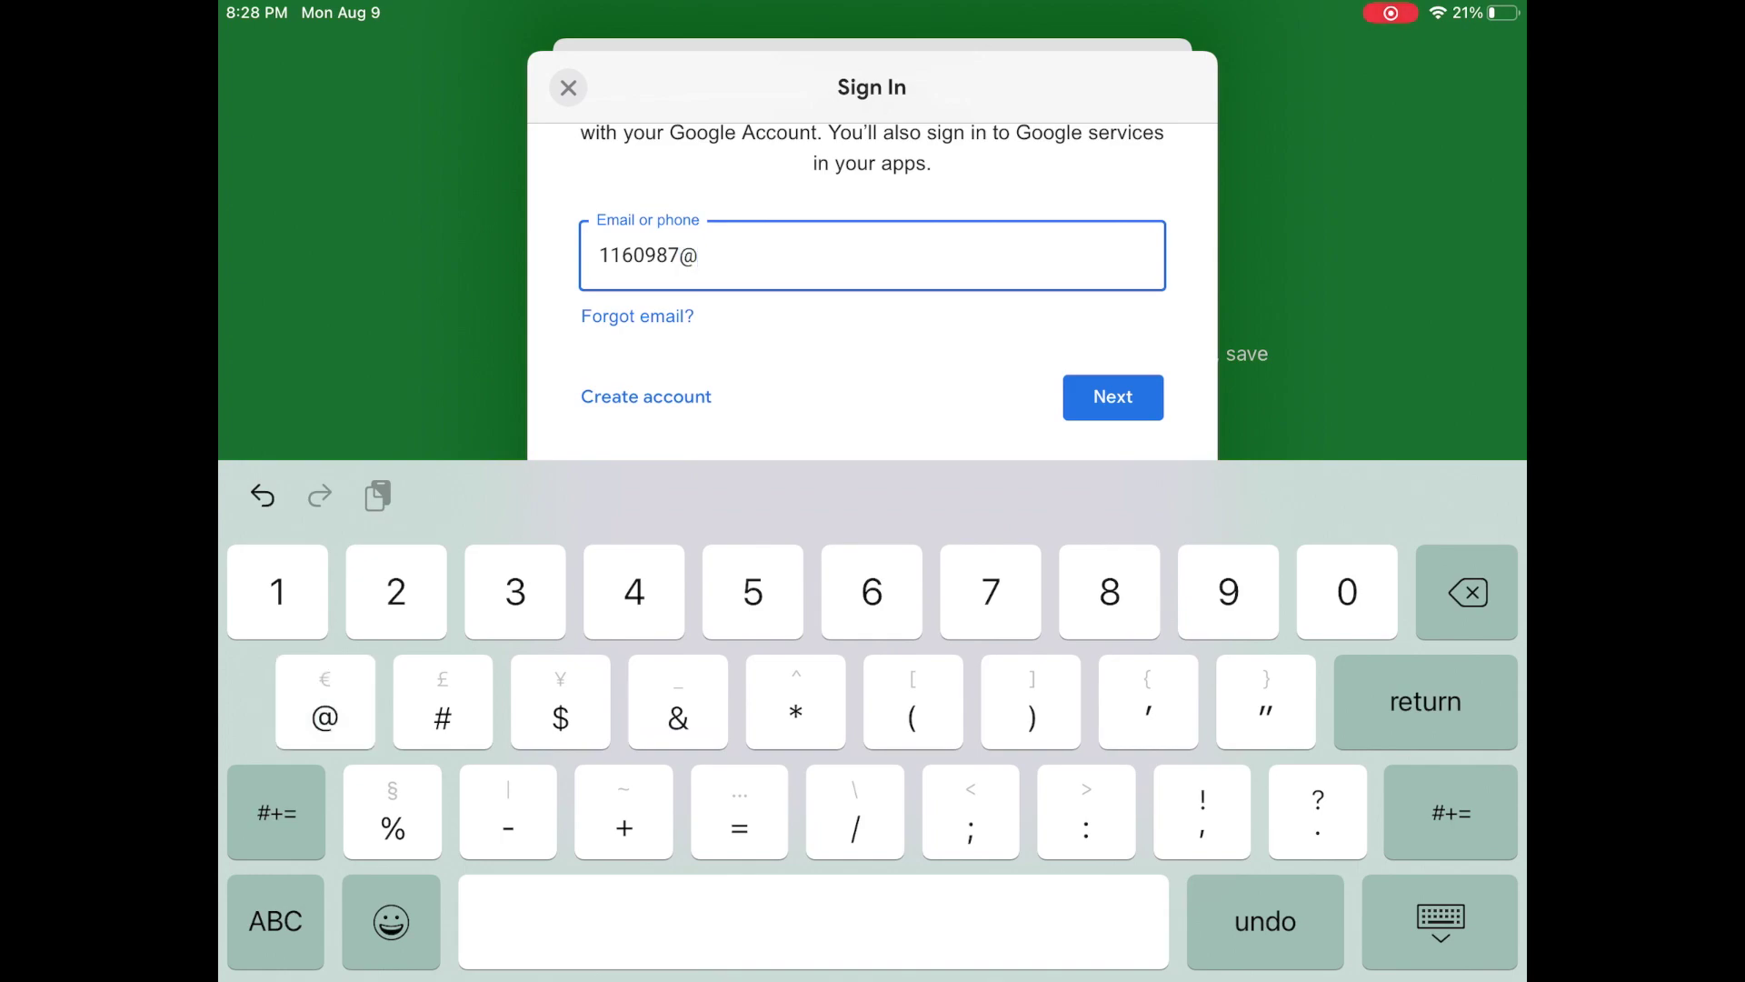
pyautogui.write('chsd218.org')
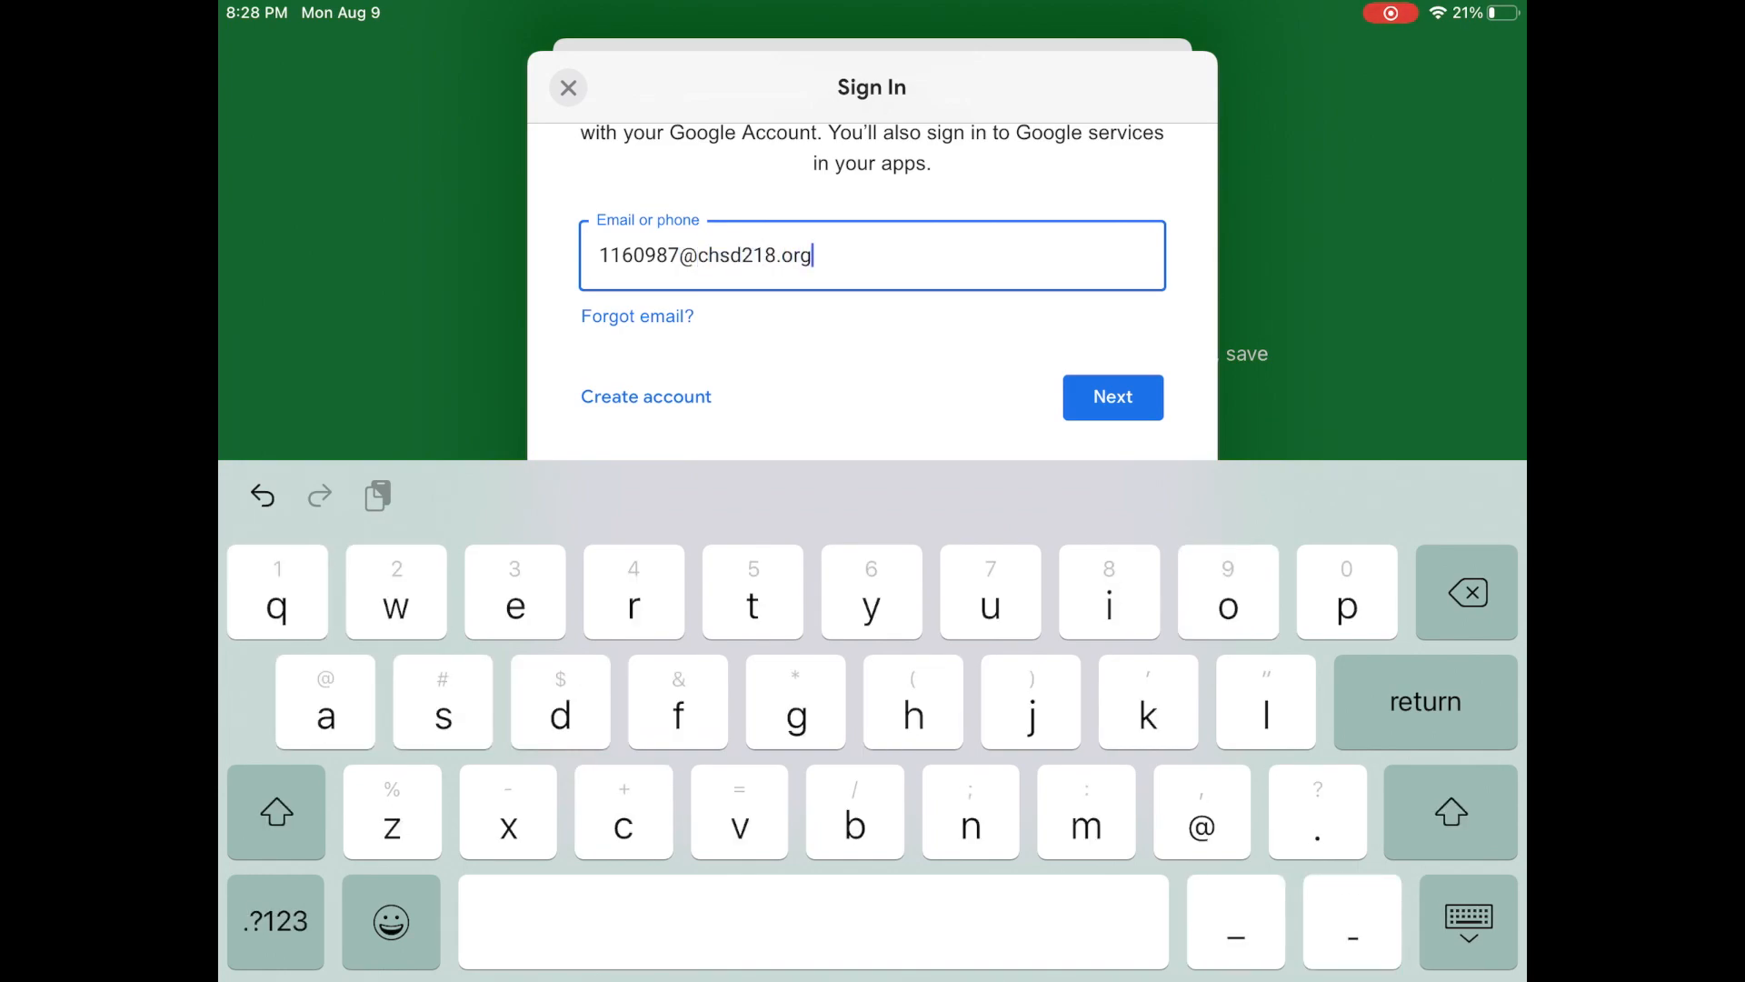
pyautogui.click(1111, 398)
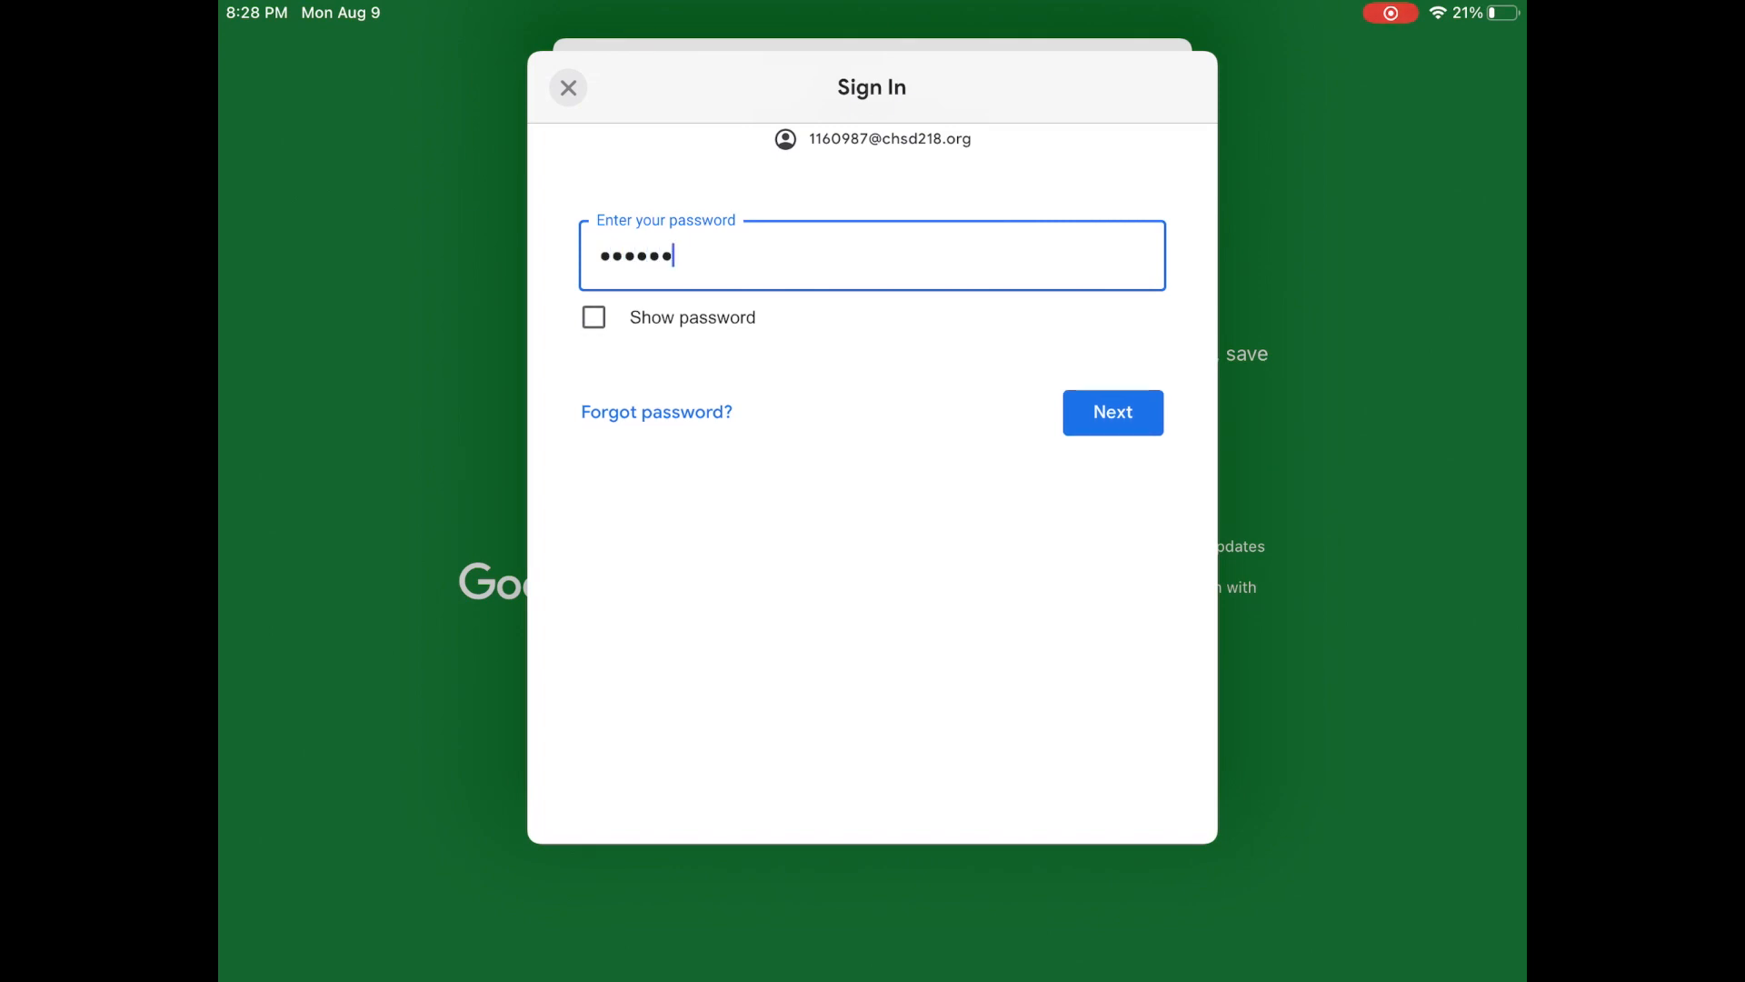
pyautogui.click(1111, 412)
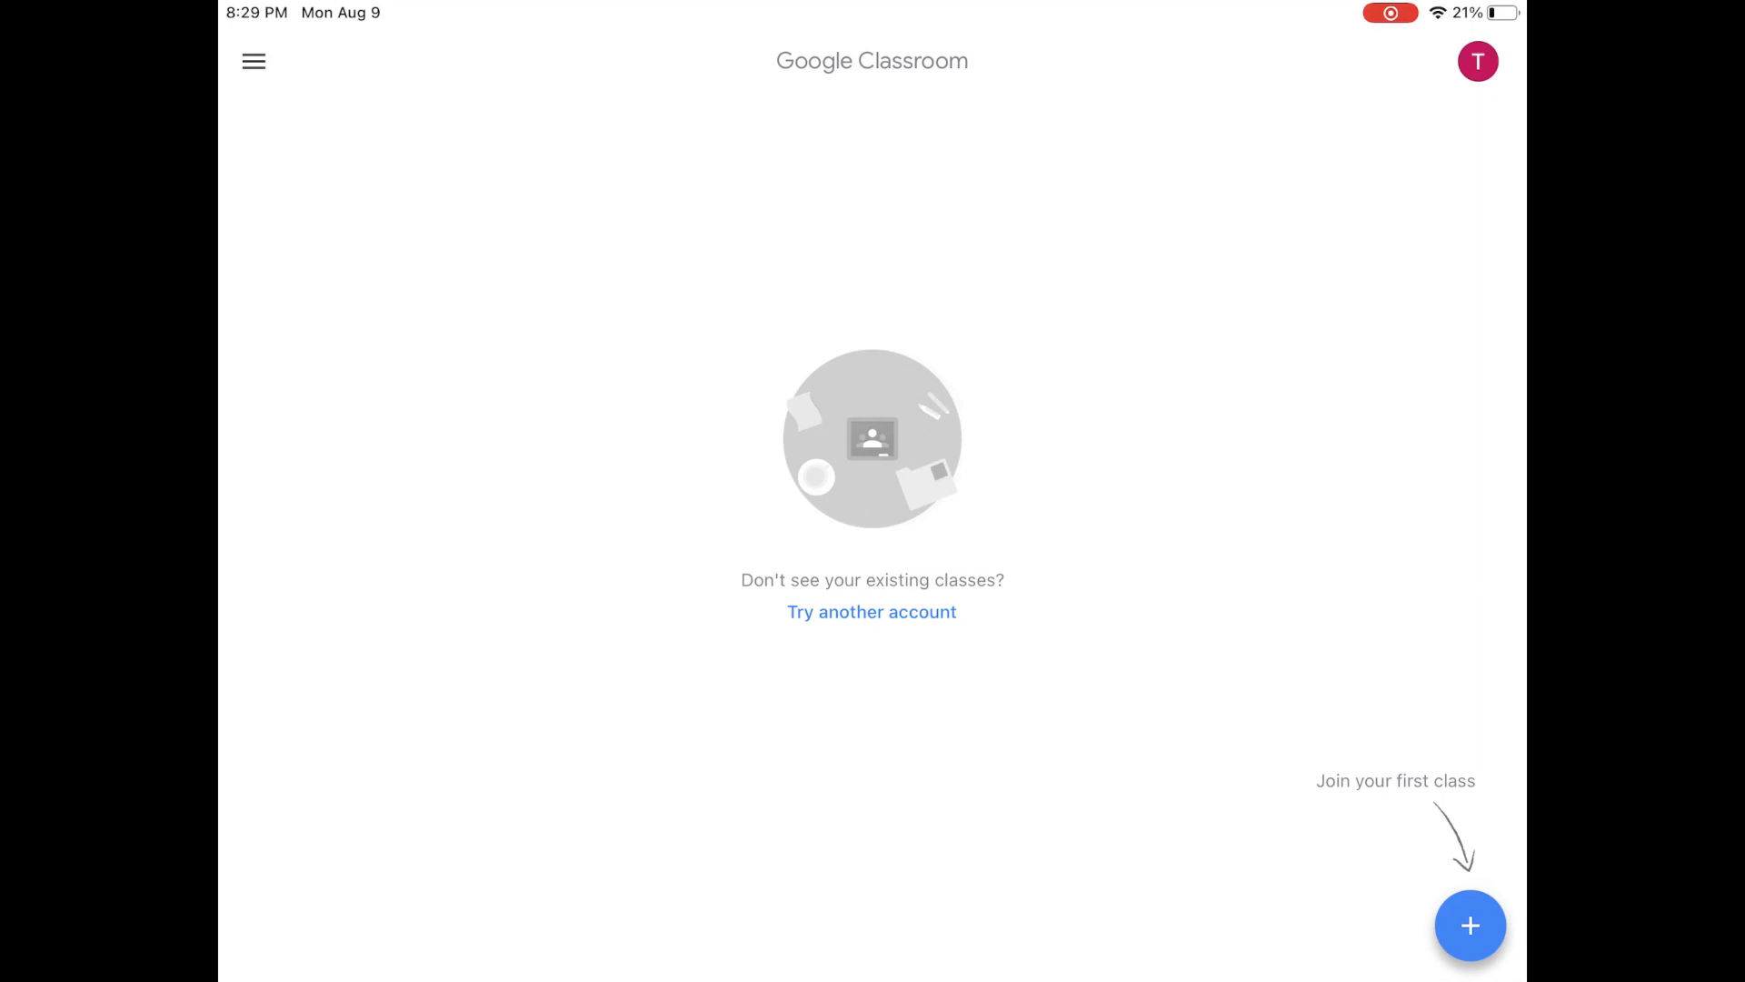
pyautogui.click(1469, 926)
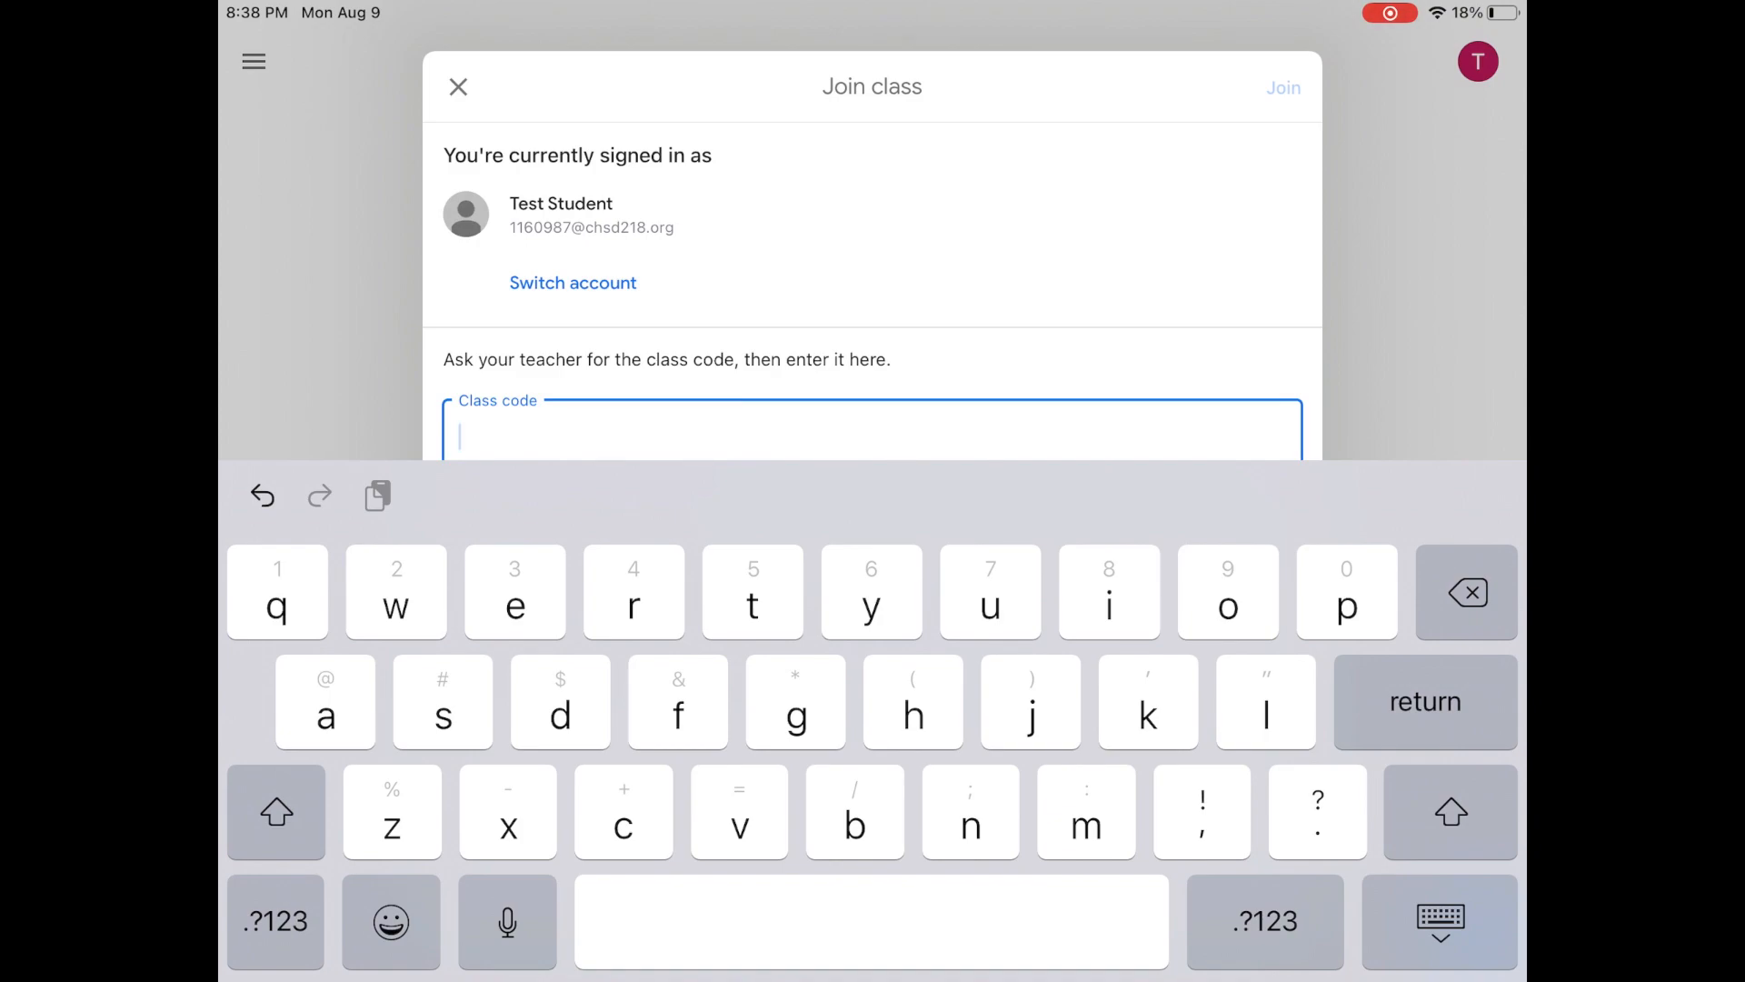
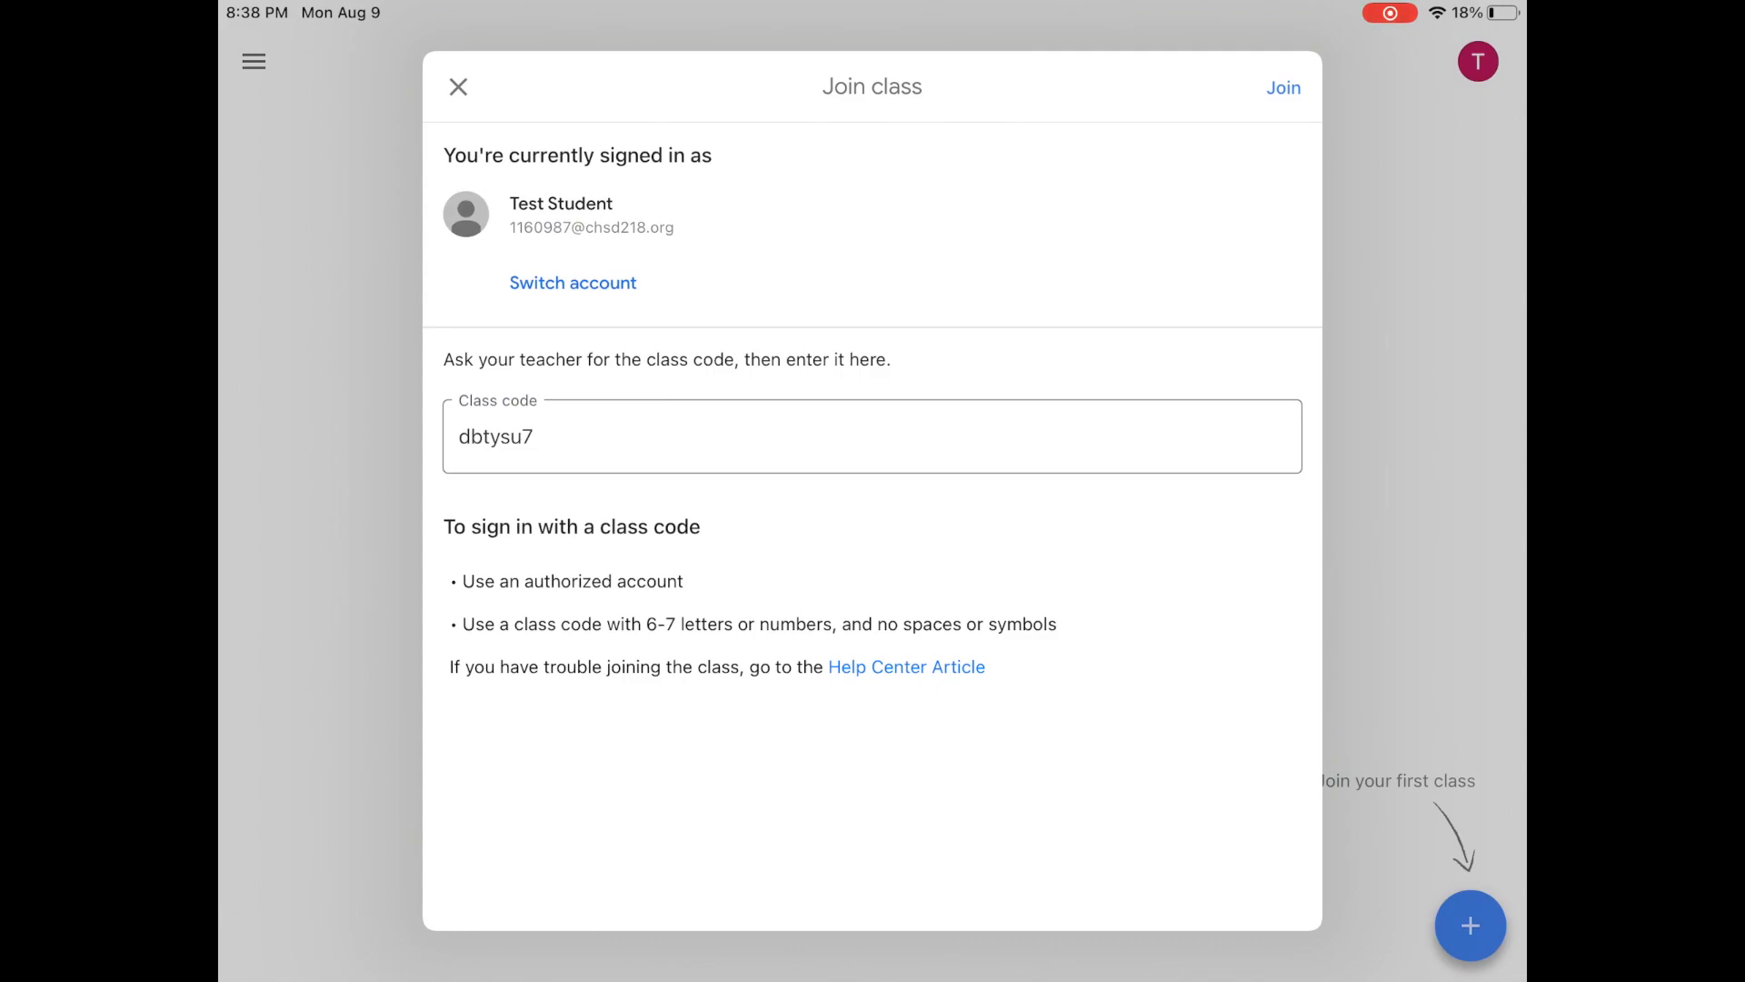
pyautogui.click(1283, 87)
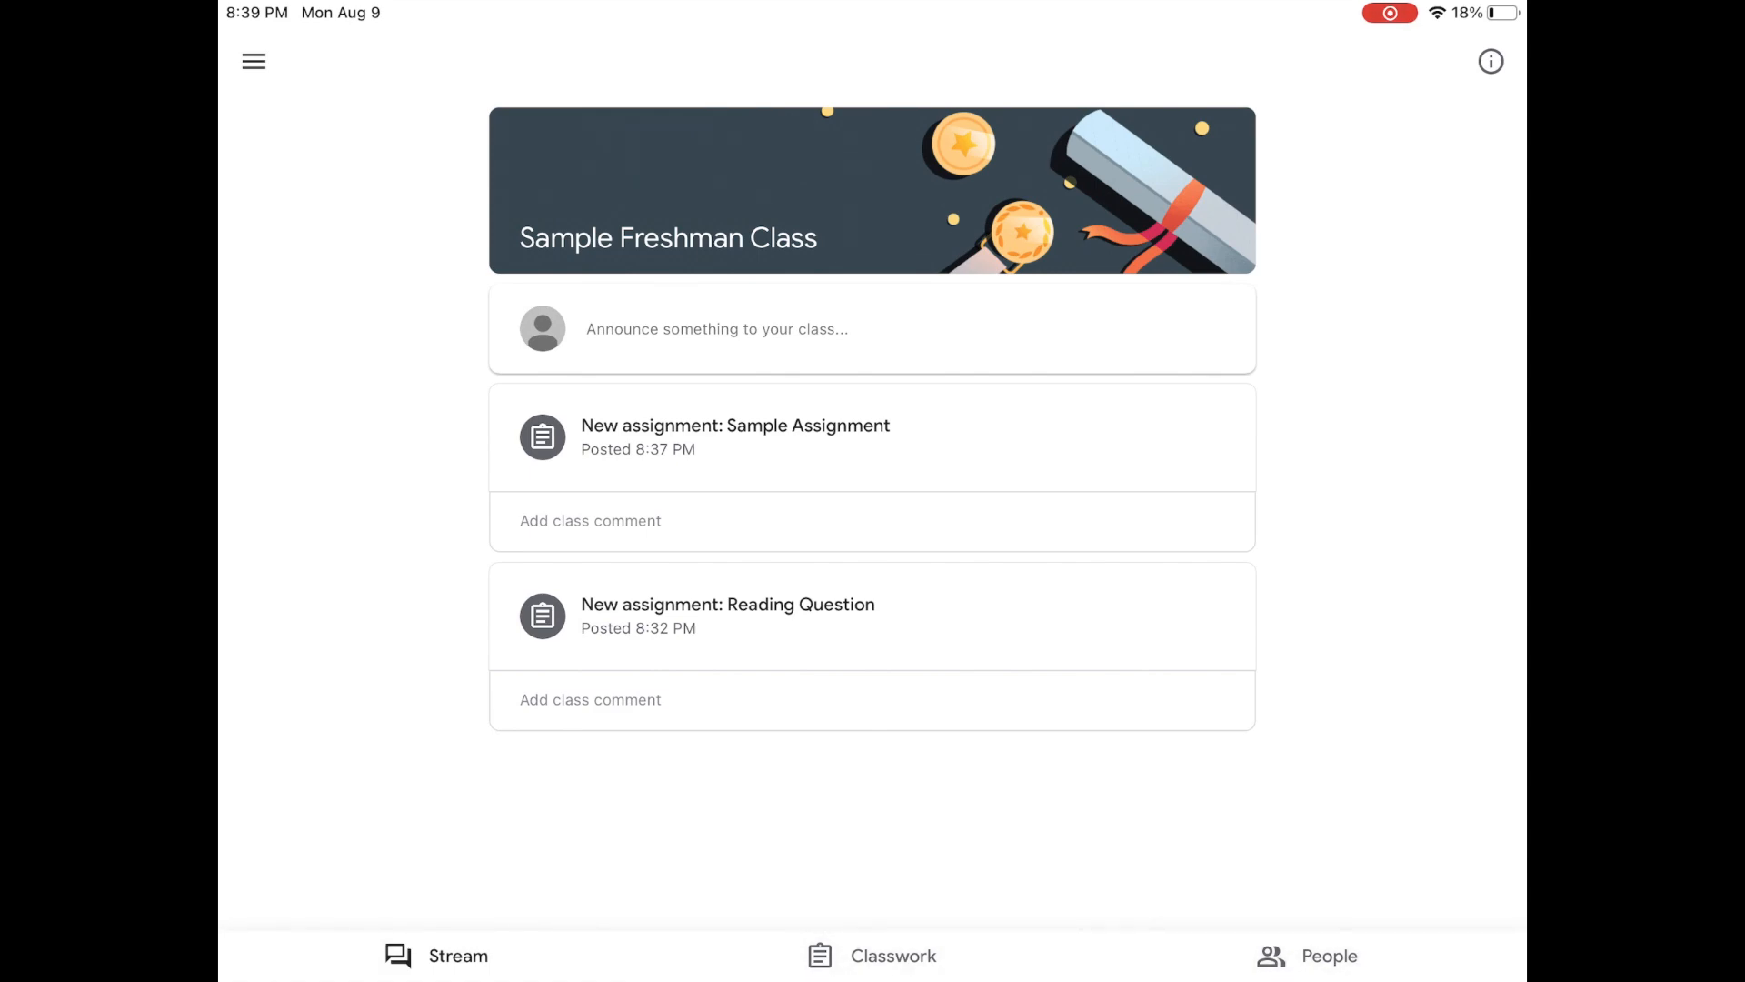
# Switch to the Classwork tab listing Sample Assignment and Reading Question
pyautogui.click(457, 955)
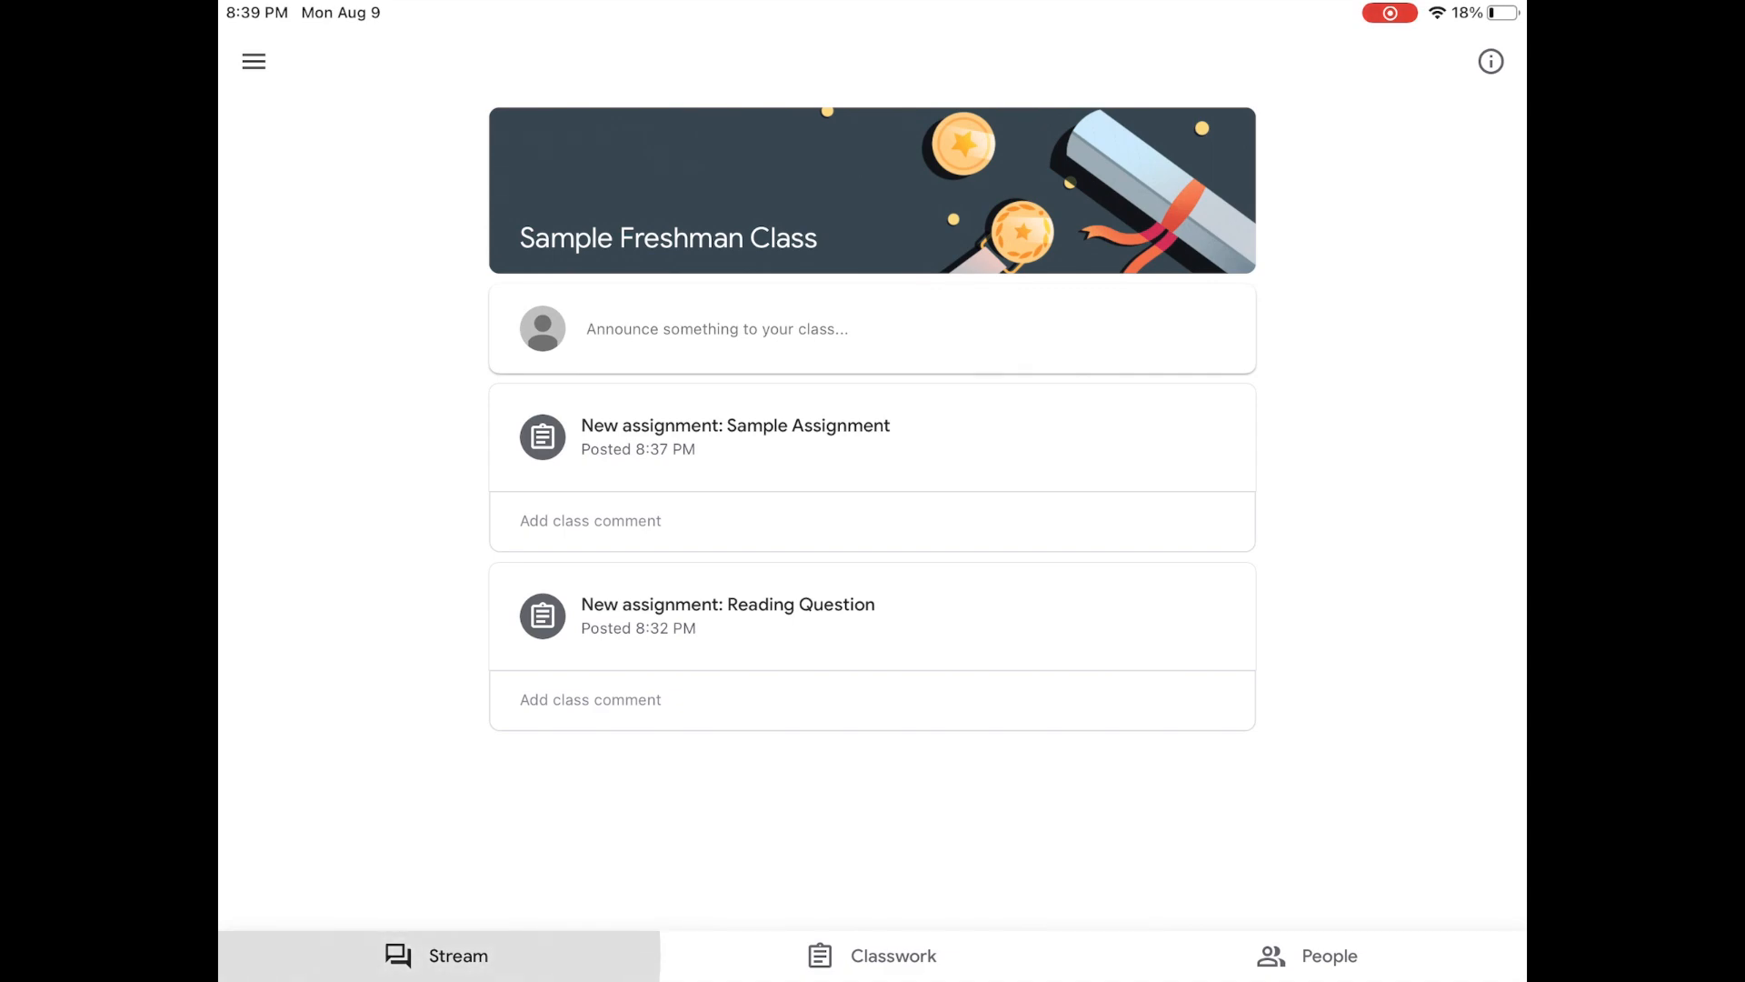
pyautogui.click(872, 956)
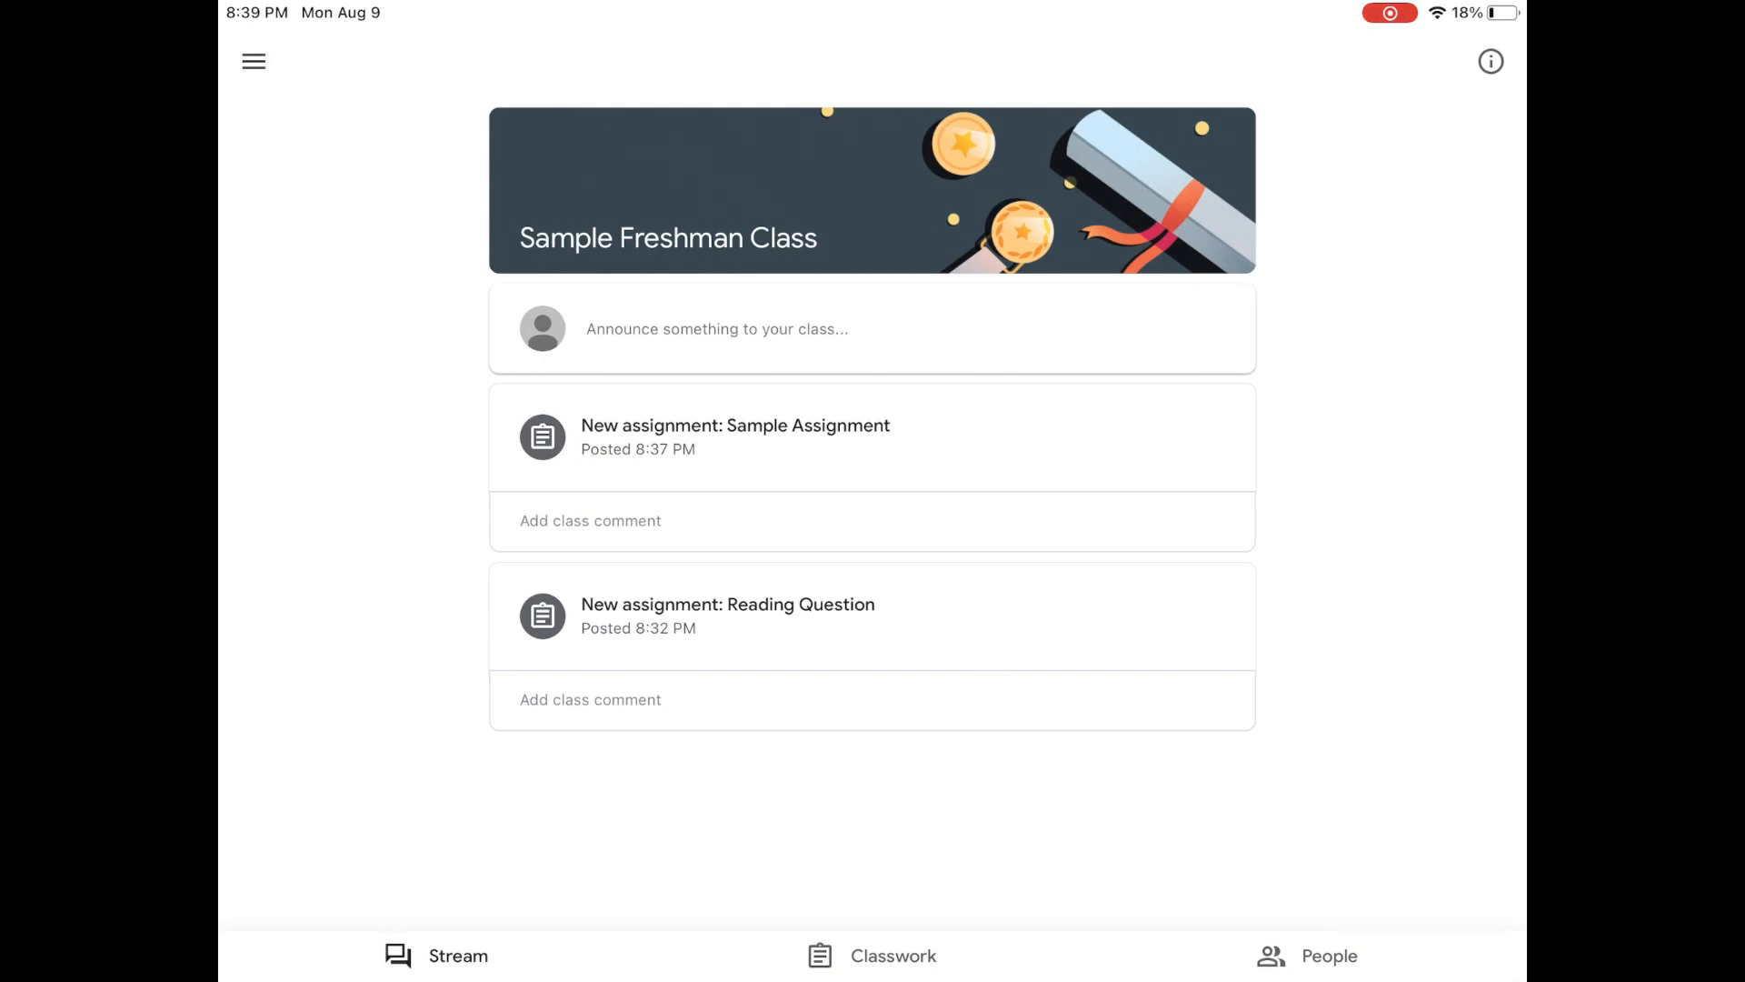
pyautogui.click(872, 956)
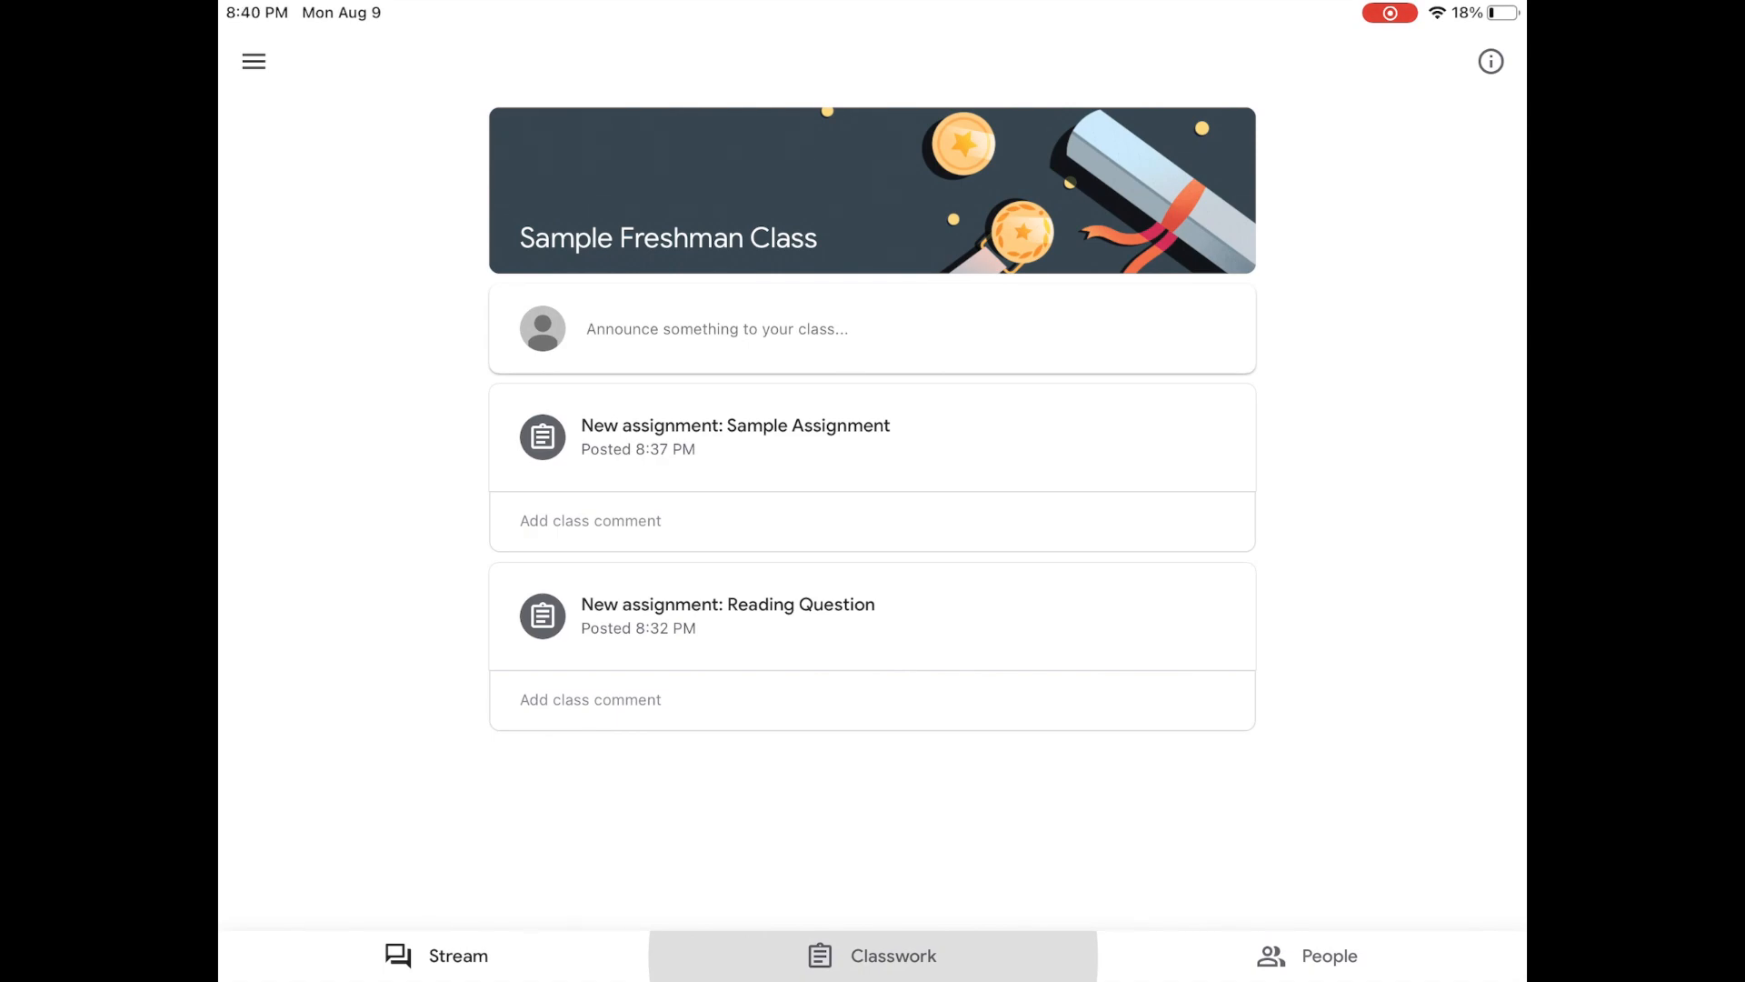
pyautogui.click(872, 955)
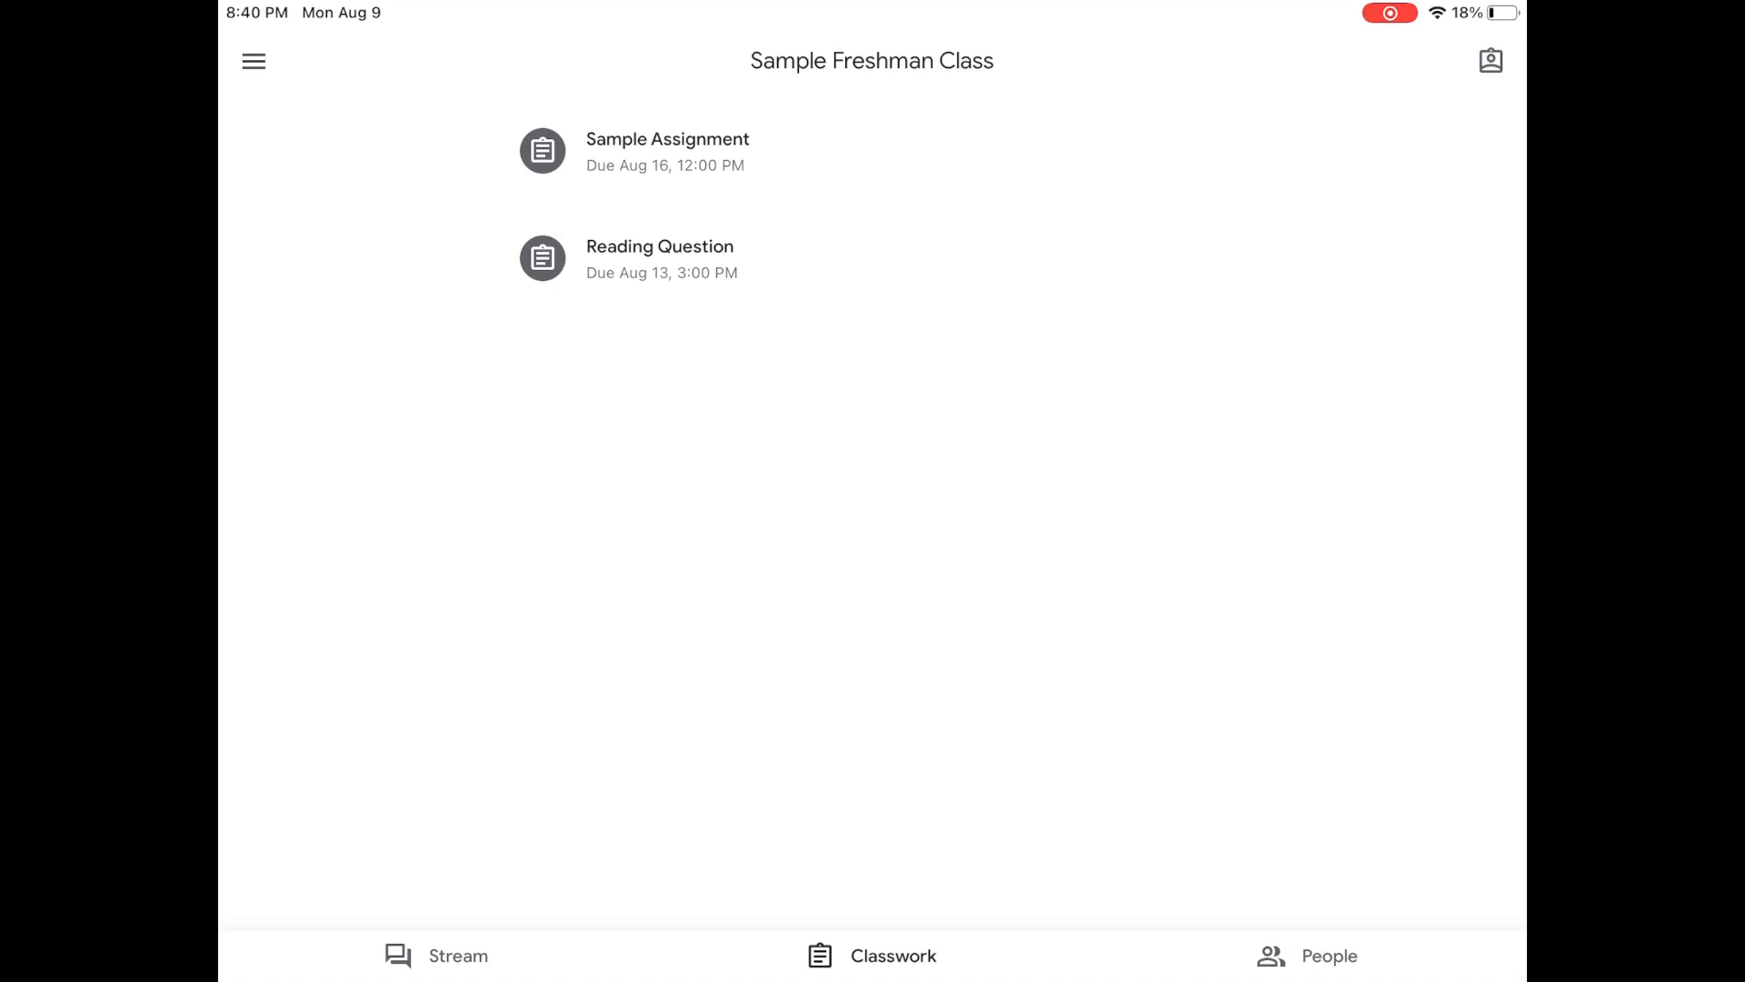
# Post 'I thought the reading was great.' as a private comment on Reading Question
pyautogui.click(668, 150)
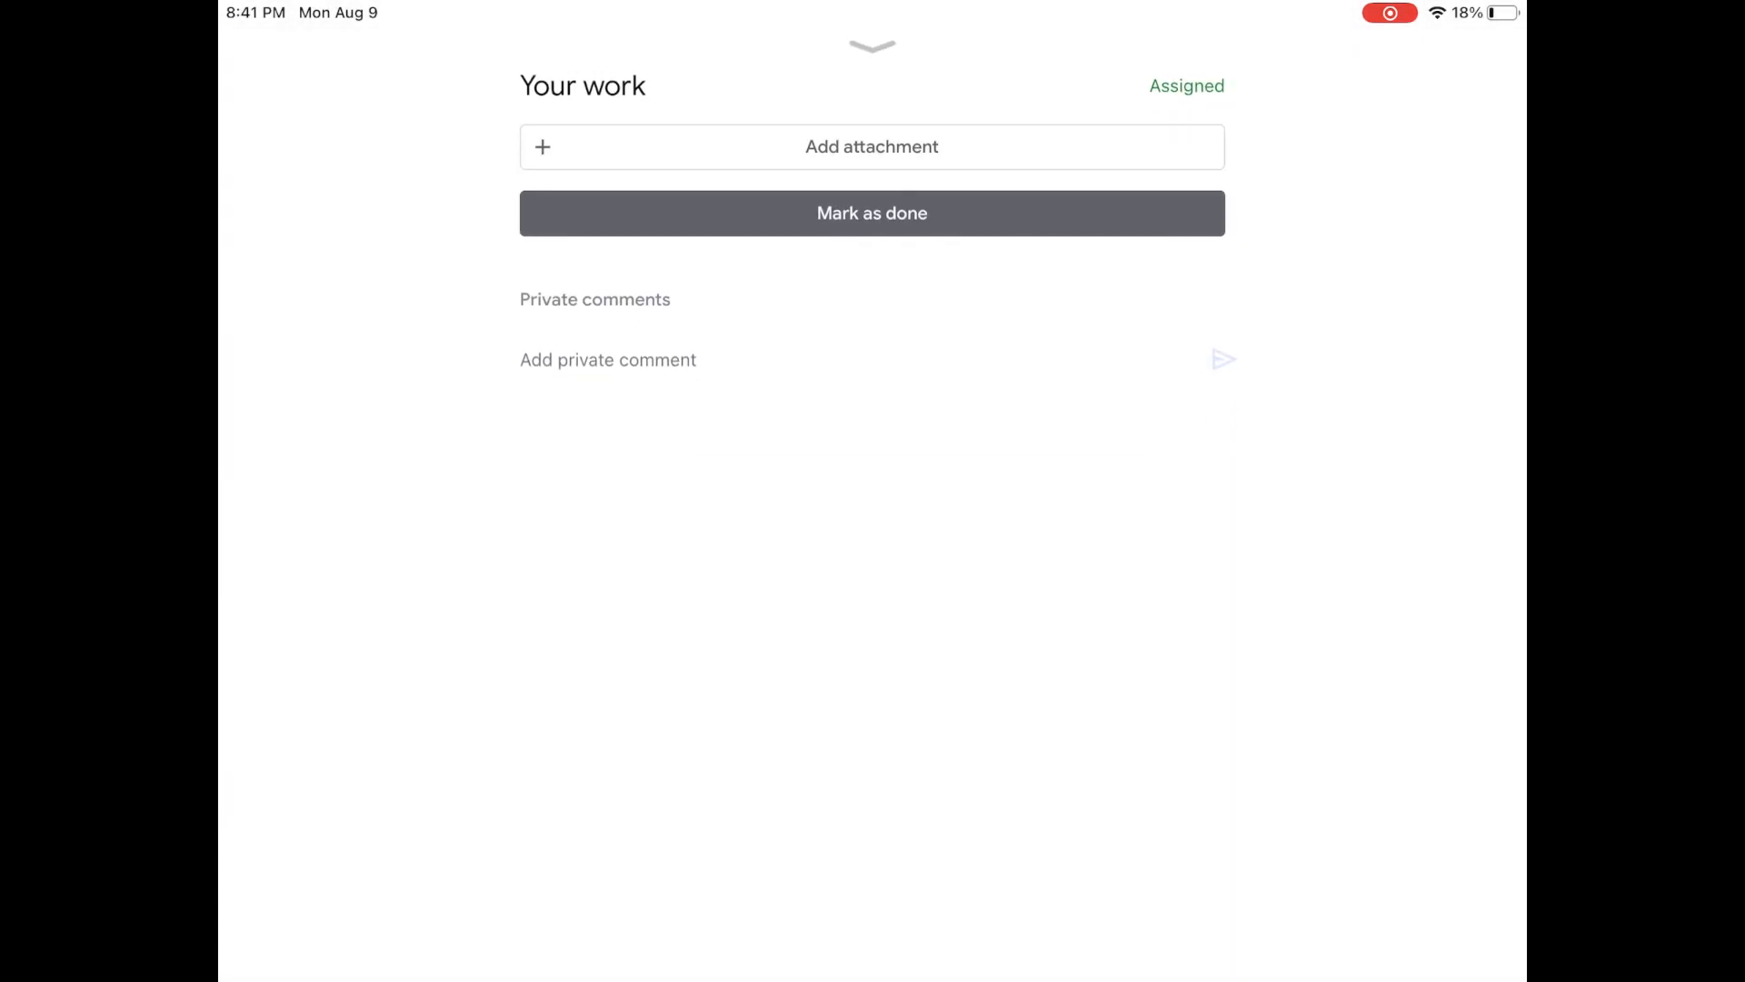
pyautogui.click(608, 360)
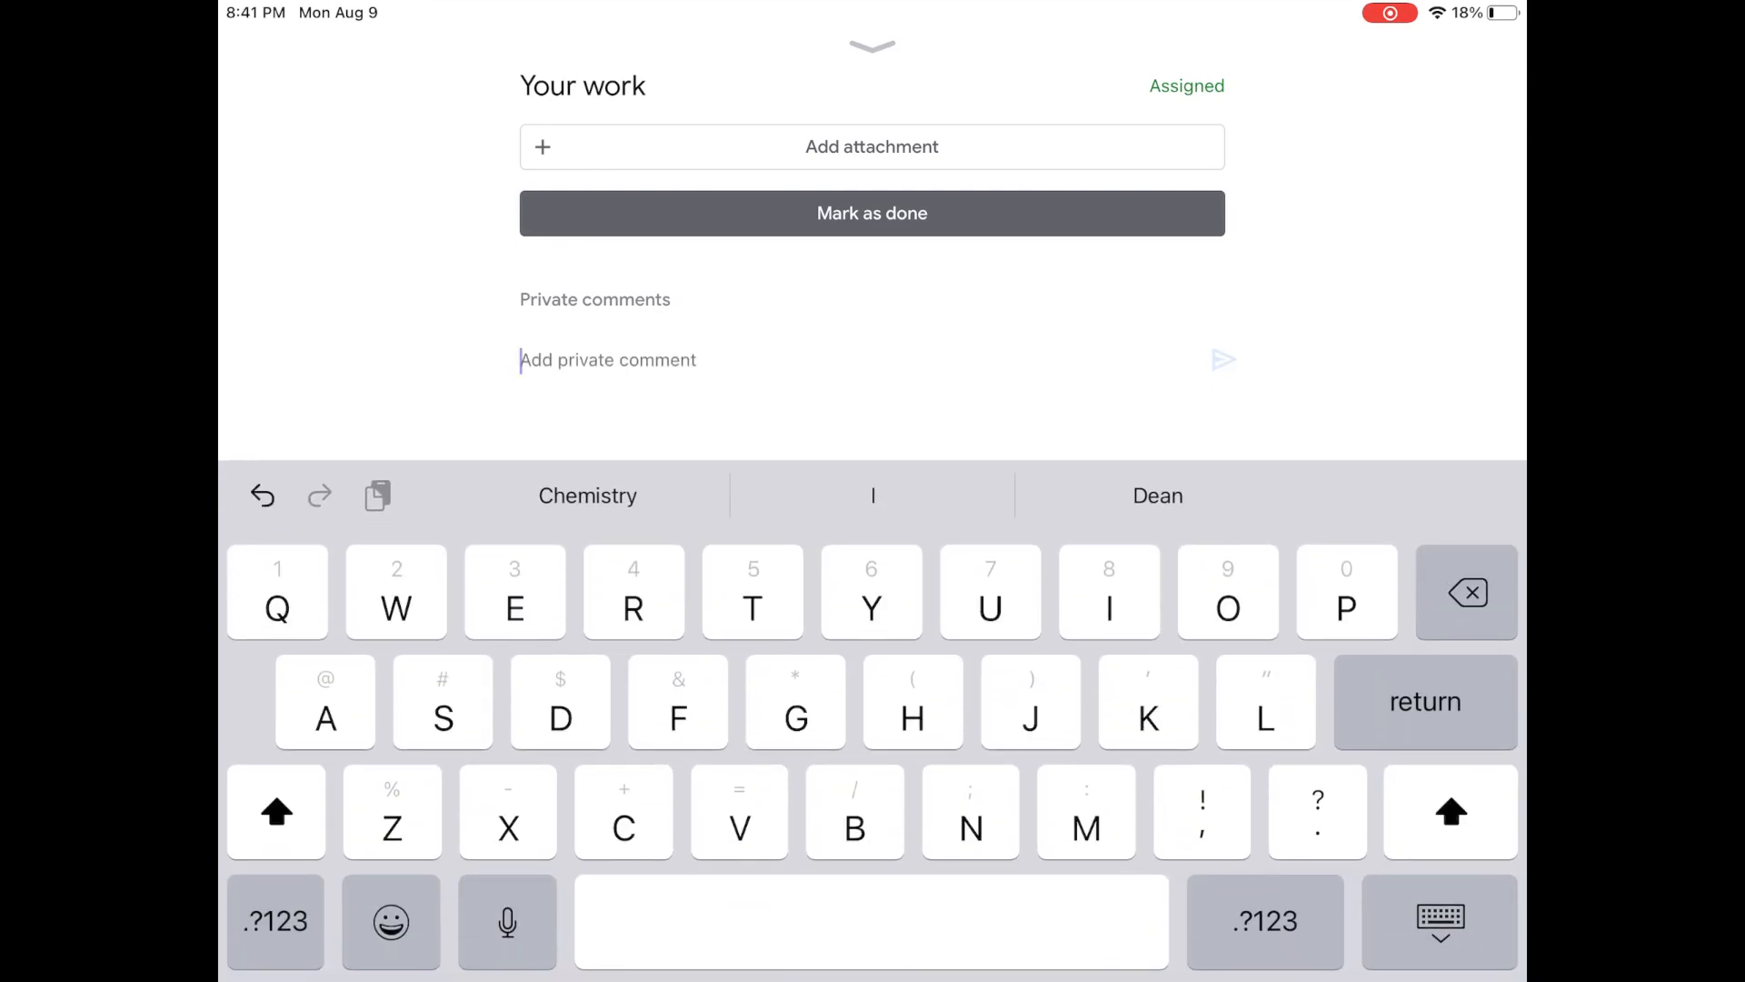
pyautogui.write('I thought the reading was great.')
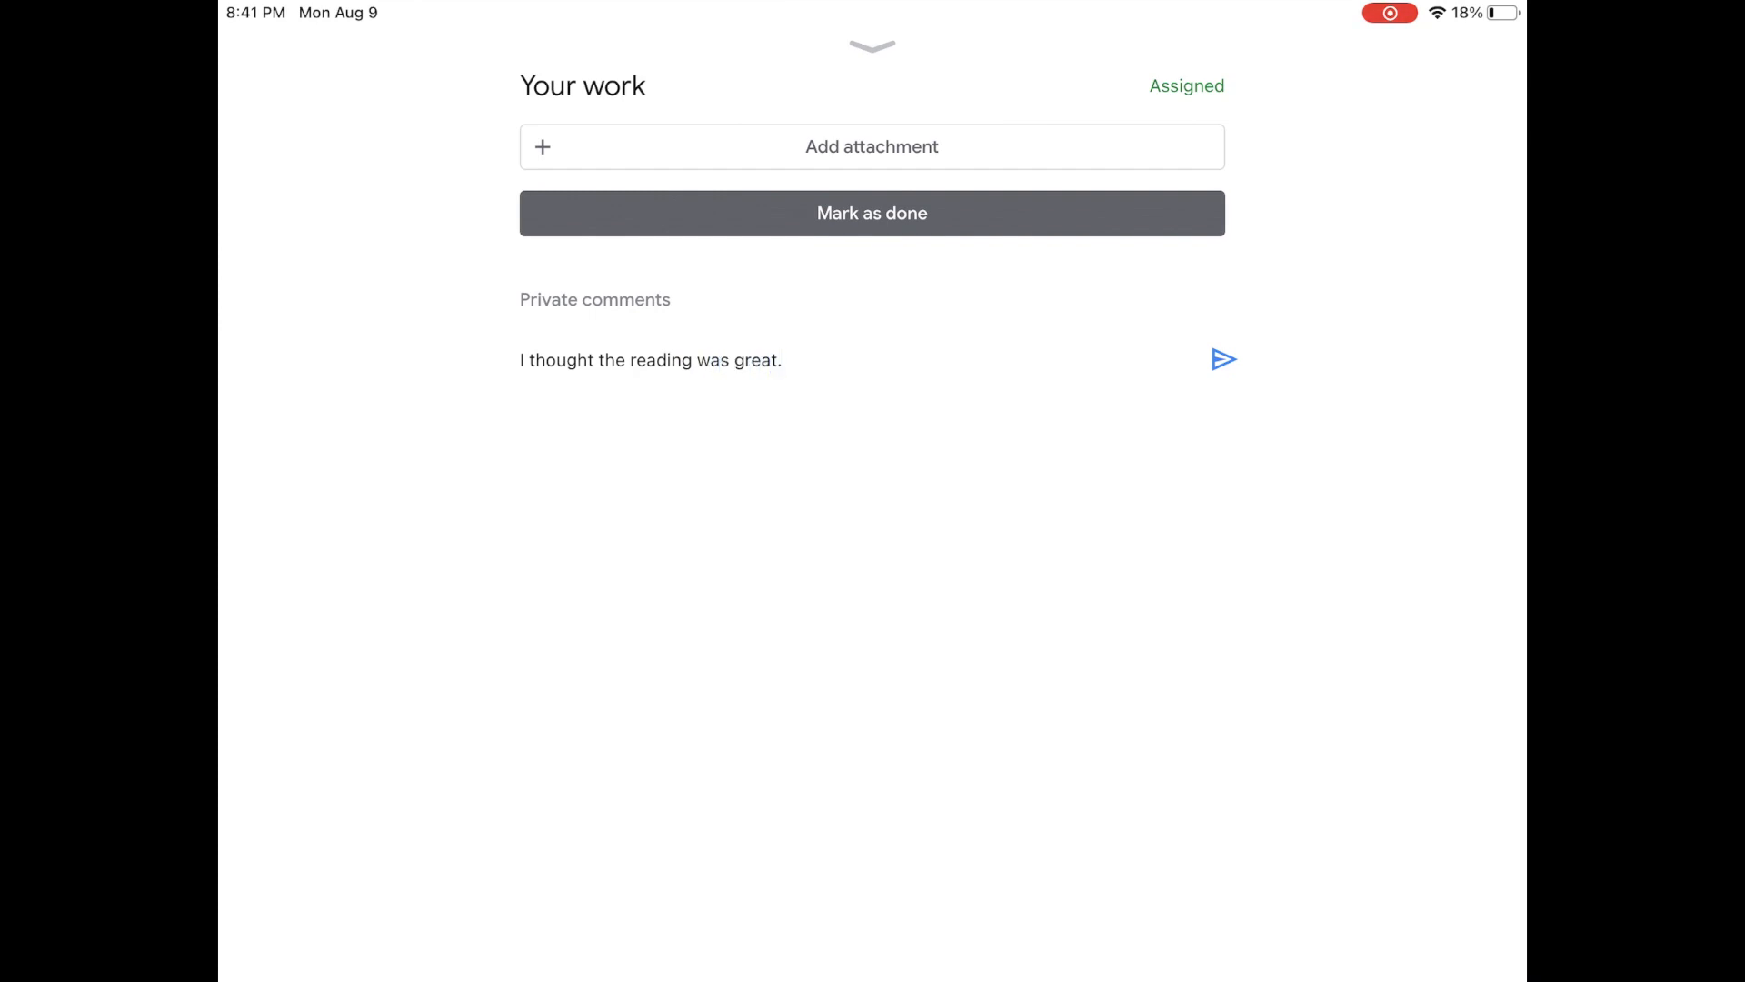
pyautogui.click(1224, 360)
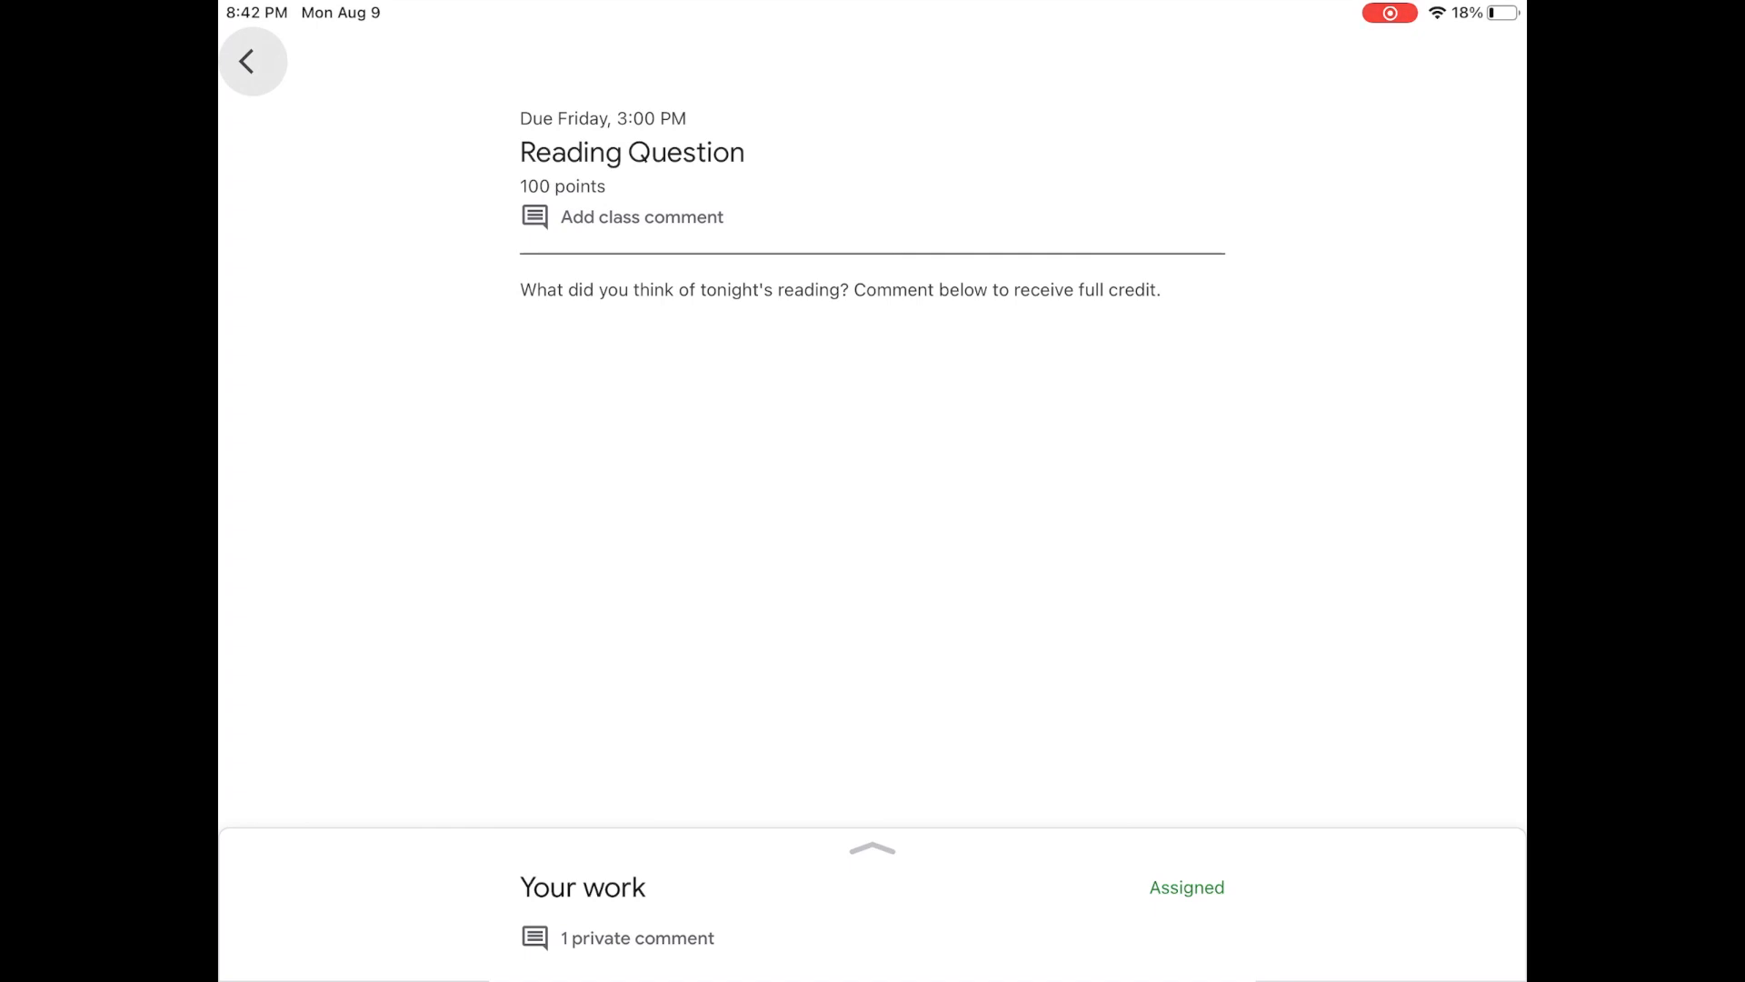
# Open Sample Assignment's Electrons Notes attachment and enter pencil annotation mode
pyautogui.click(253, 61)
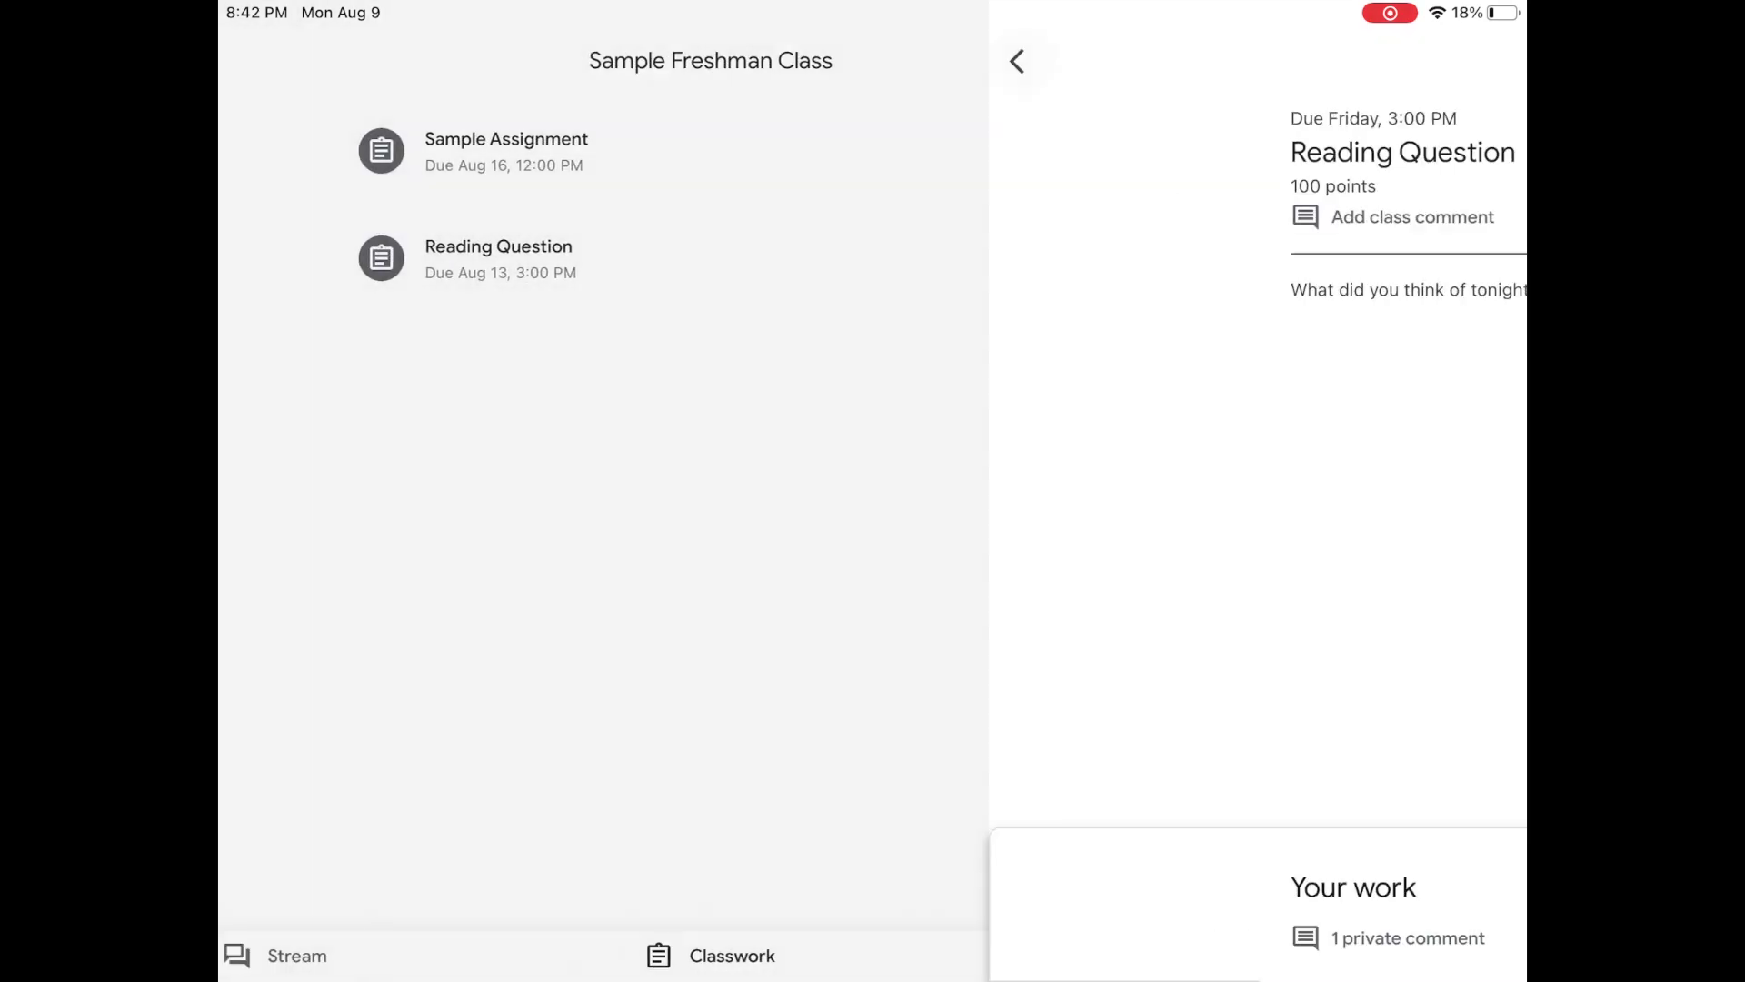
pyautogui.click(1016, 61)
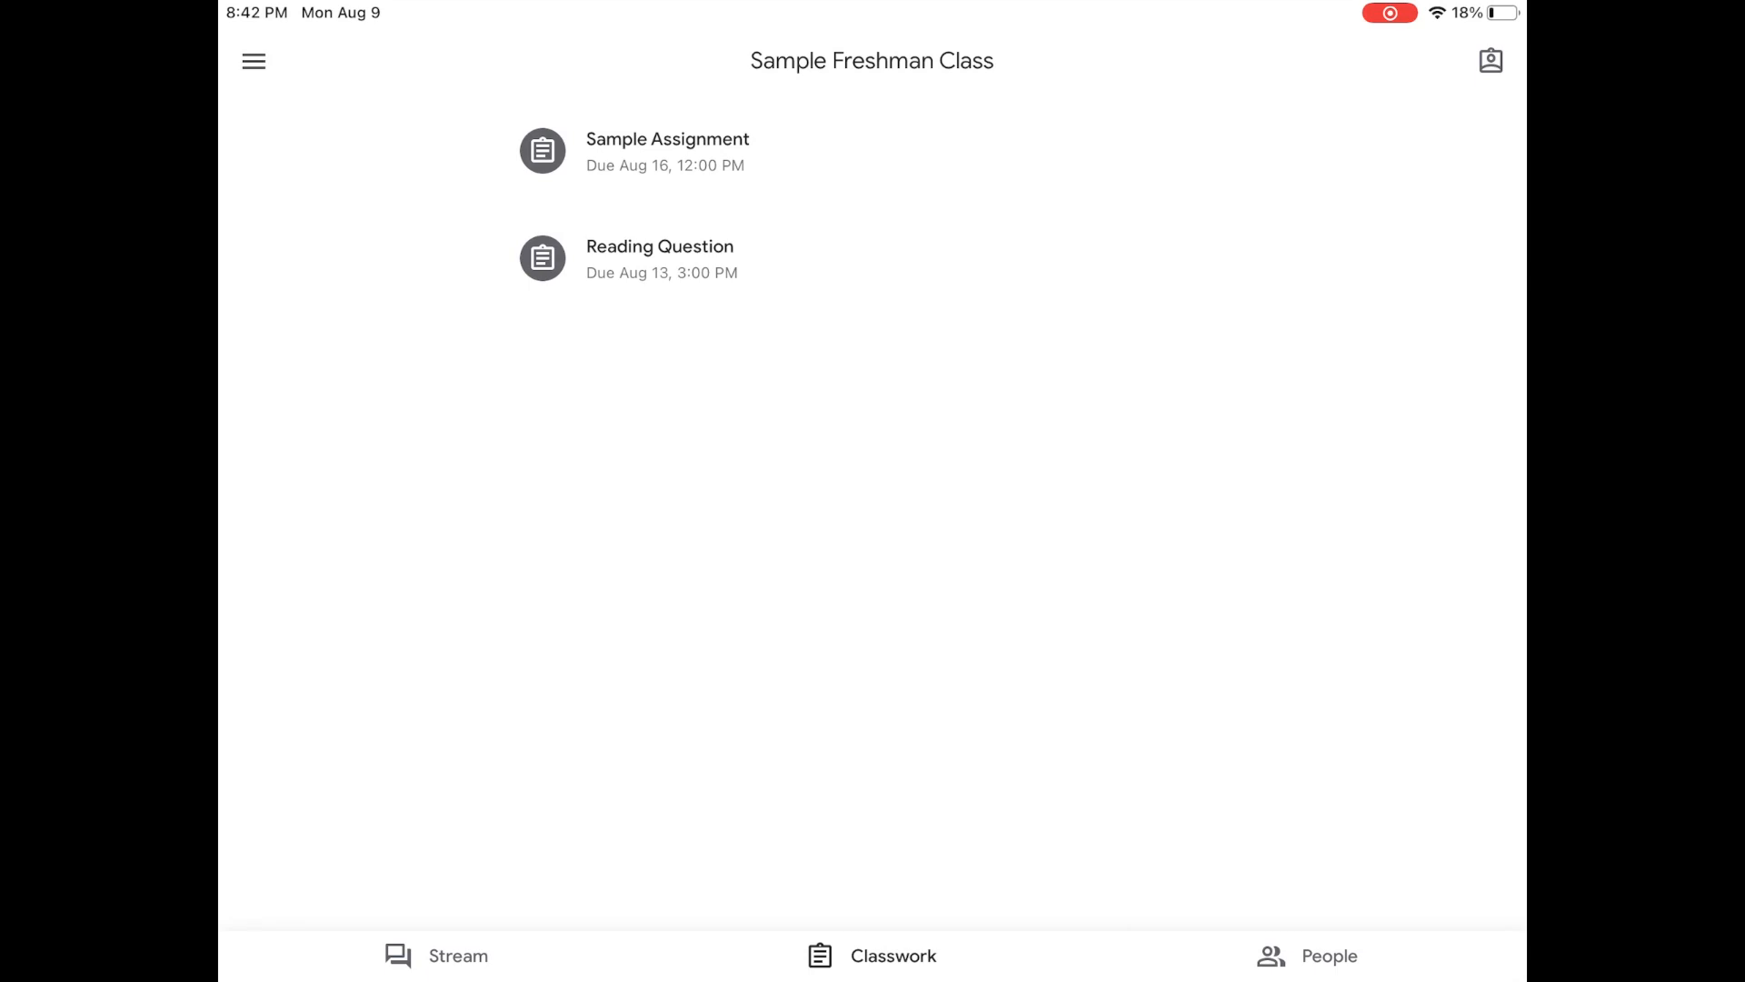
pyautogui.click(666, 138)
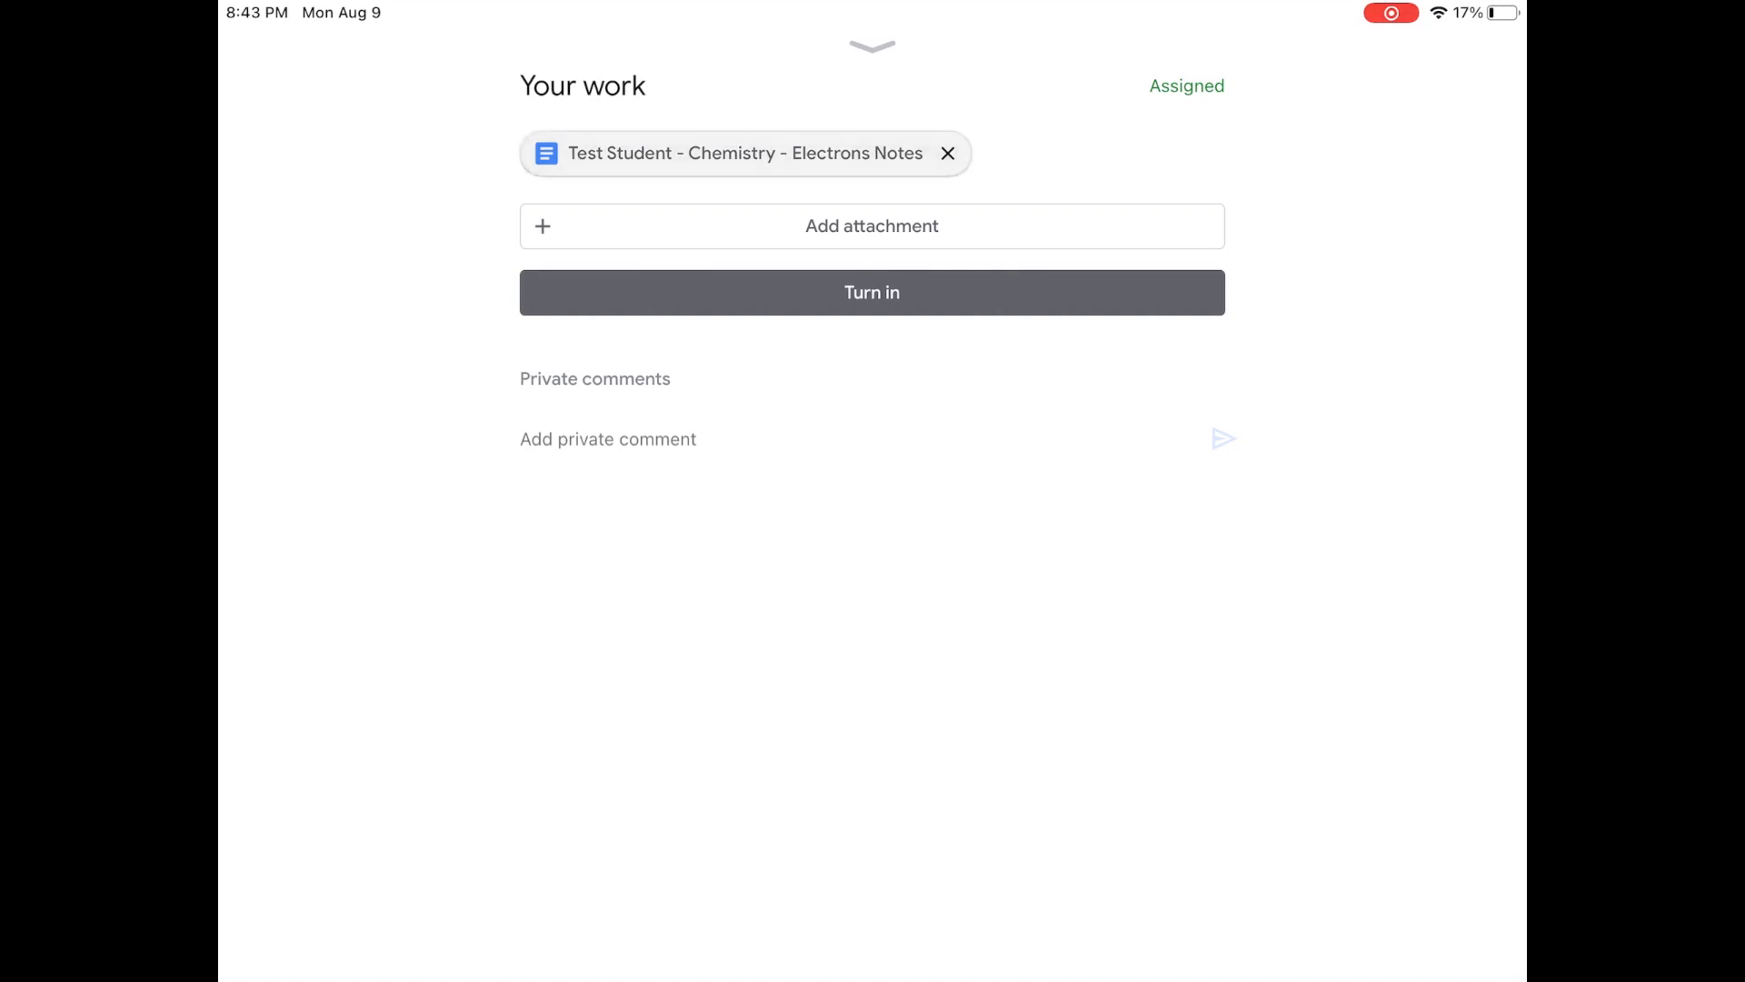
pyautogui.click(743, 153)
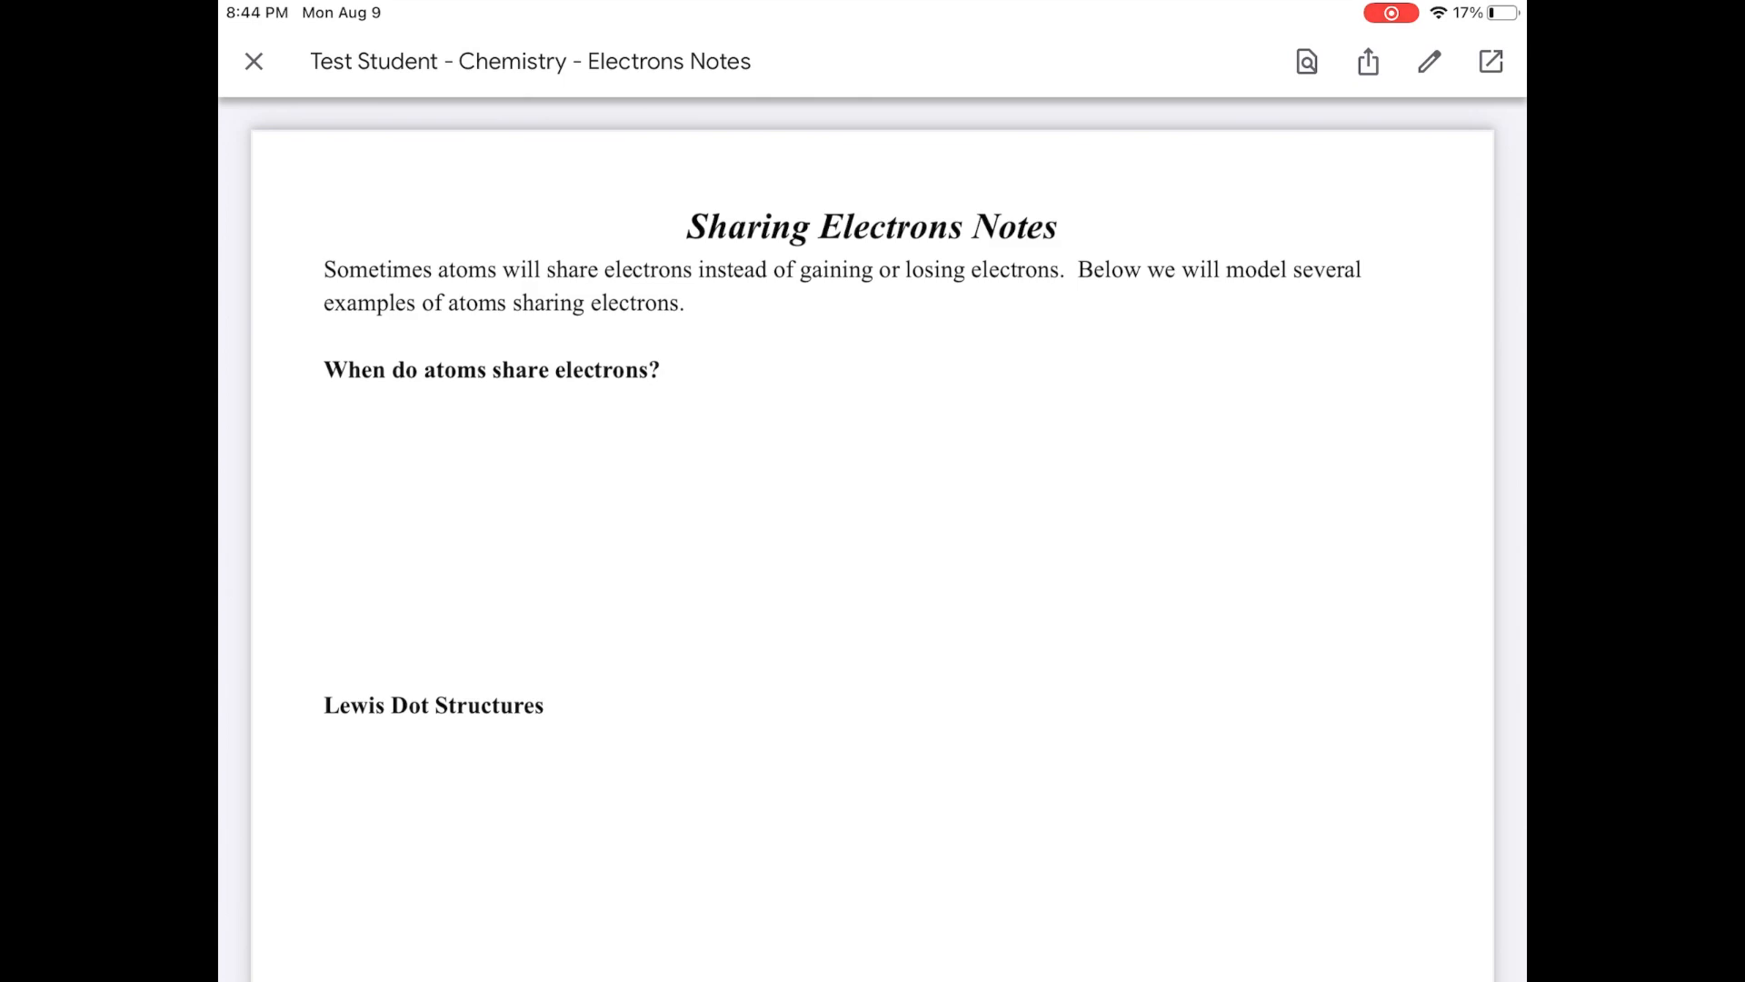
pyautogui.click(1429, 61)
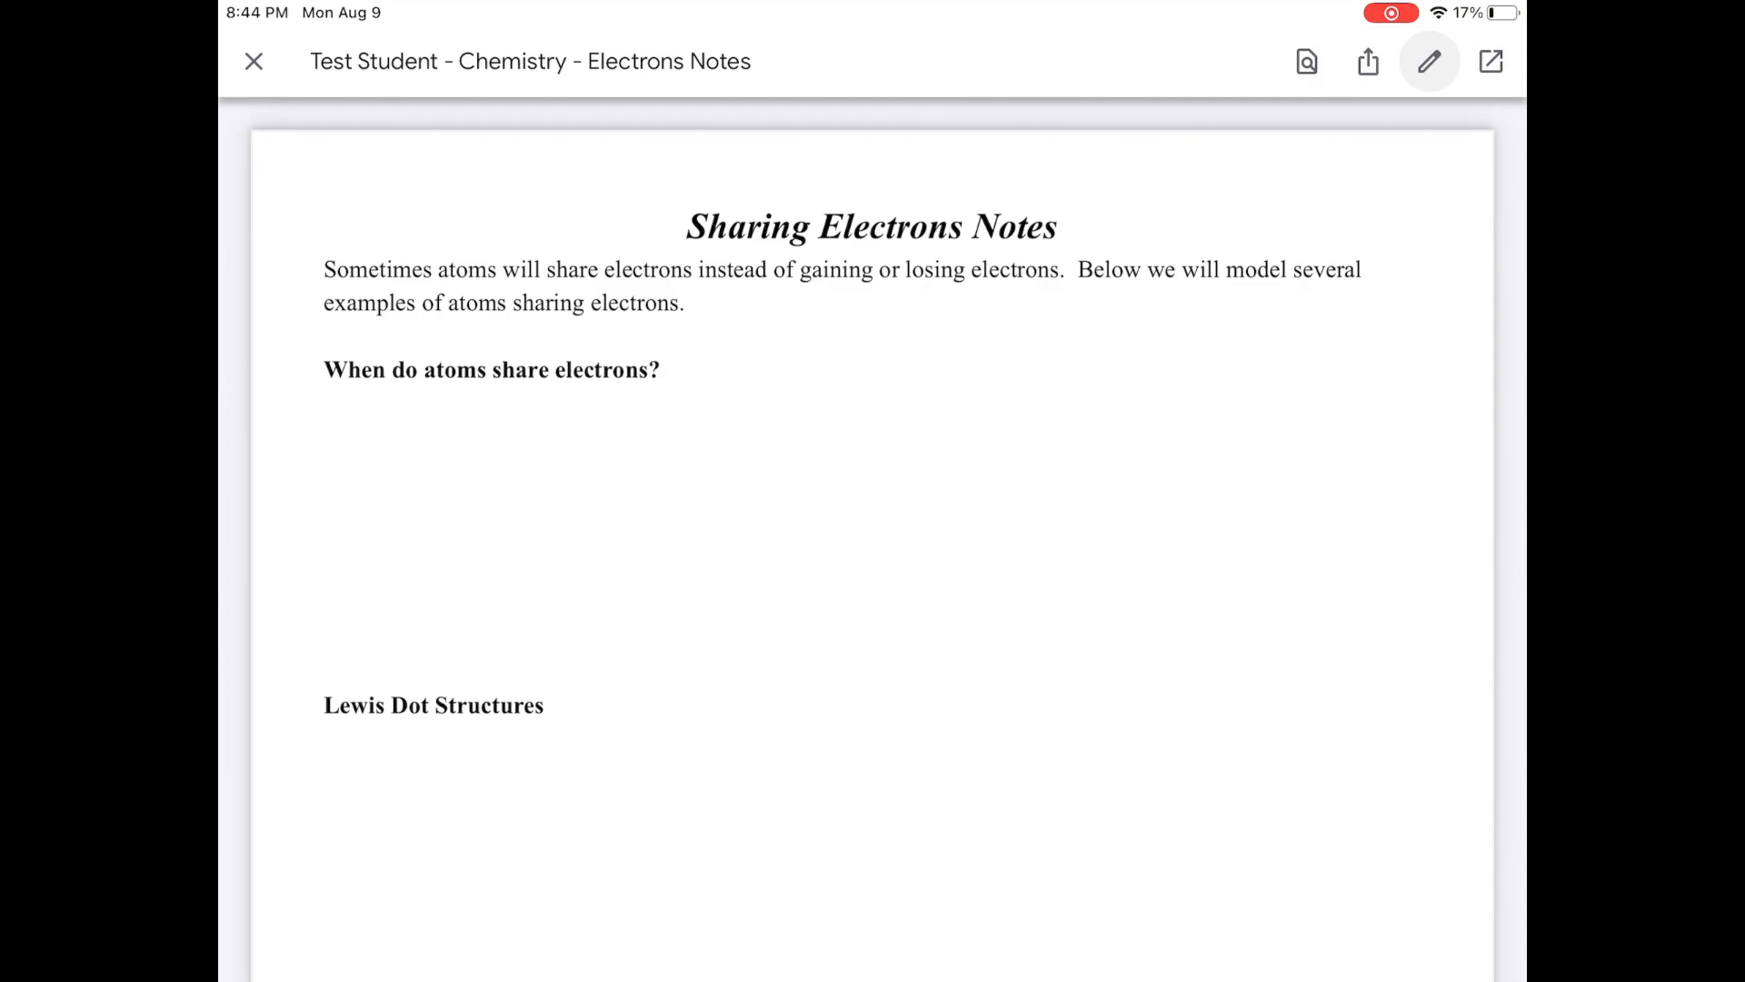
pyautogui.click(1429, 61)
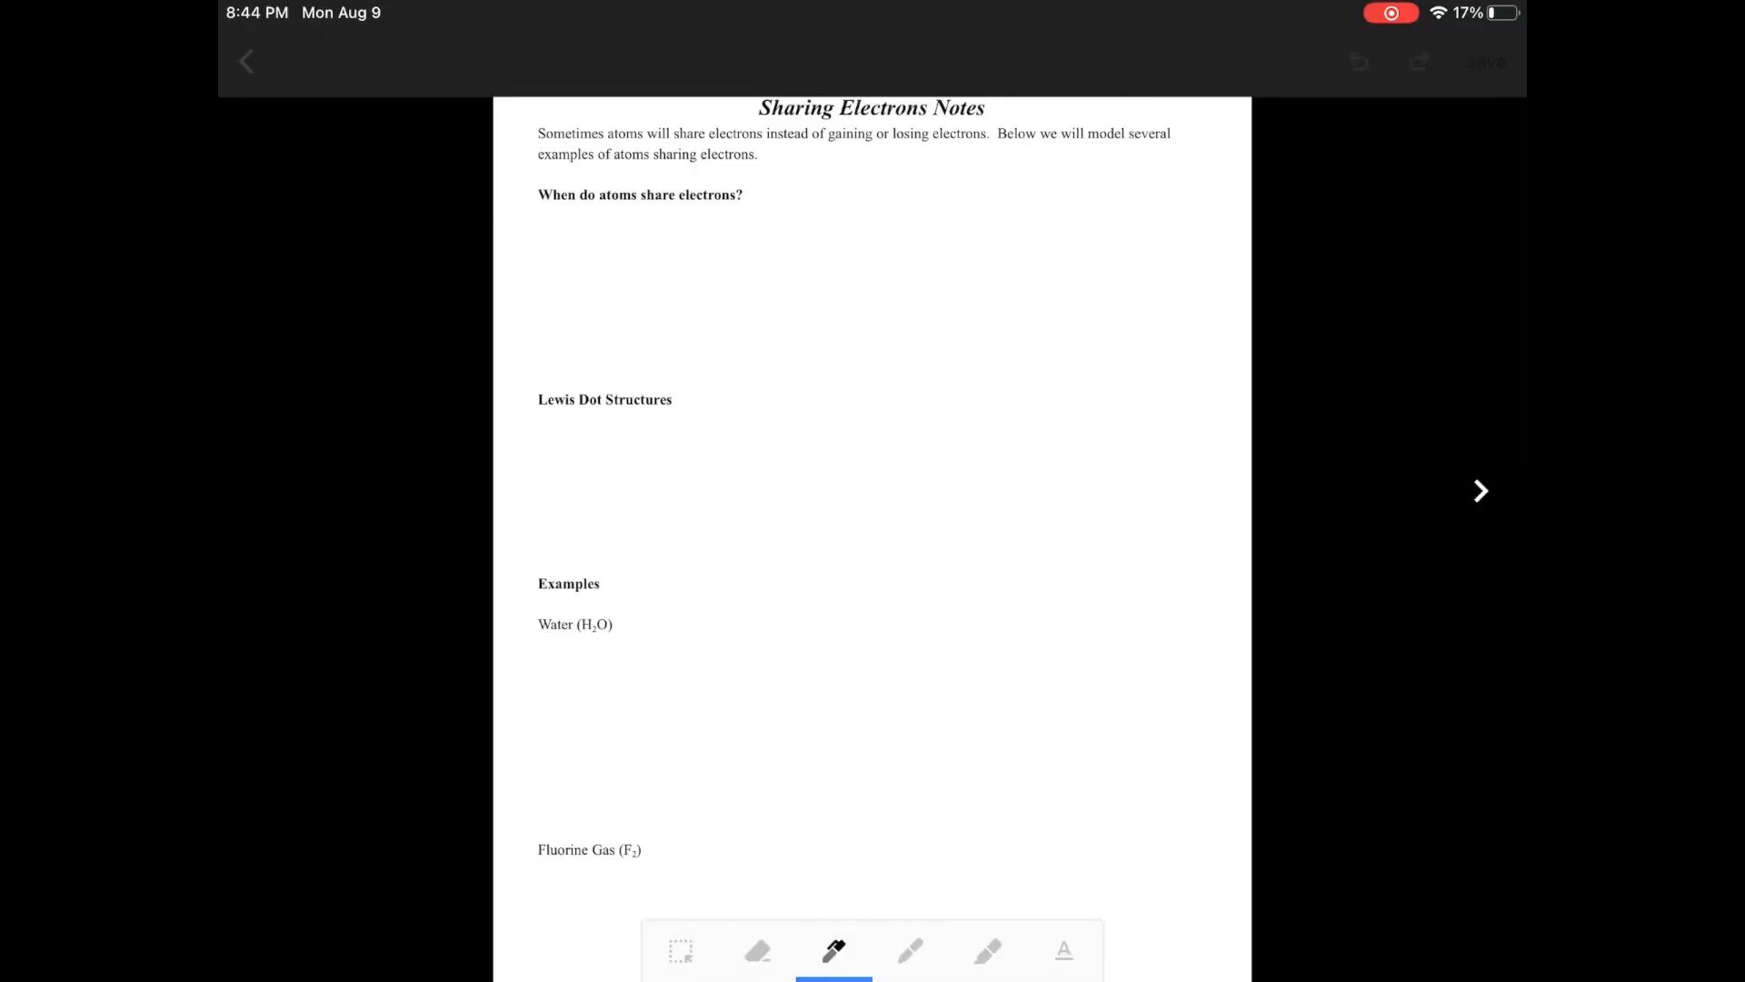
# Draw and erase pen strokes, then add red, green, magenta and yellow-highlight marks
pyautogui.click(1147, 452)
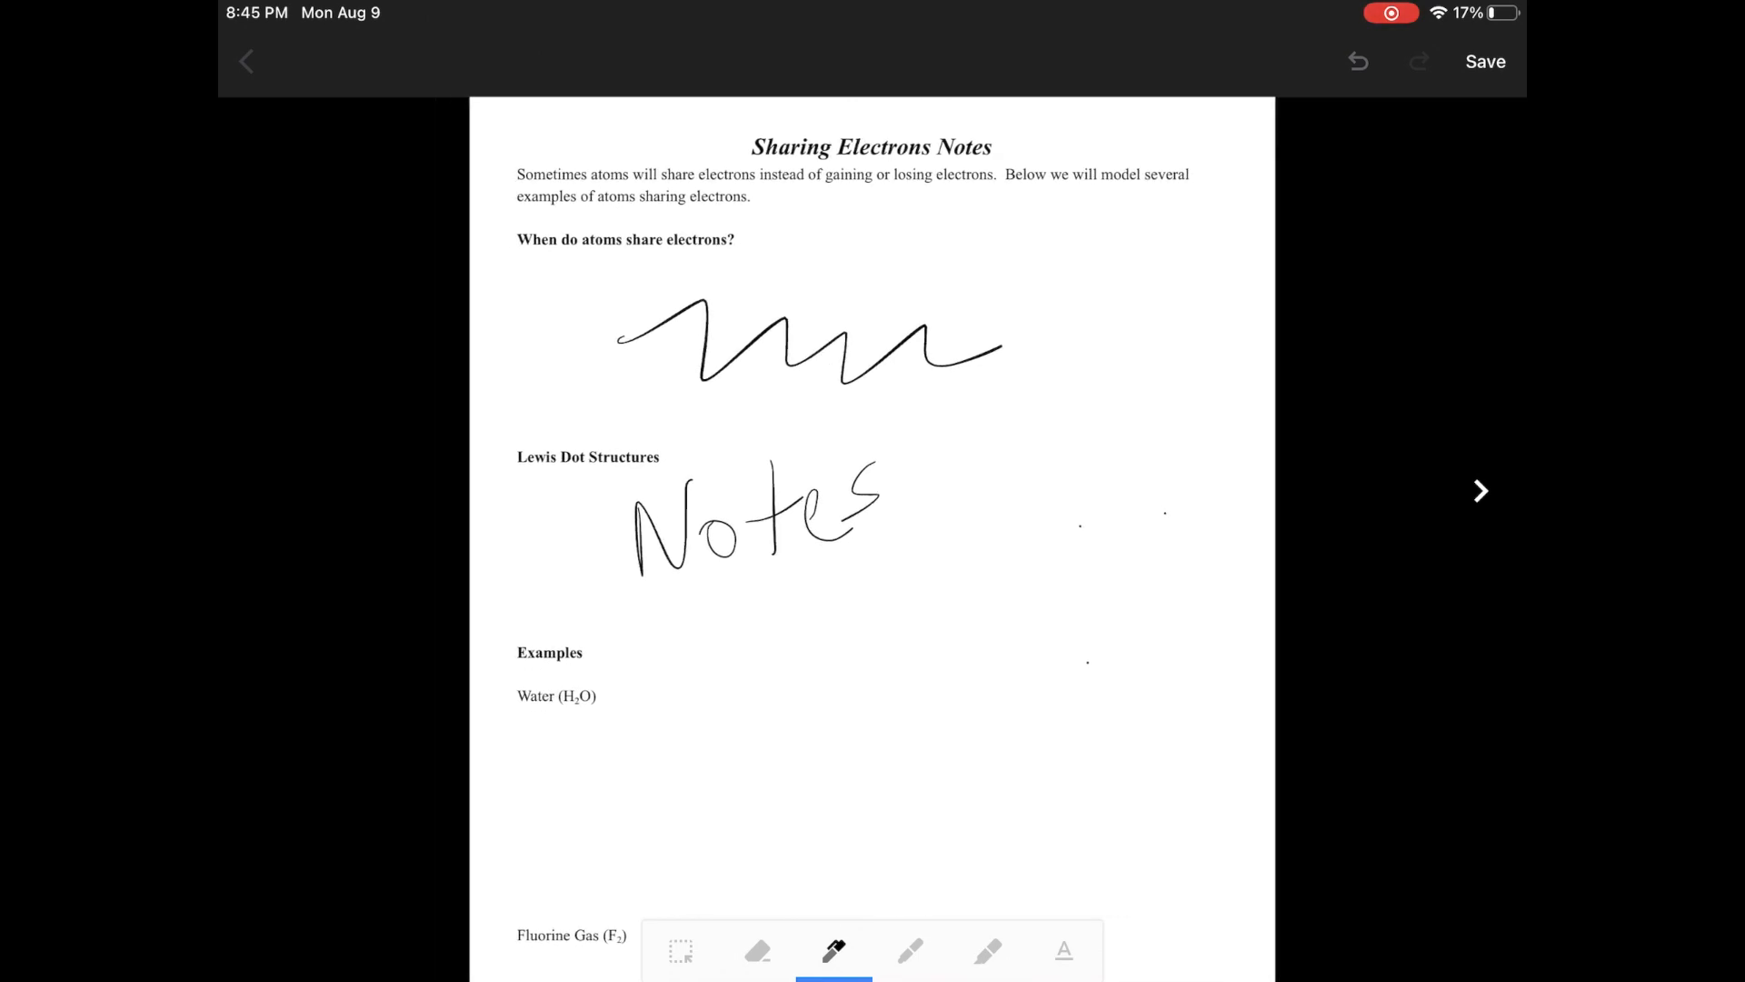
pyautogui.click(758, 951)
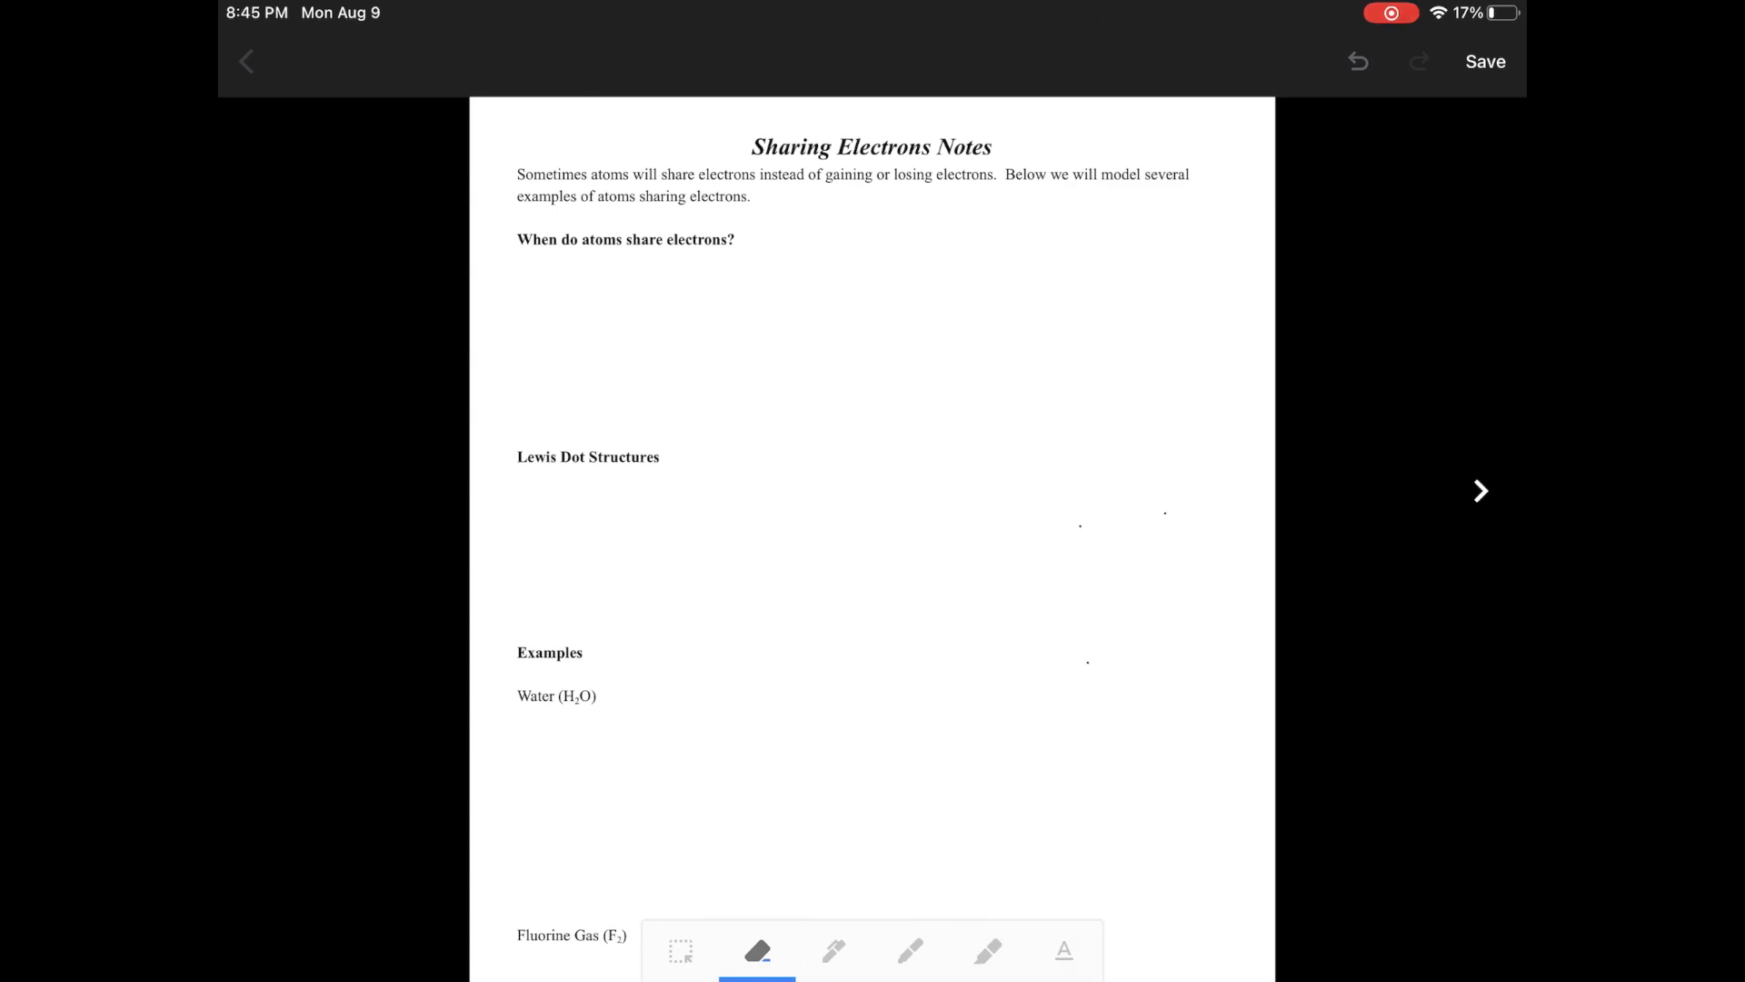
pyautogui.click(833, 952)
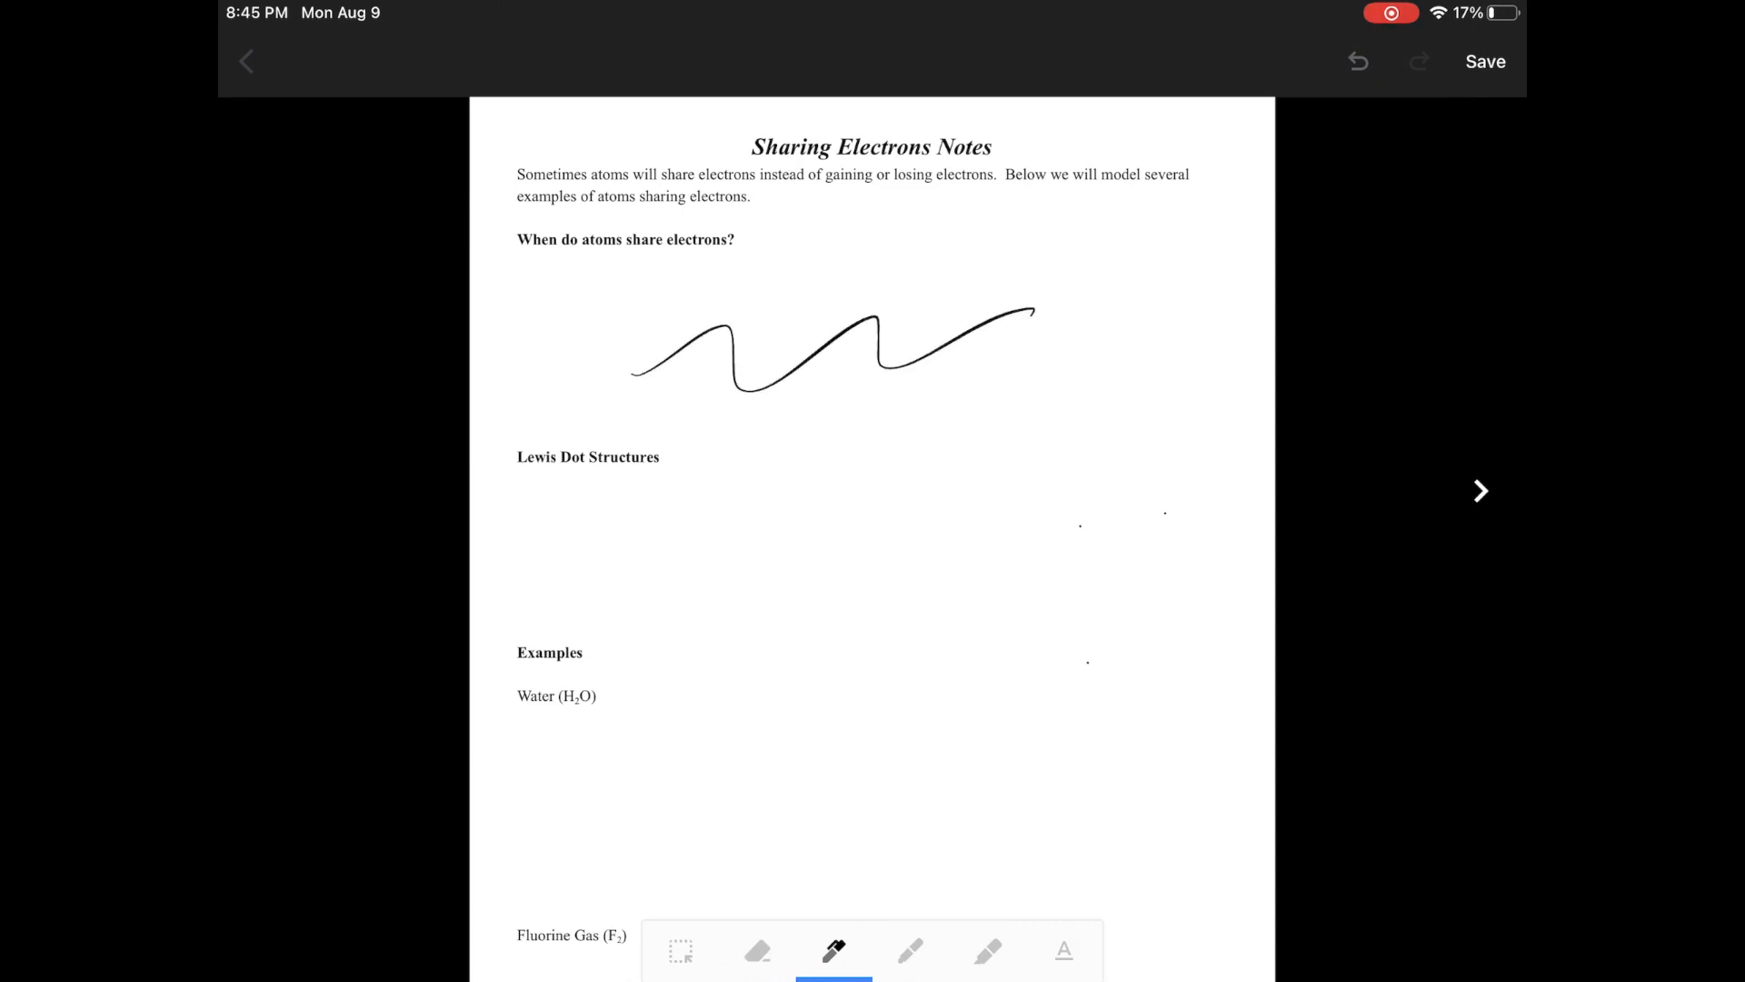
pyautogui.click(833, 951)
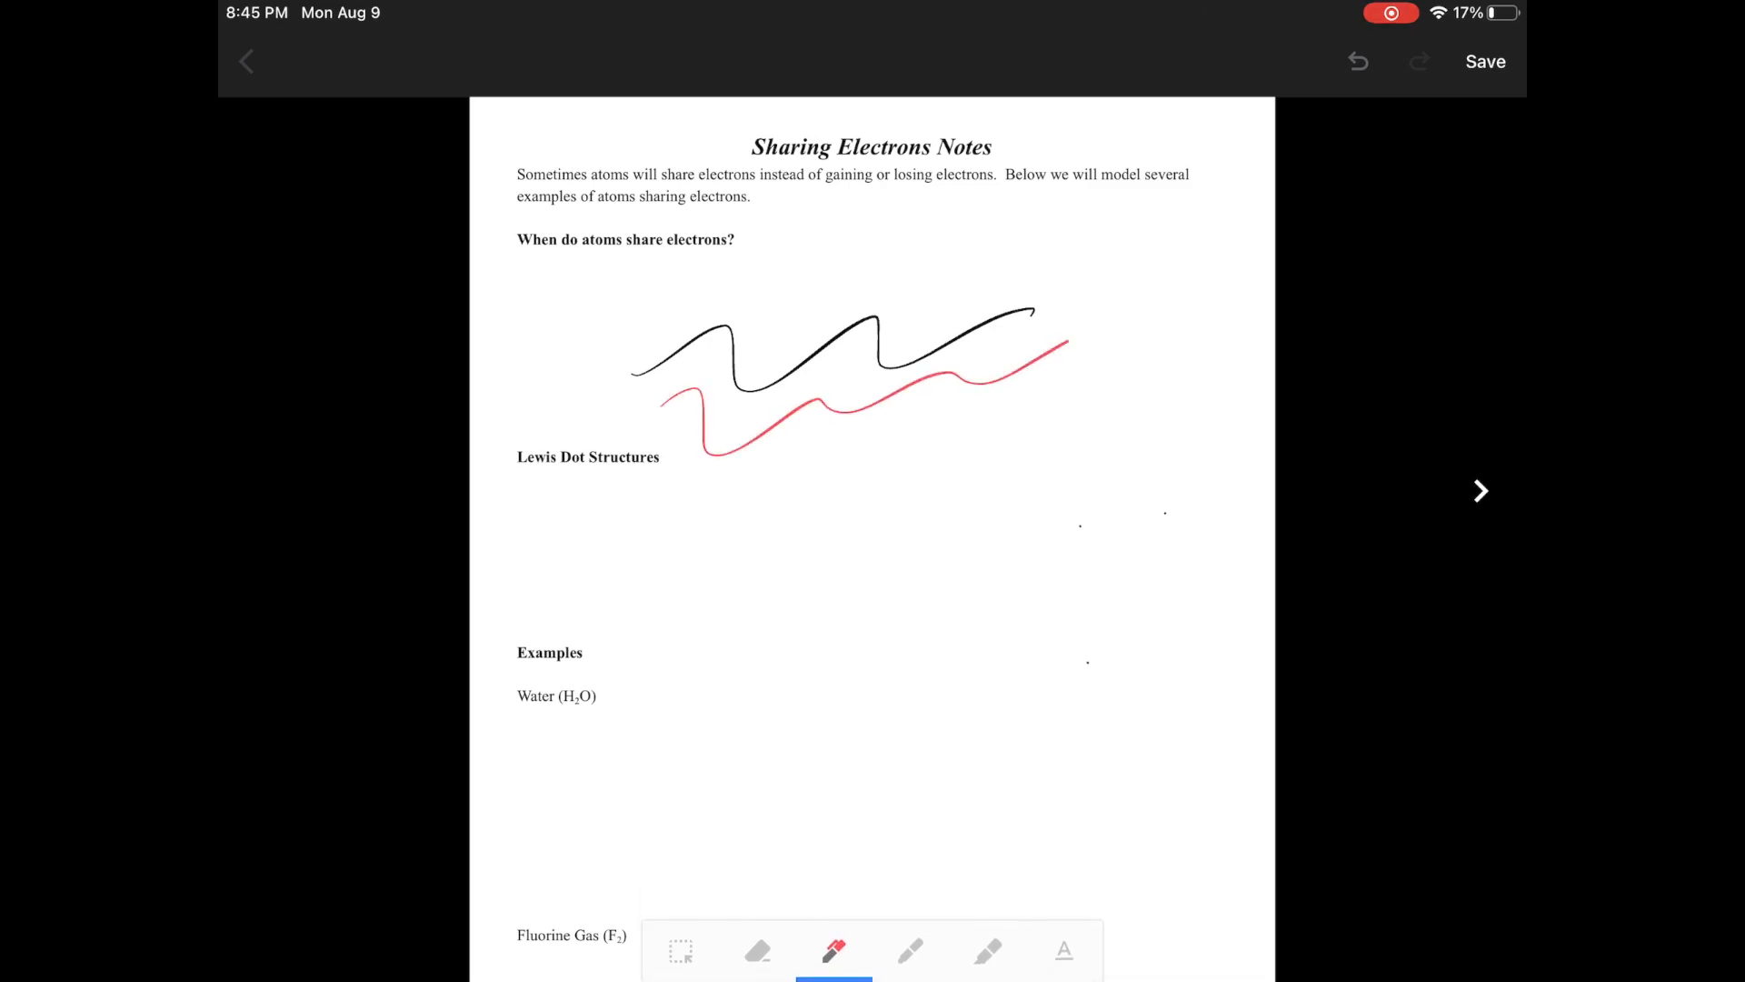
pyautogui.click(911, 952)
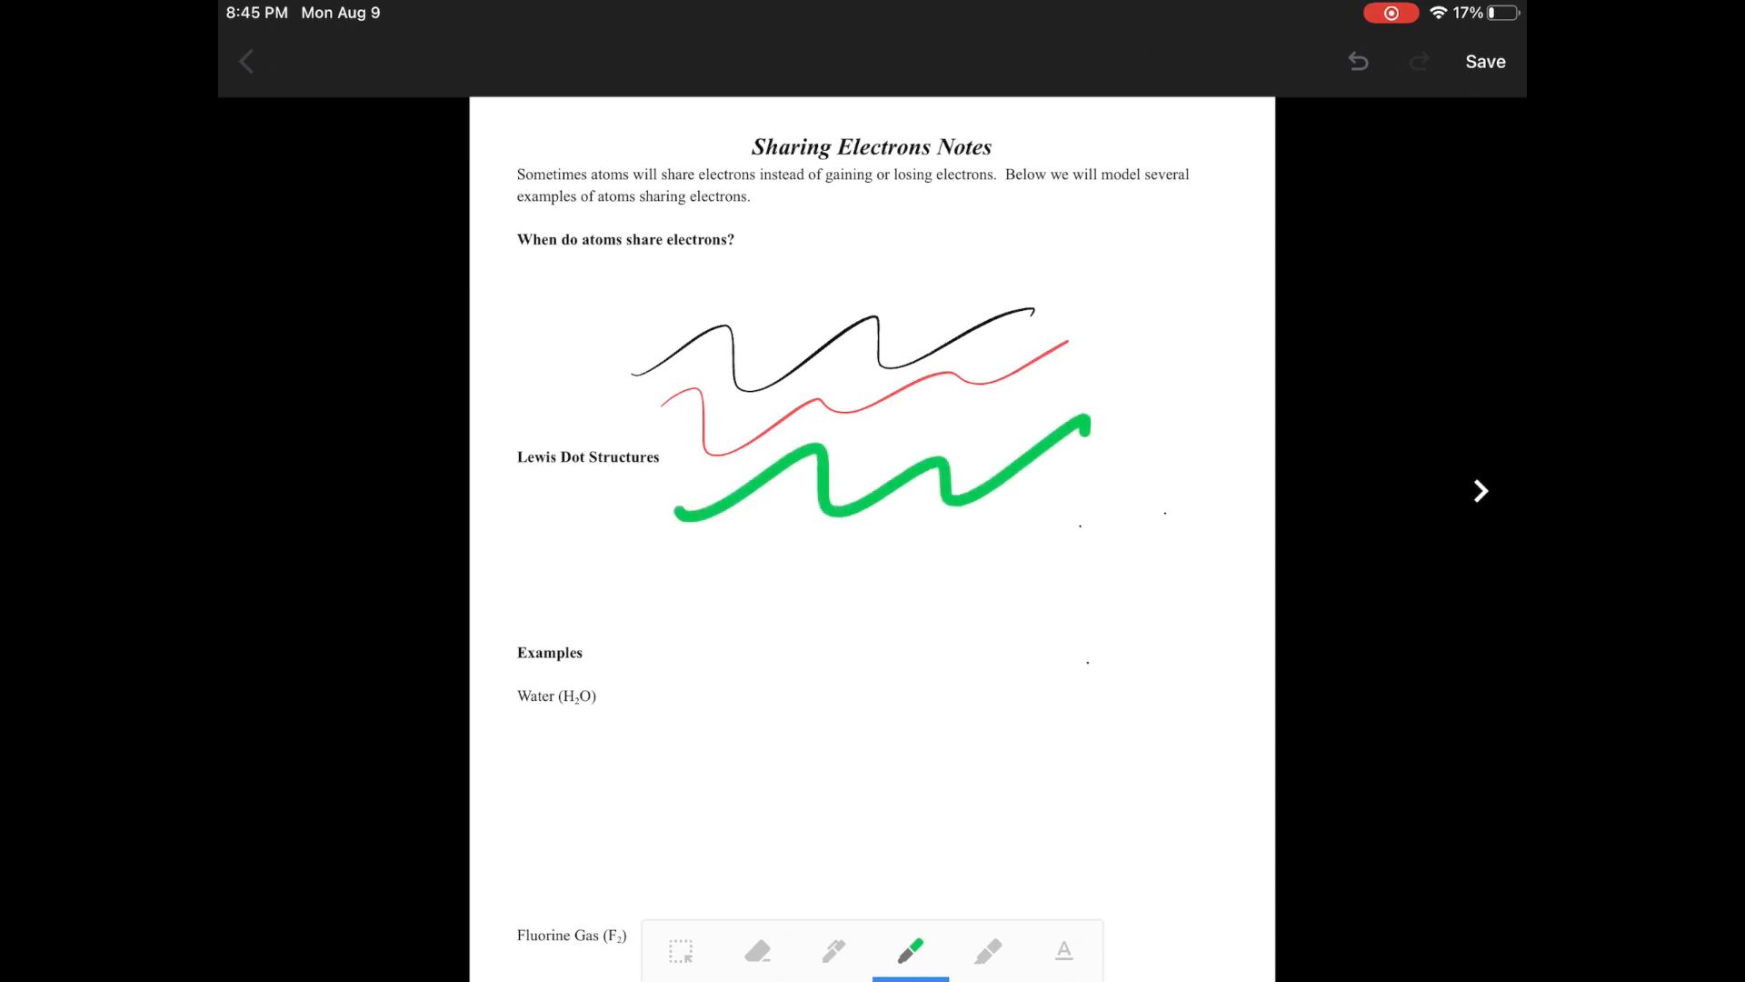
pyautogui.click(911, 949)
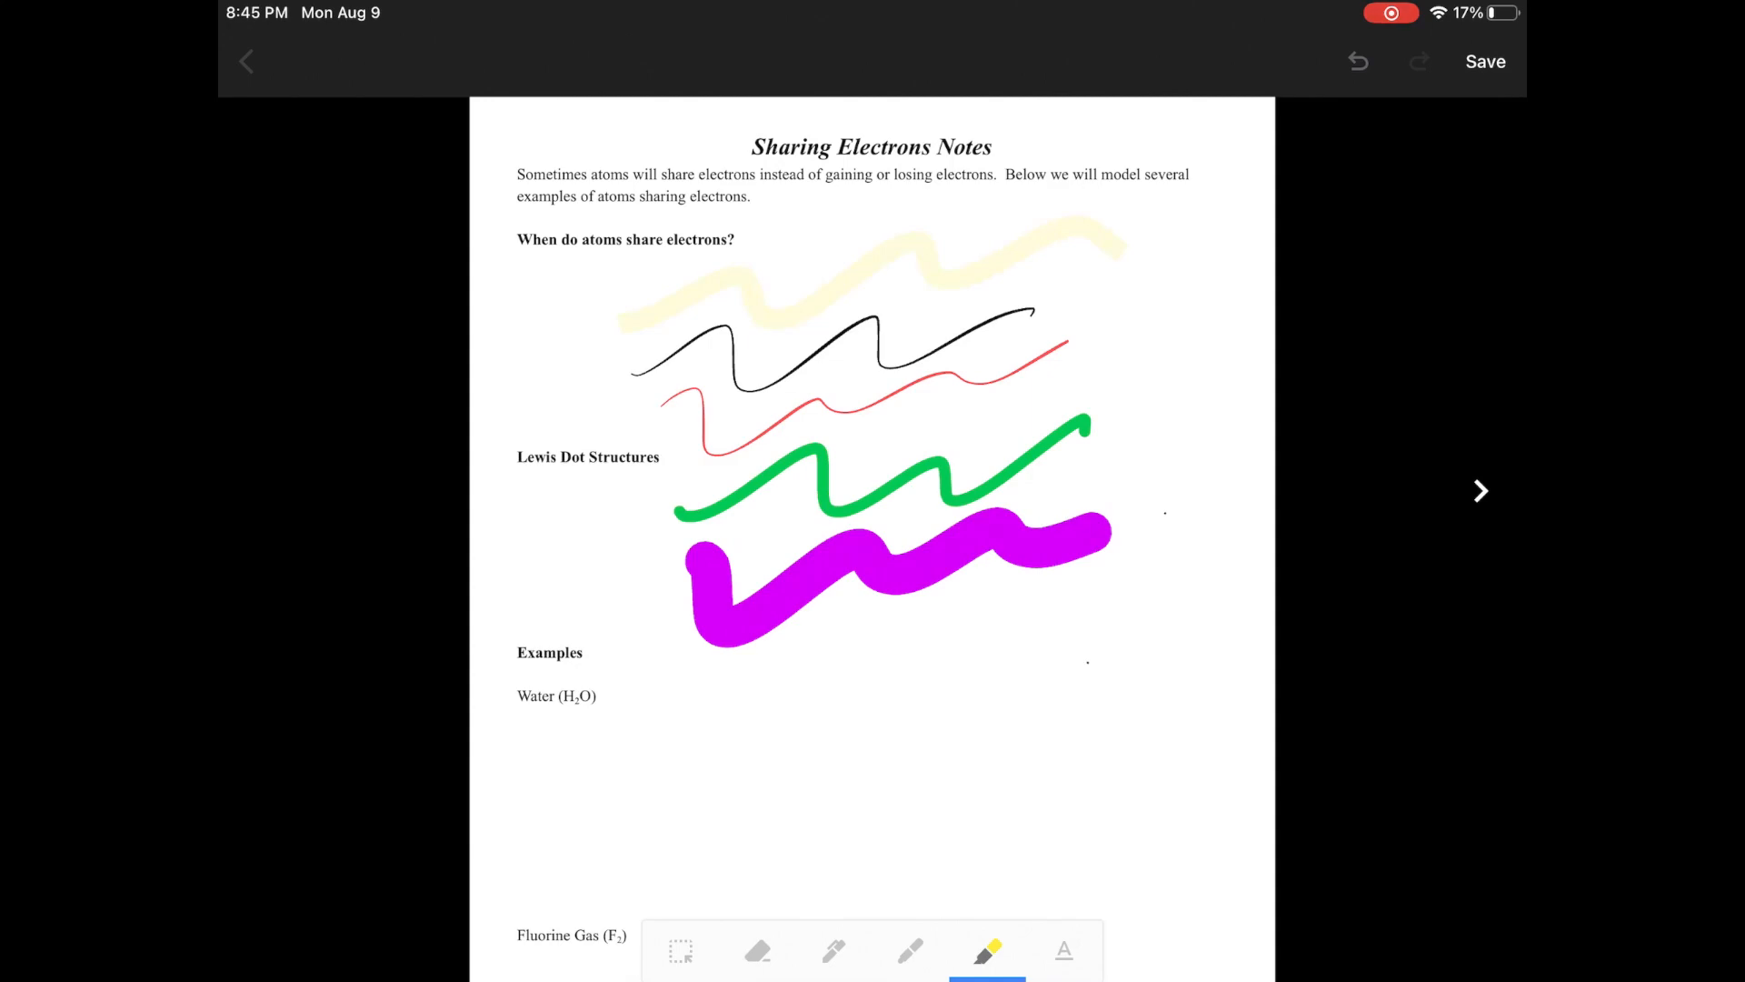
pyautogui.click(1063, 952)
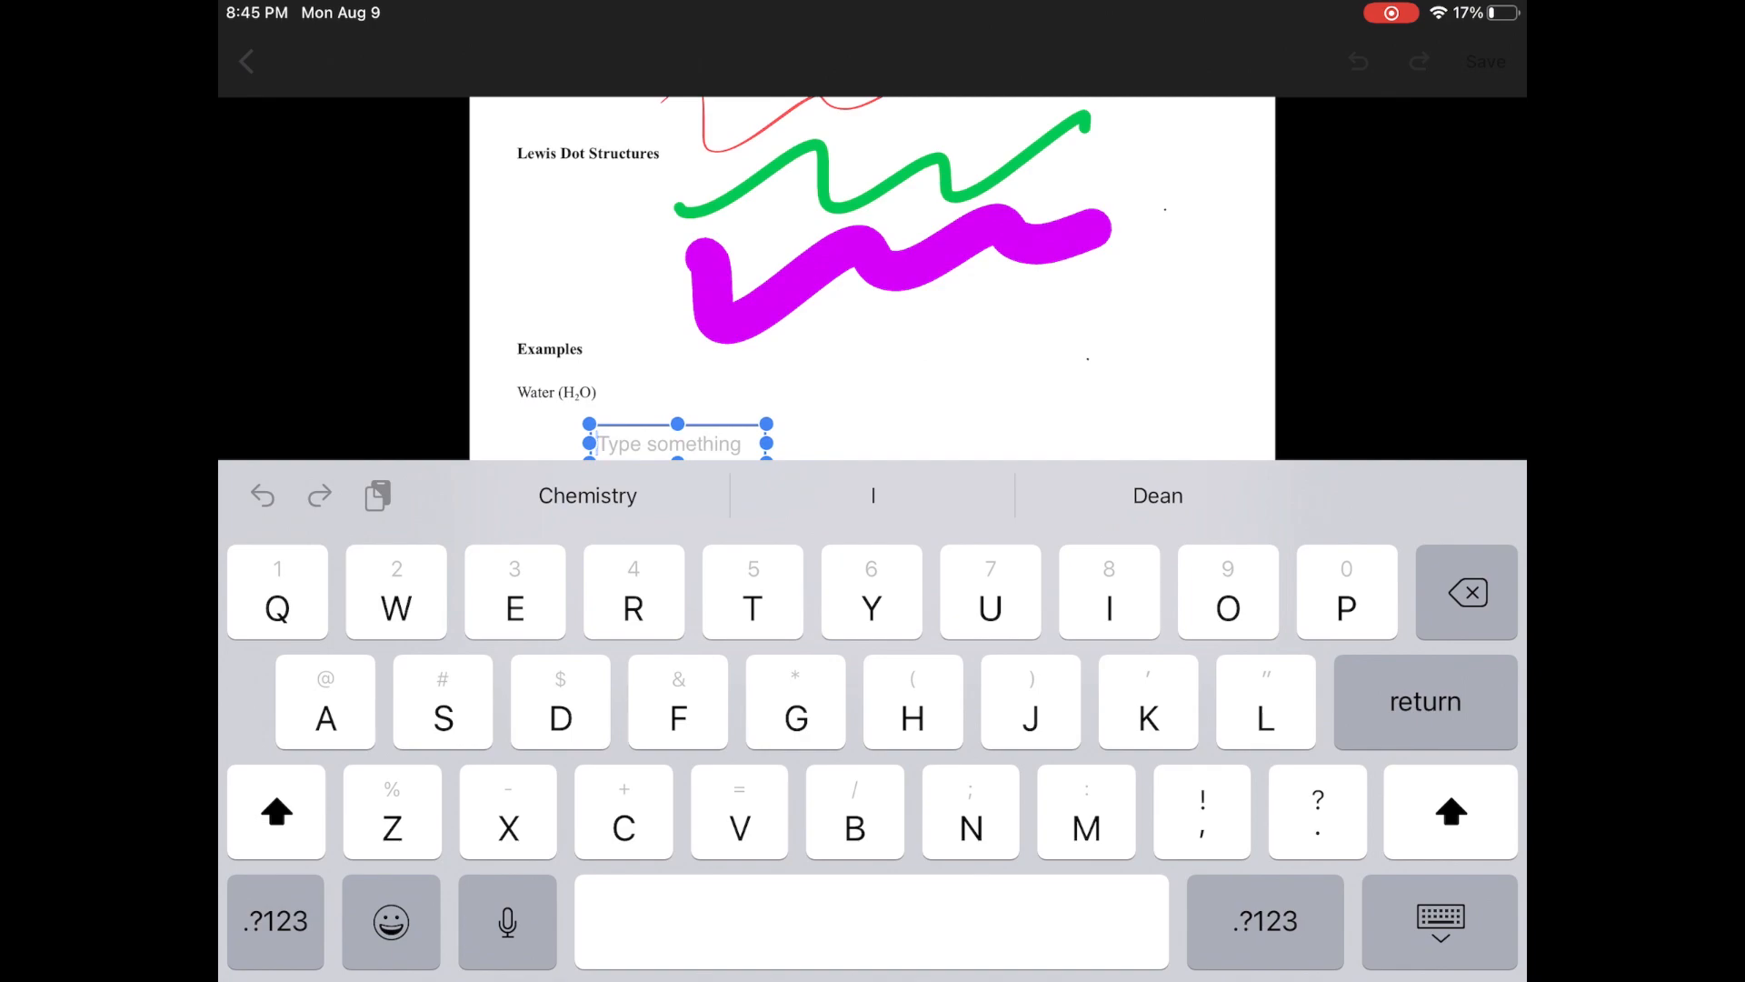
# Type 'Text box. Type.' in the text box below Water (H2O)
pyautogui.write('Text bo')
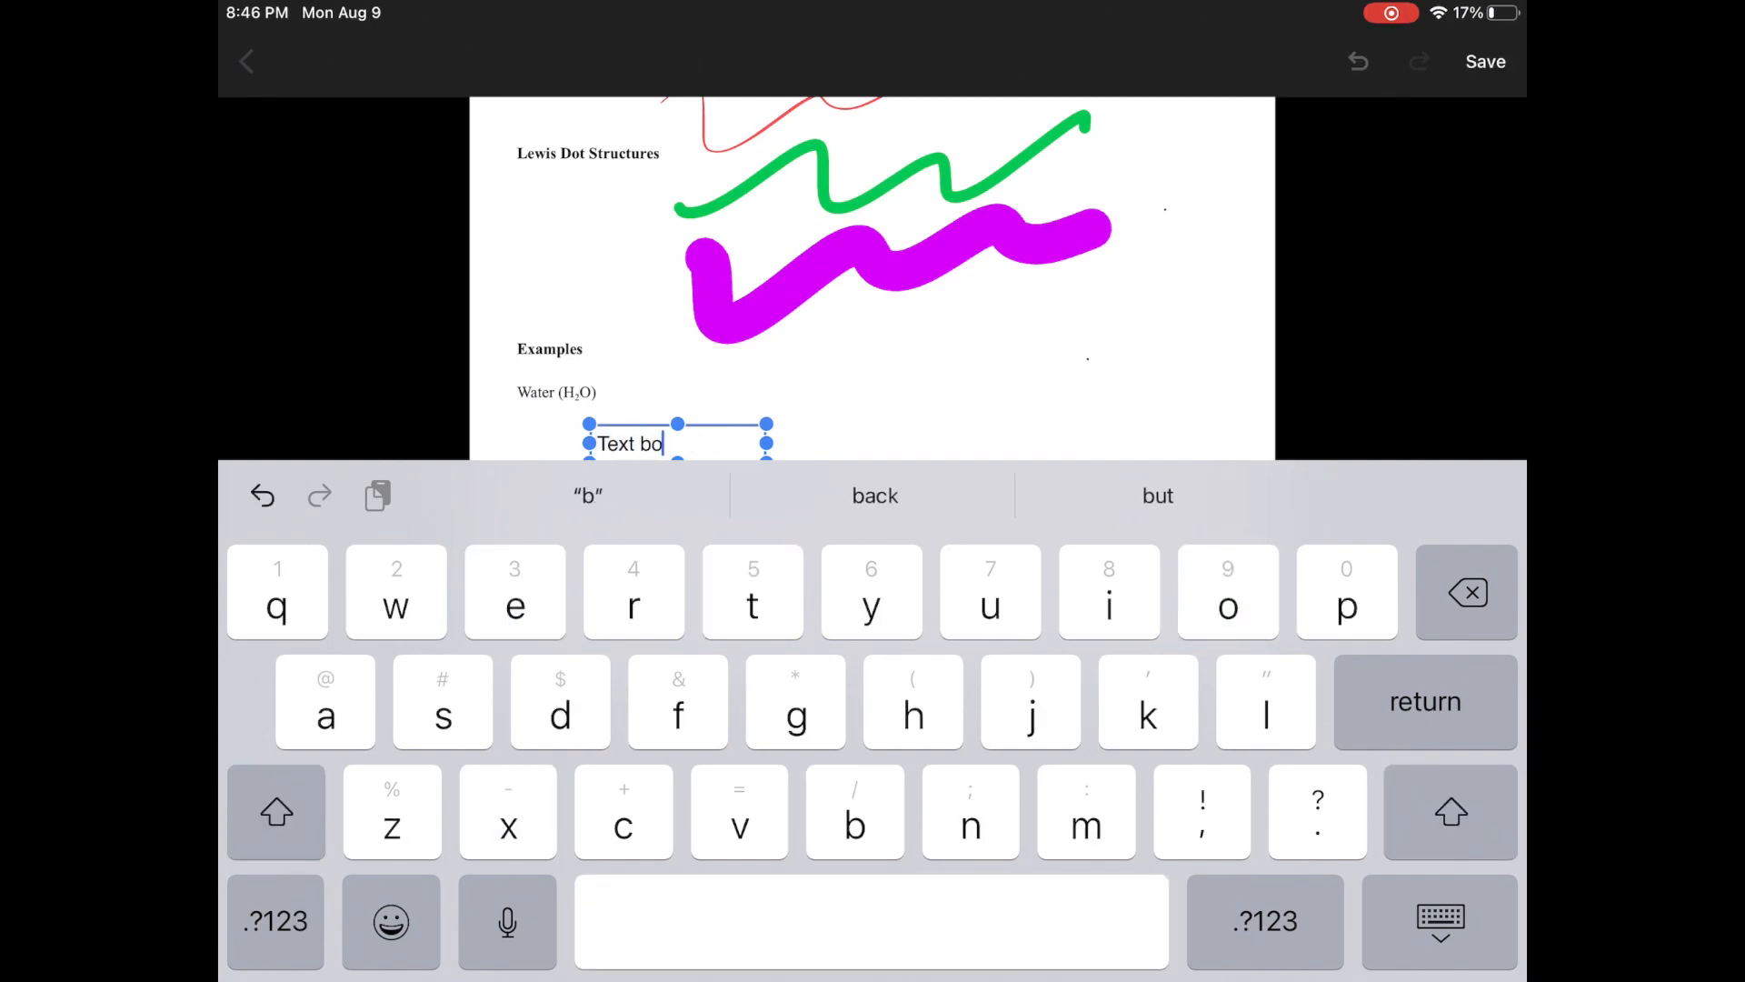
pyautogui.write('x. Type.')
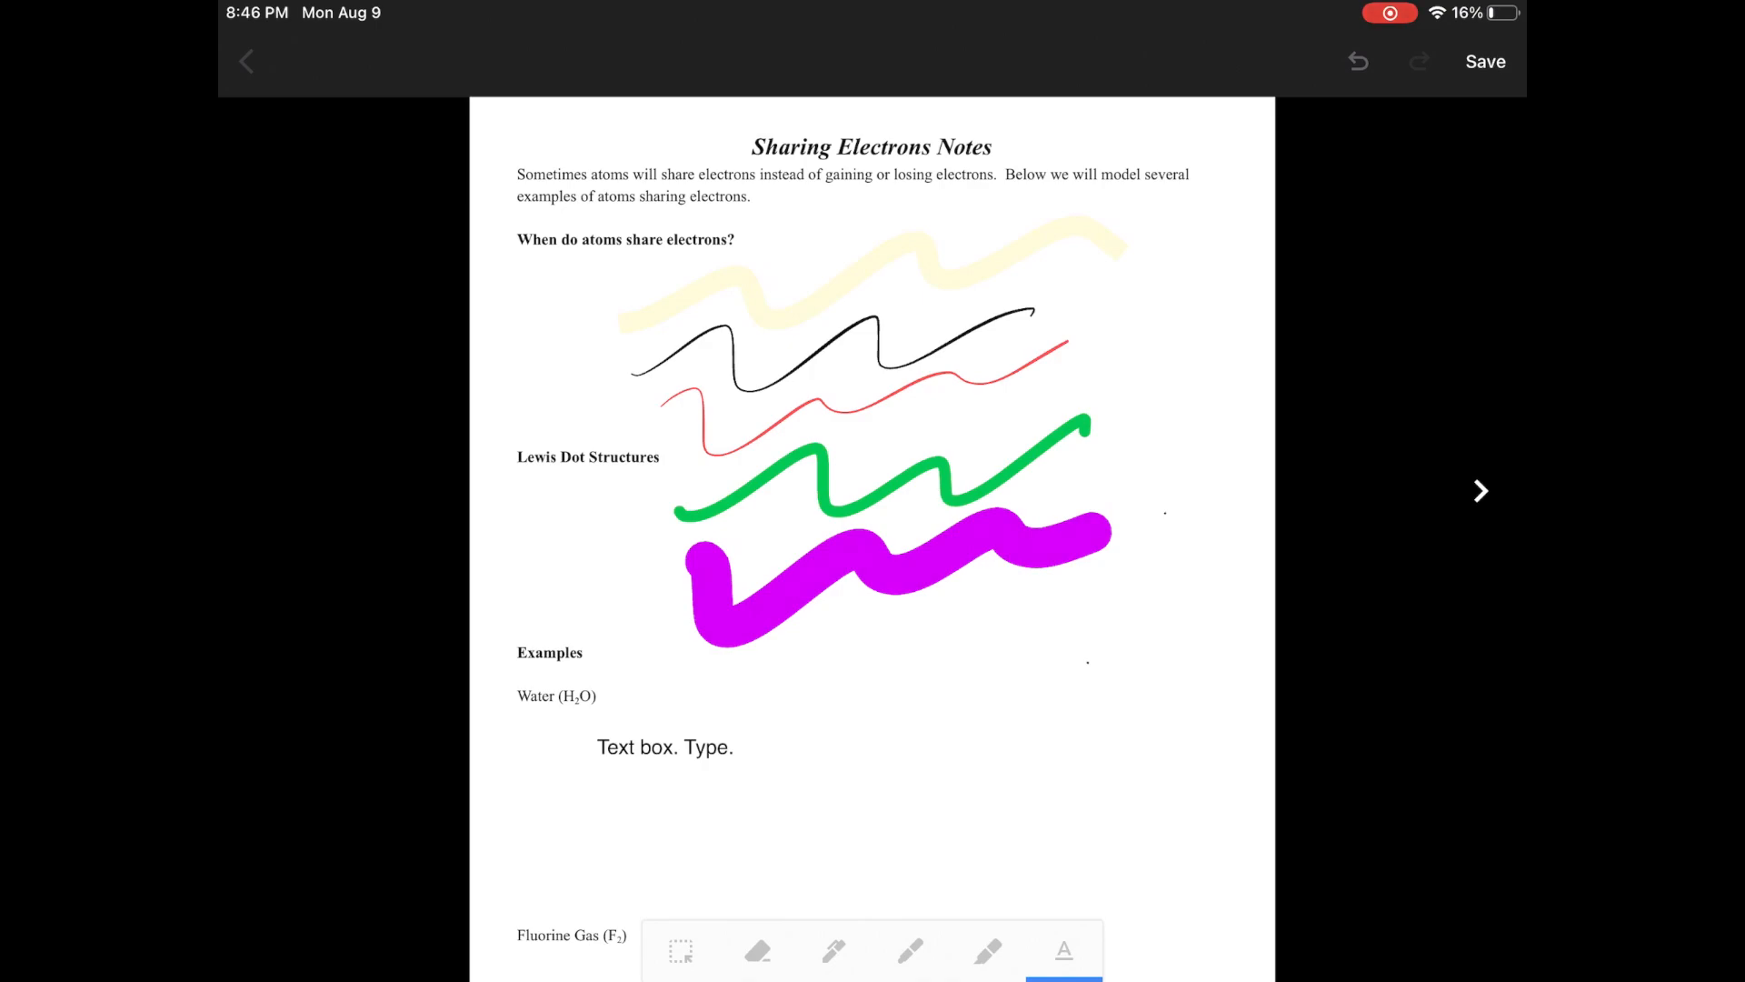
pyautogui.click(680, 951)
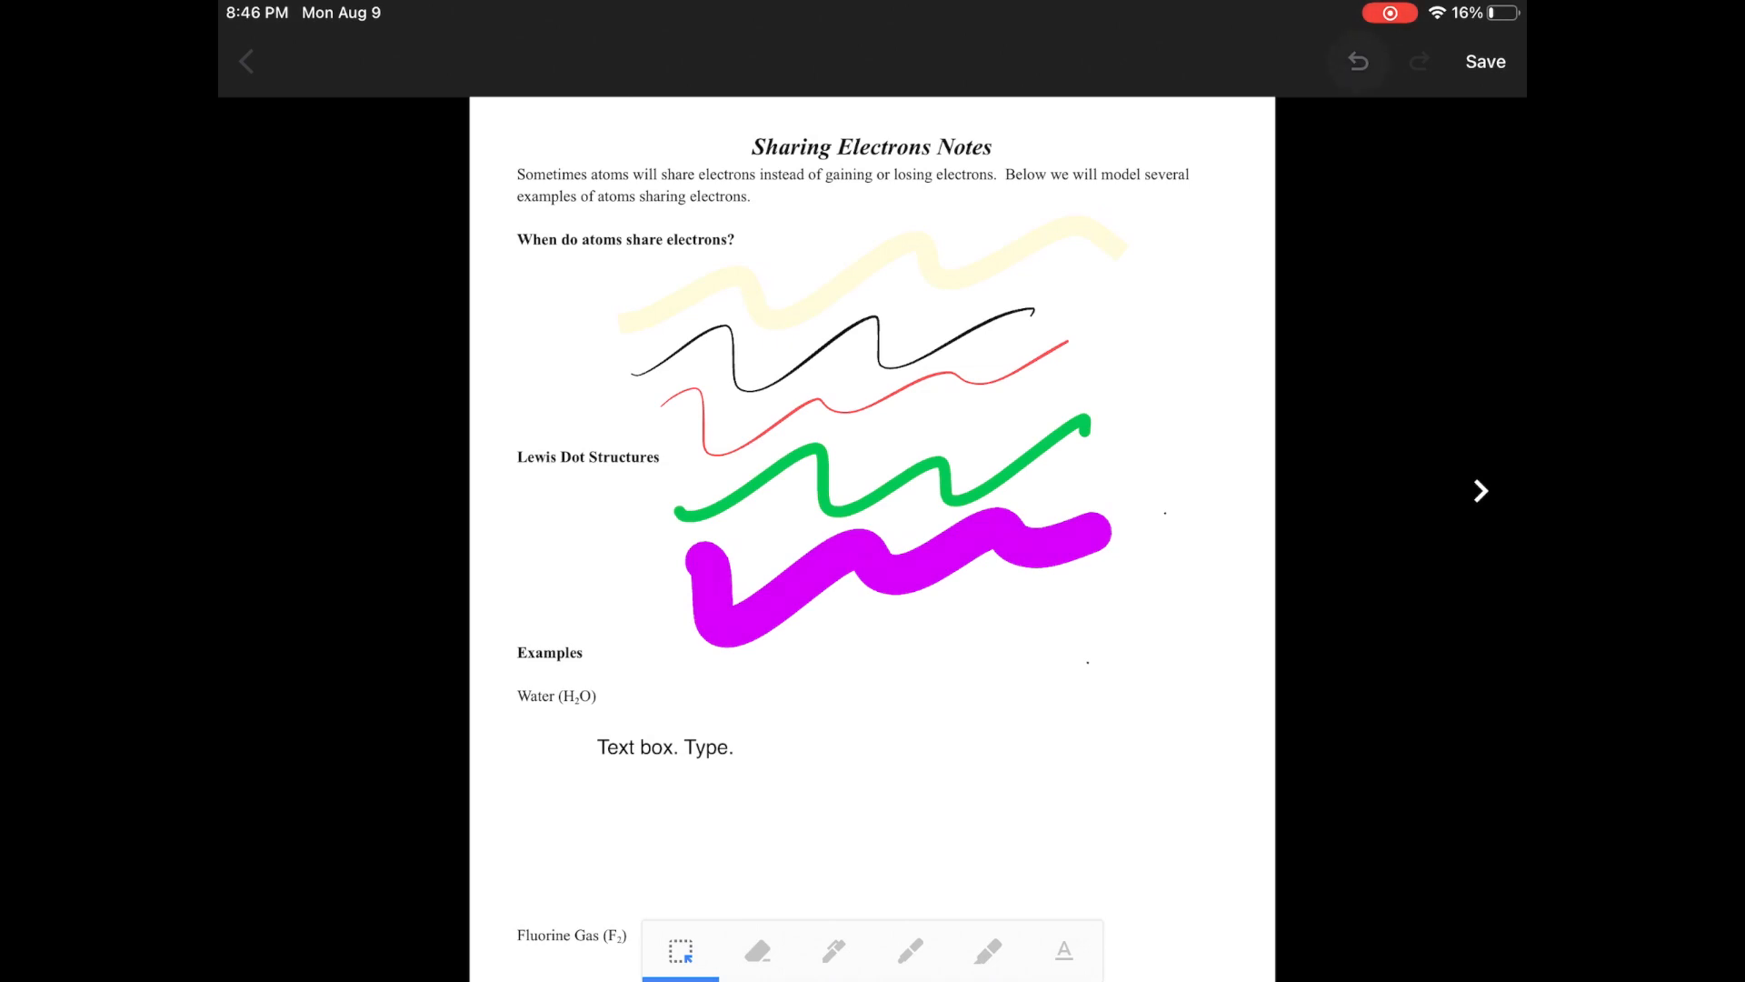
# Undo the text and strokes, draw three red waves, and save as PDF
pyautogui.click(1359, 60)
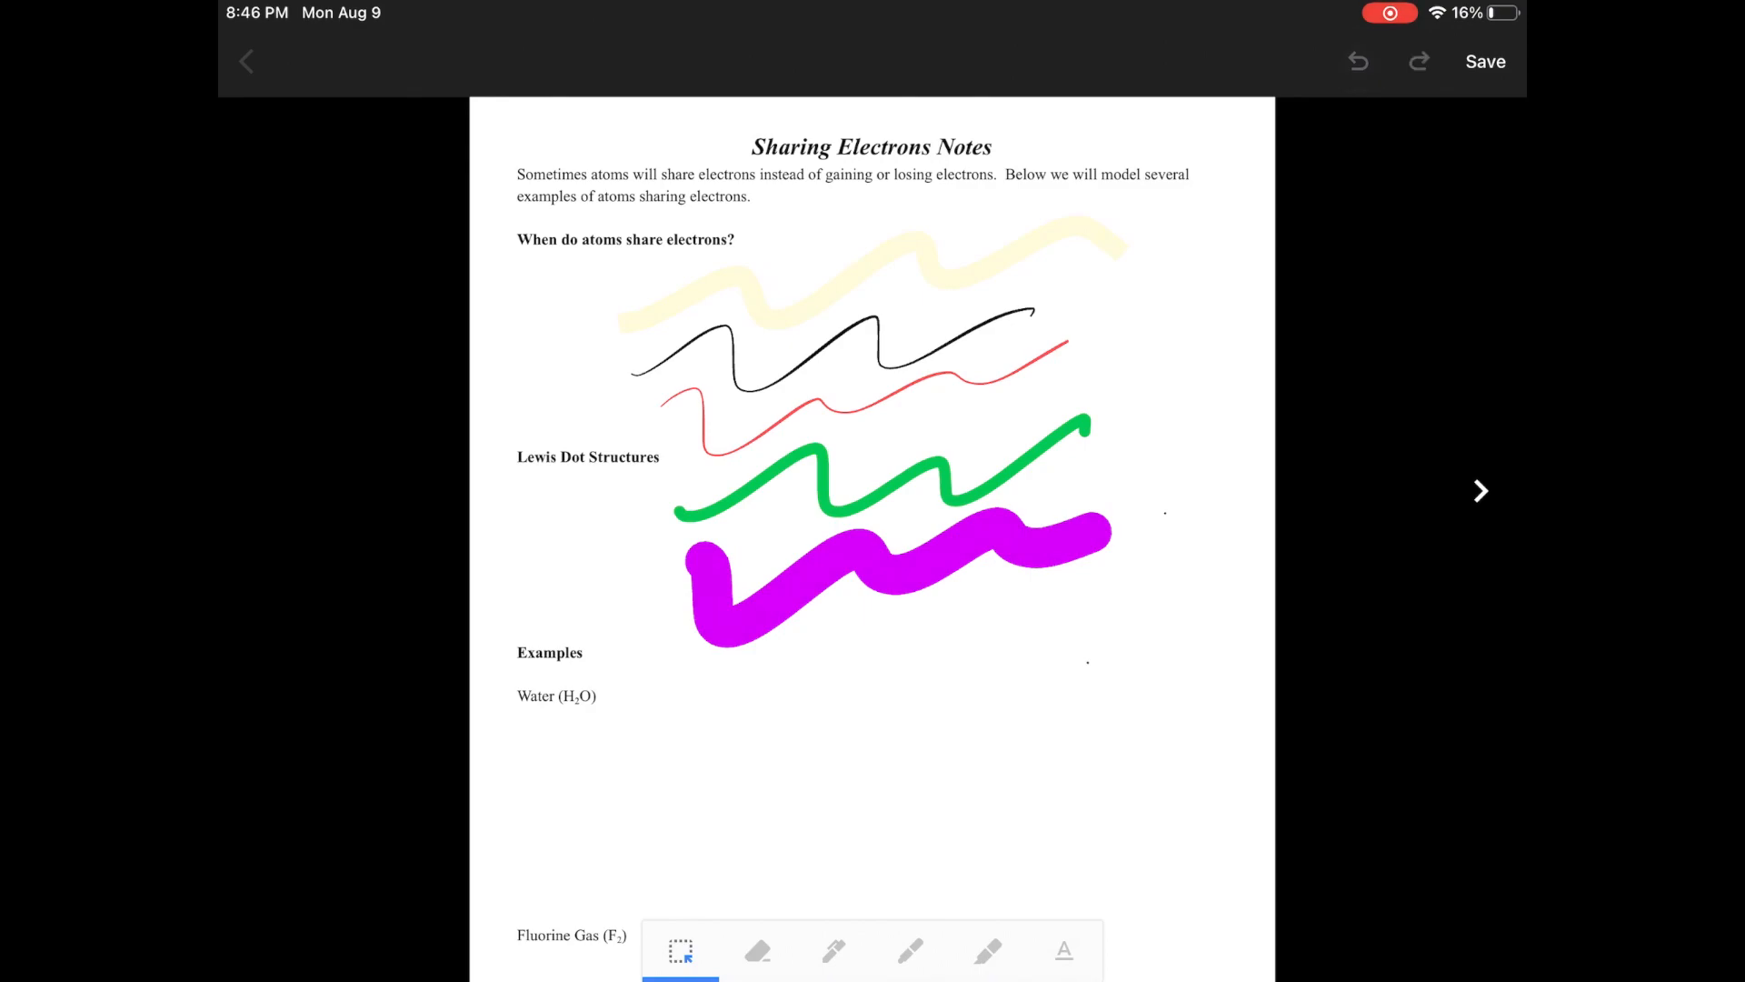
pyautogui.click(1358, 61)
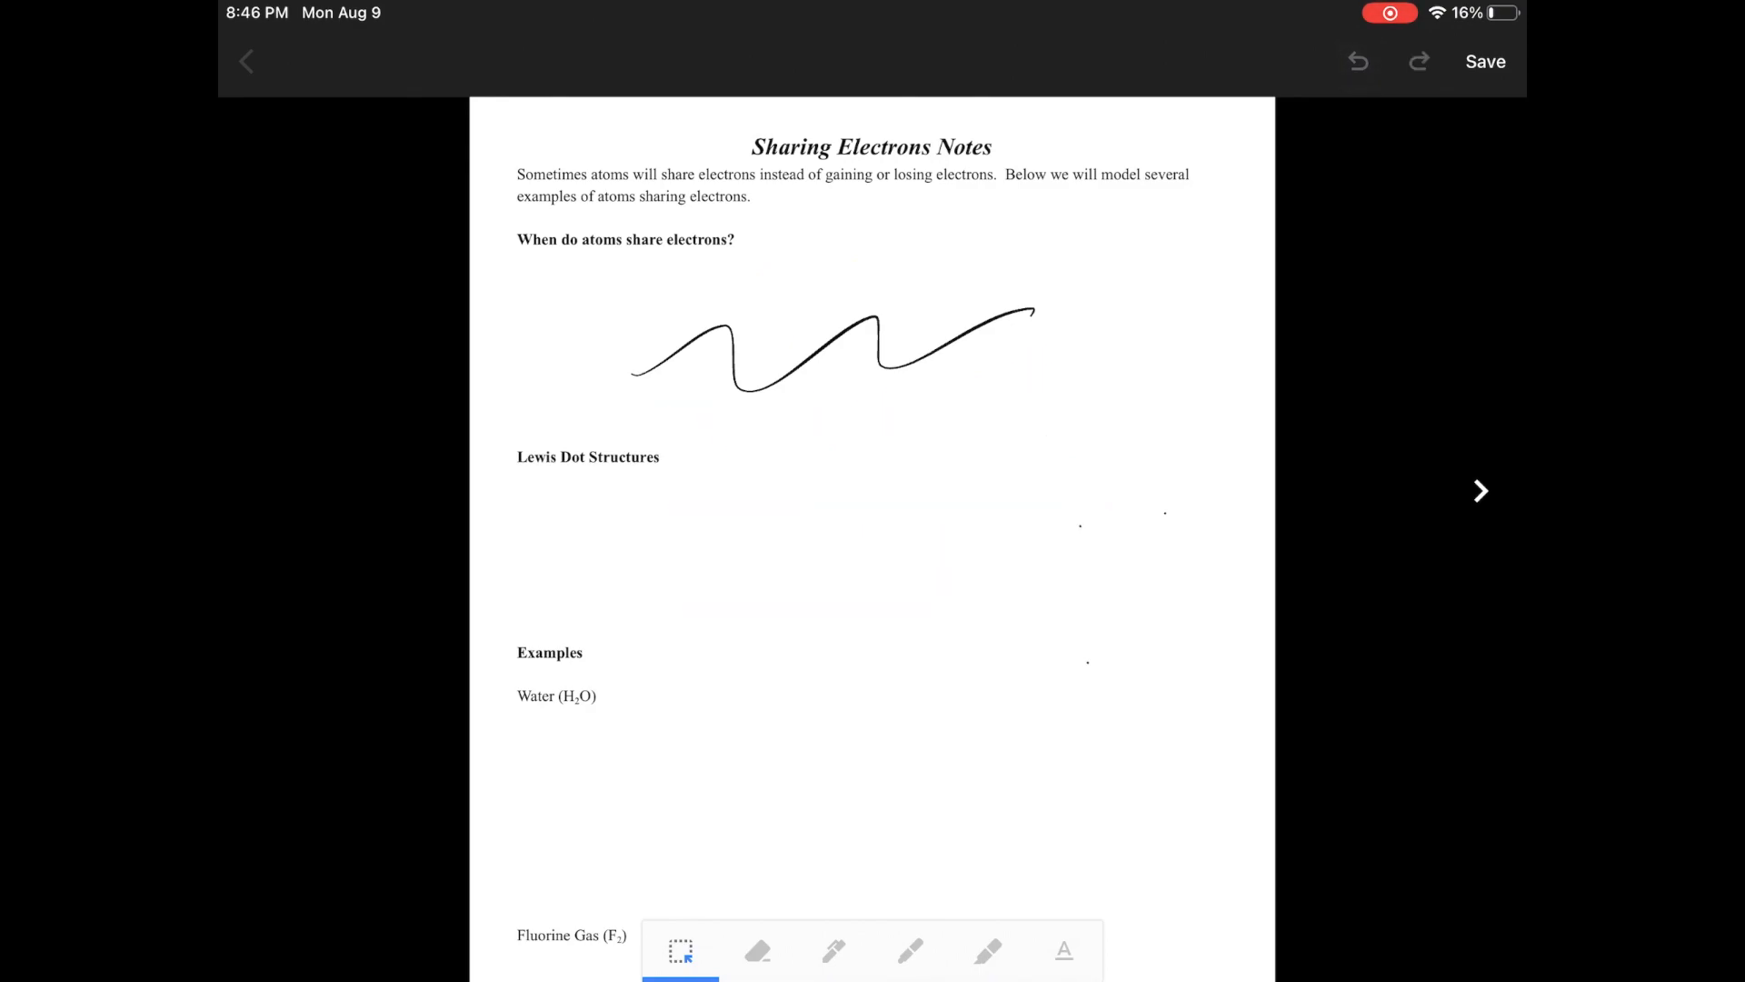
pyautogui.click(1357, 61)
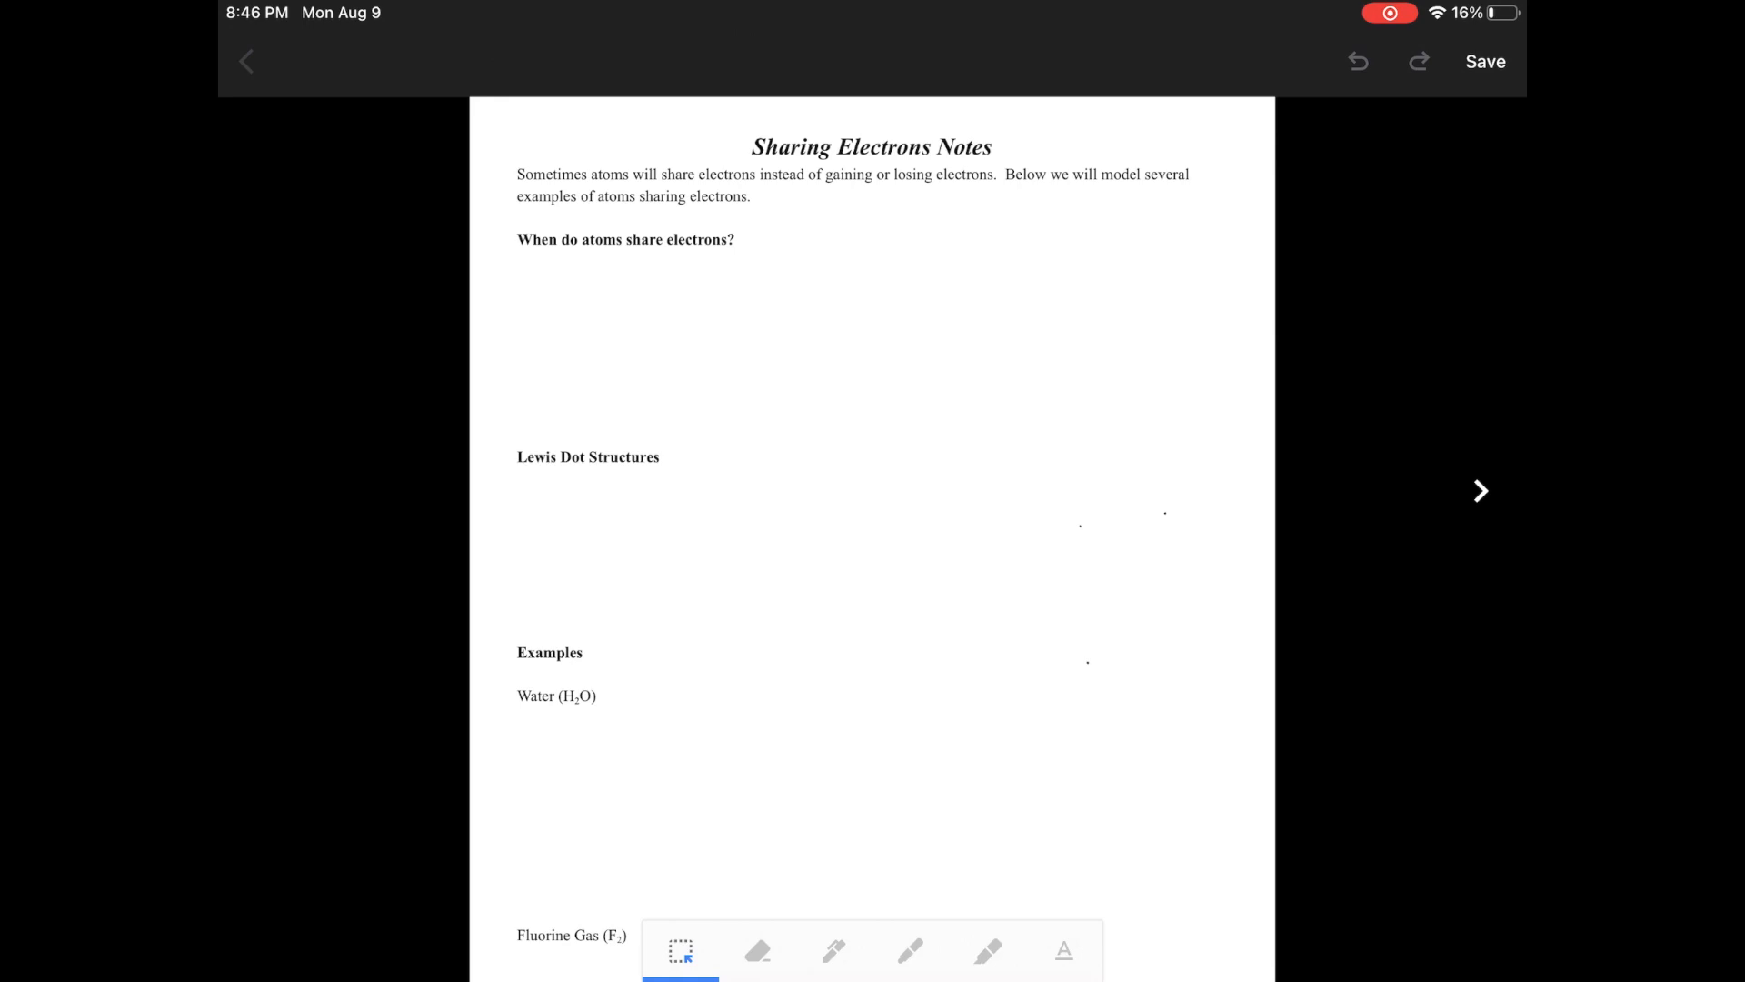
pyautogui.click(832, 952)
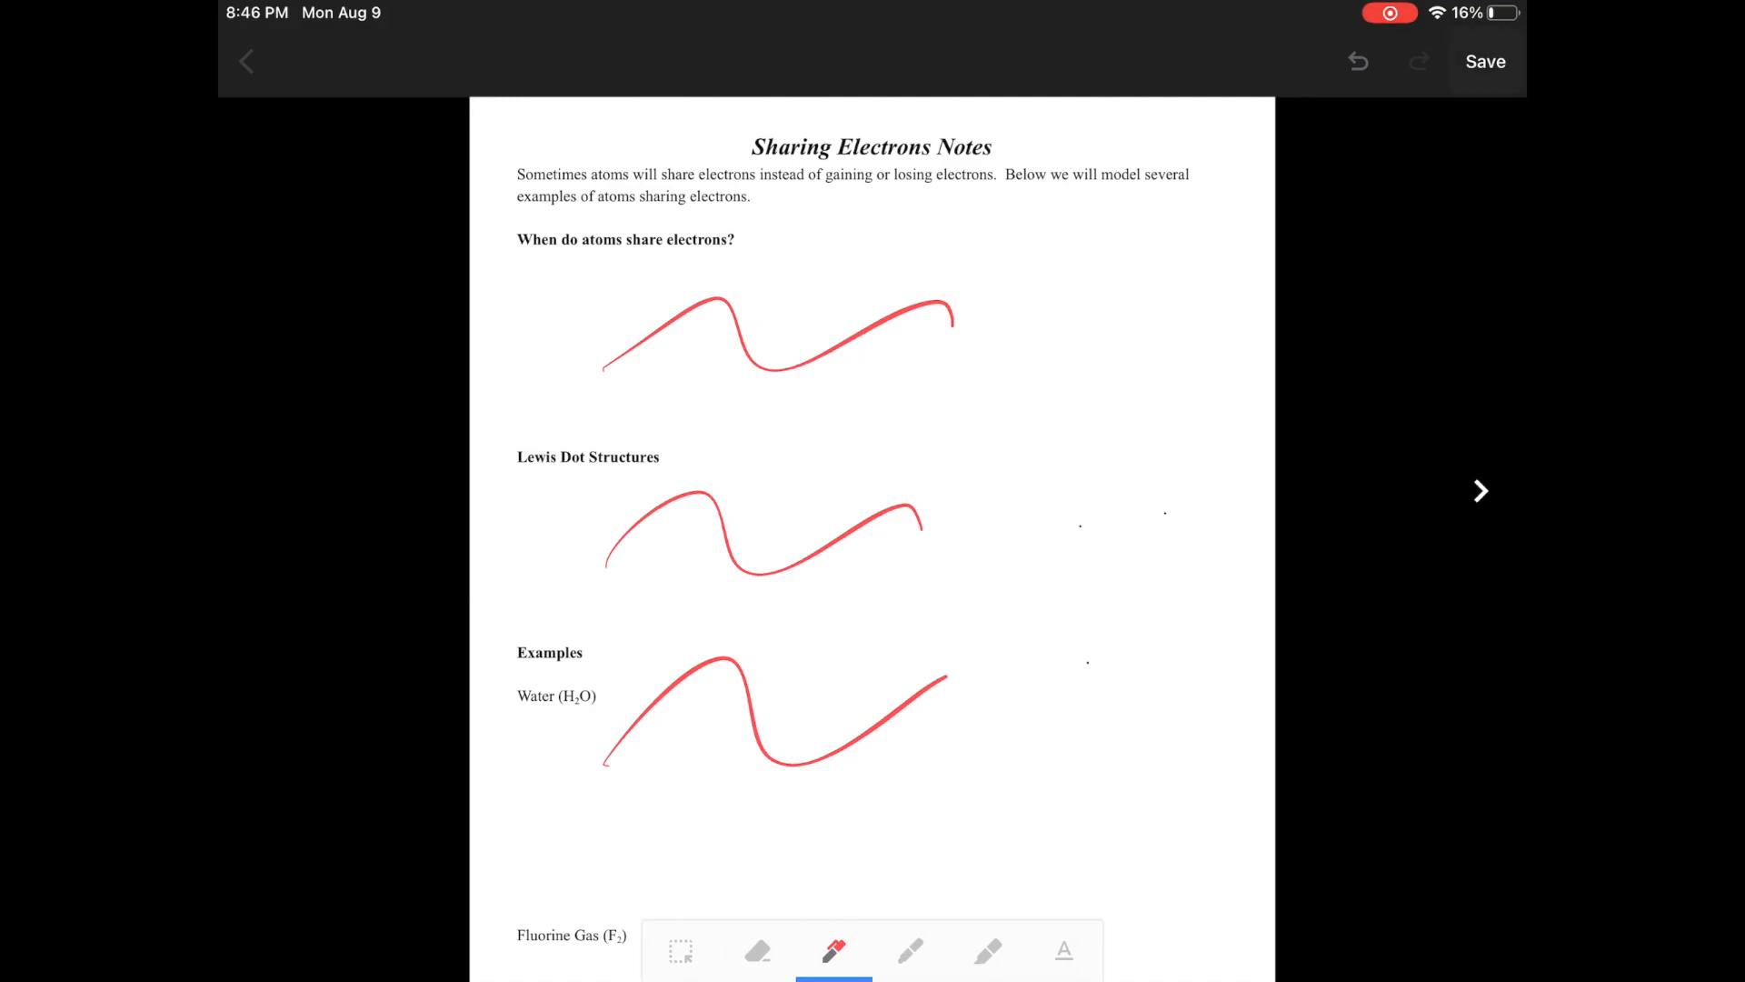
pyautogui.click(1484, 60)
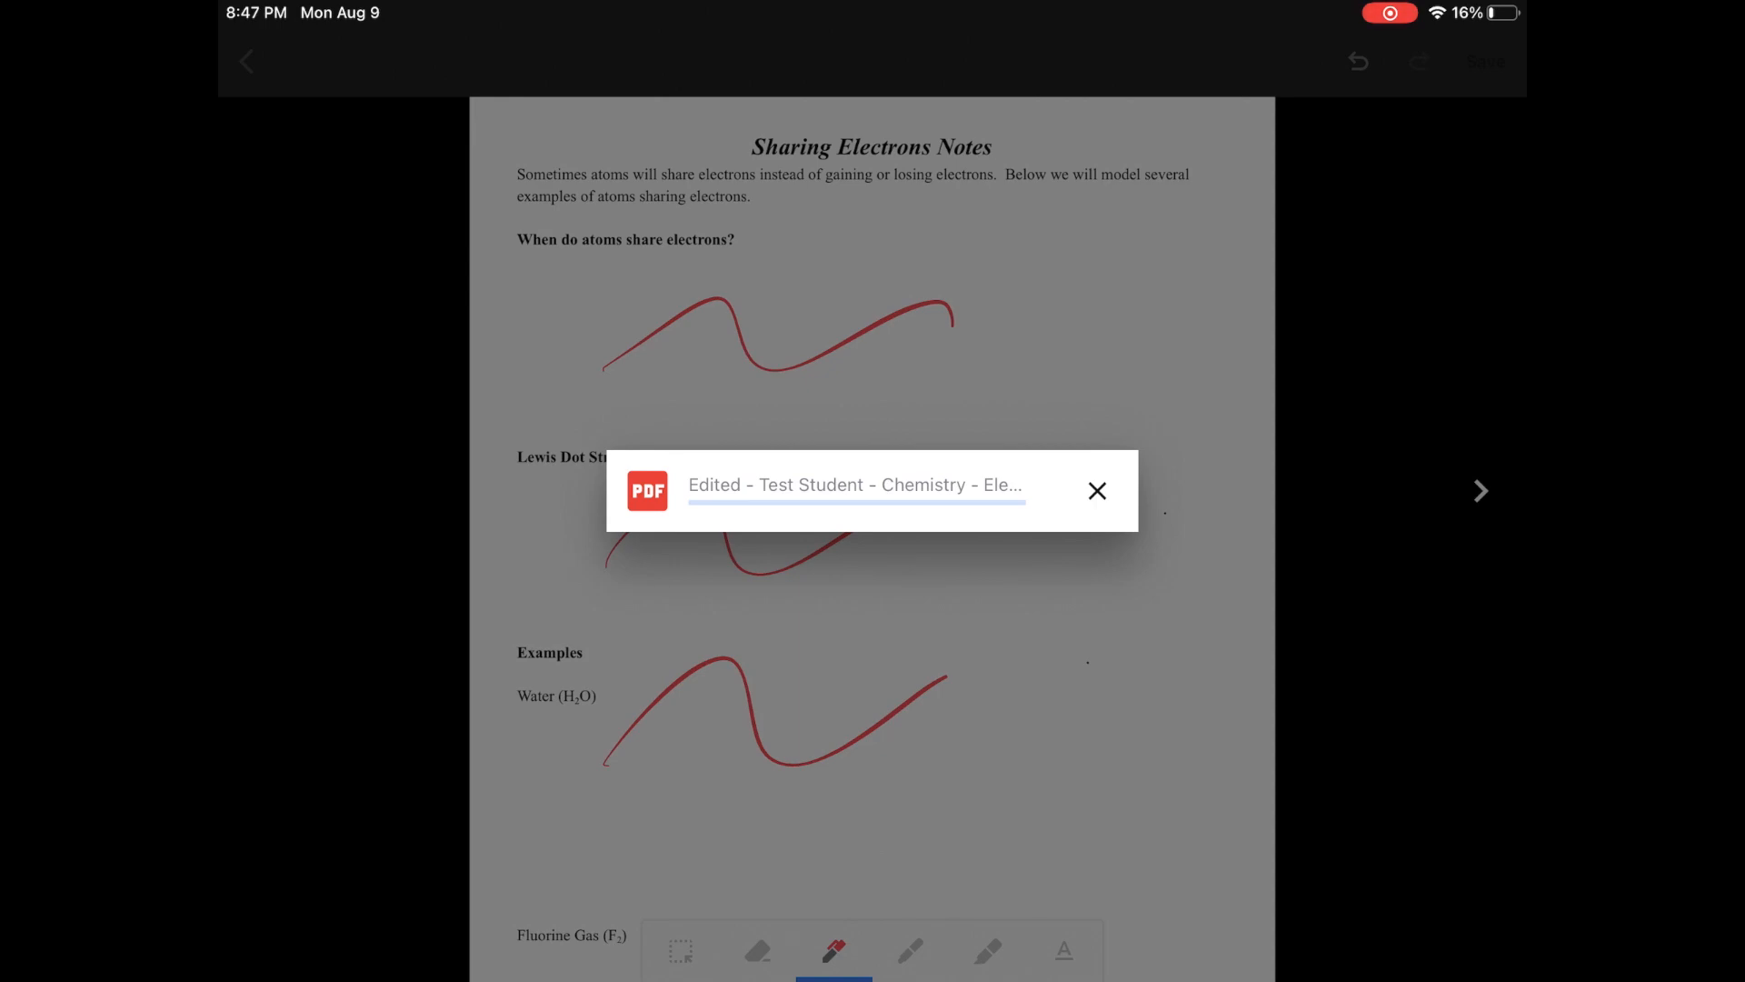
# Open and close the original notes, then open the edited Electrons Notes PDF
pyautogui.click(1095, 491)
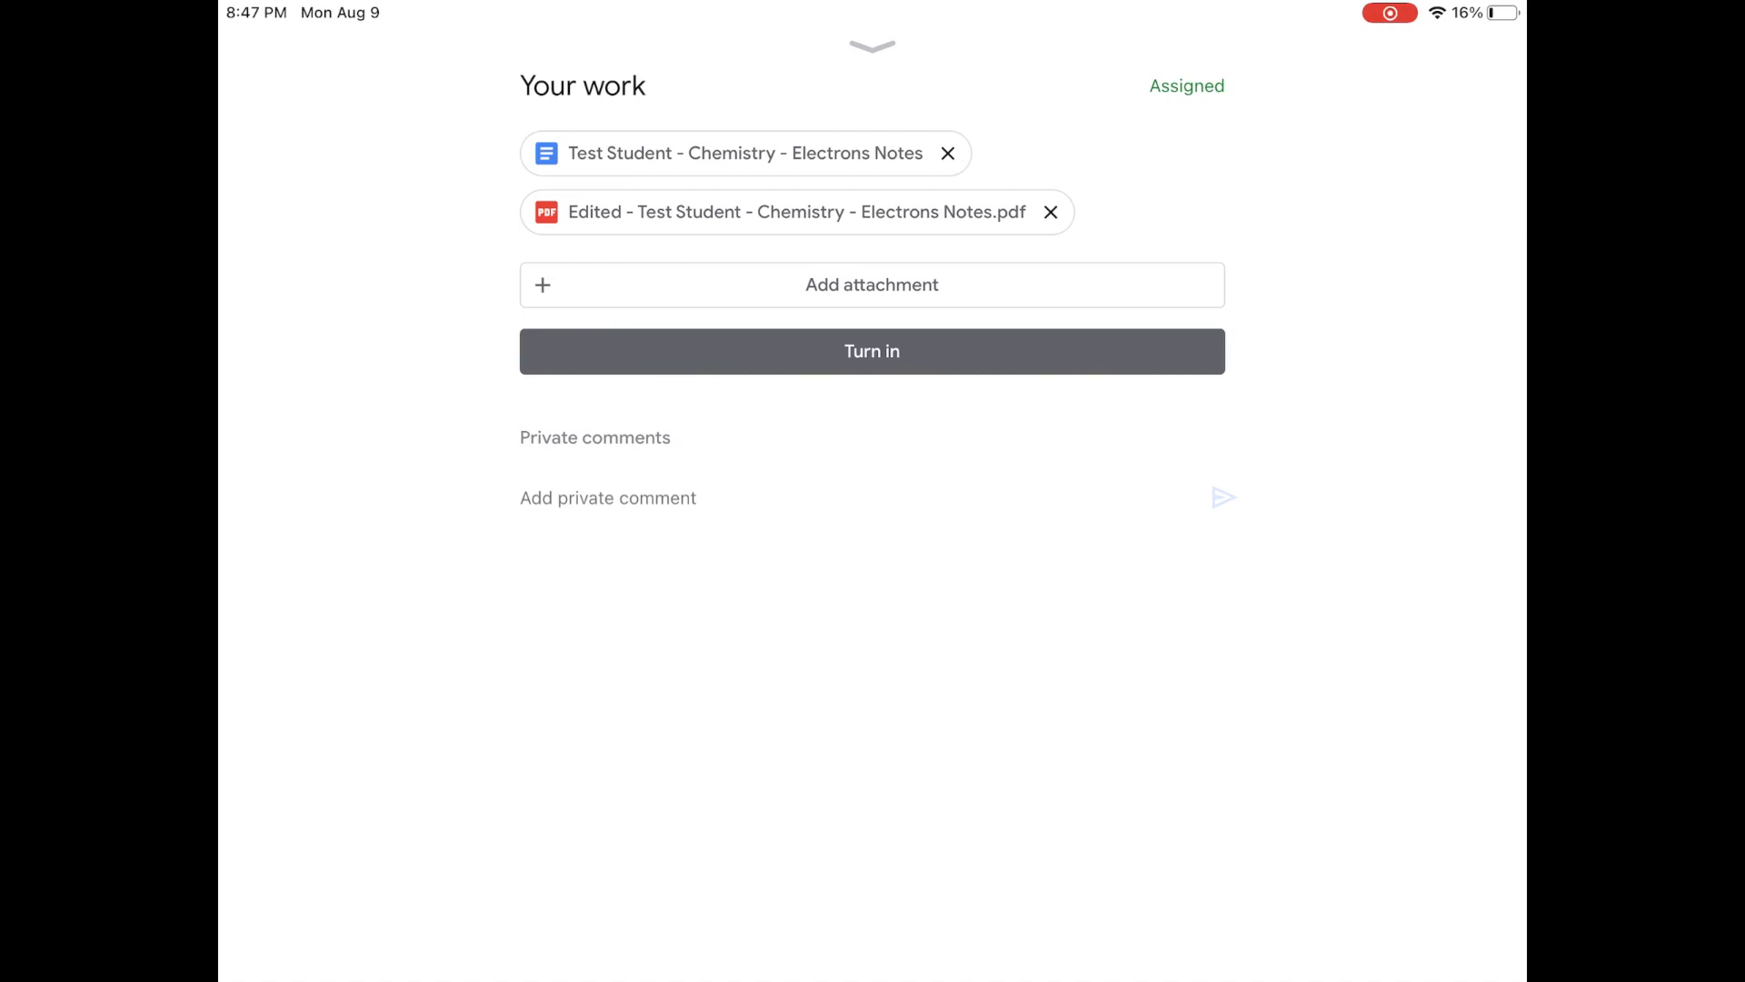
pyautogui.click(744, 152)
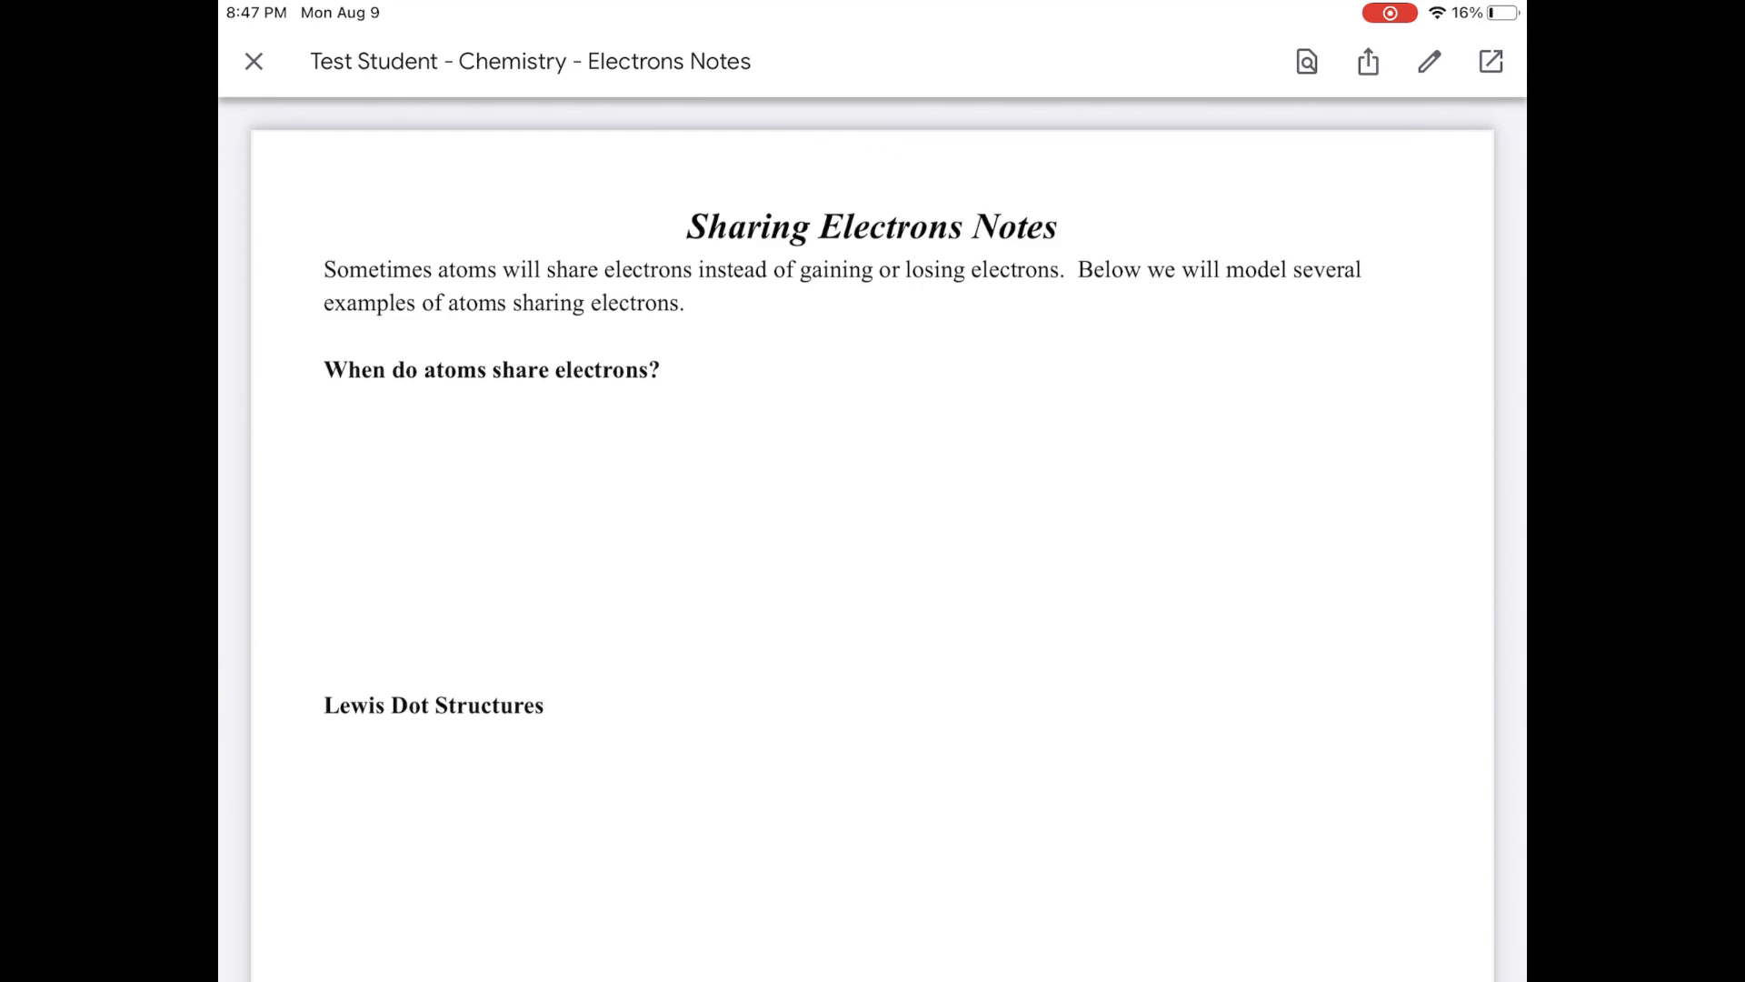
pyautogui.click(253, 61)
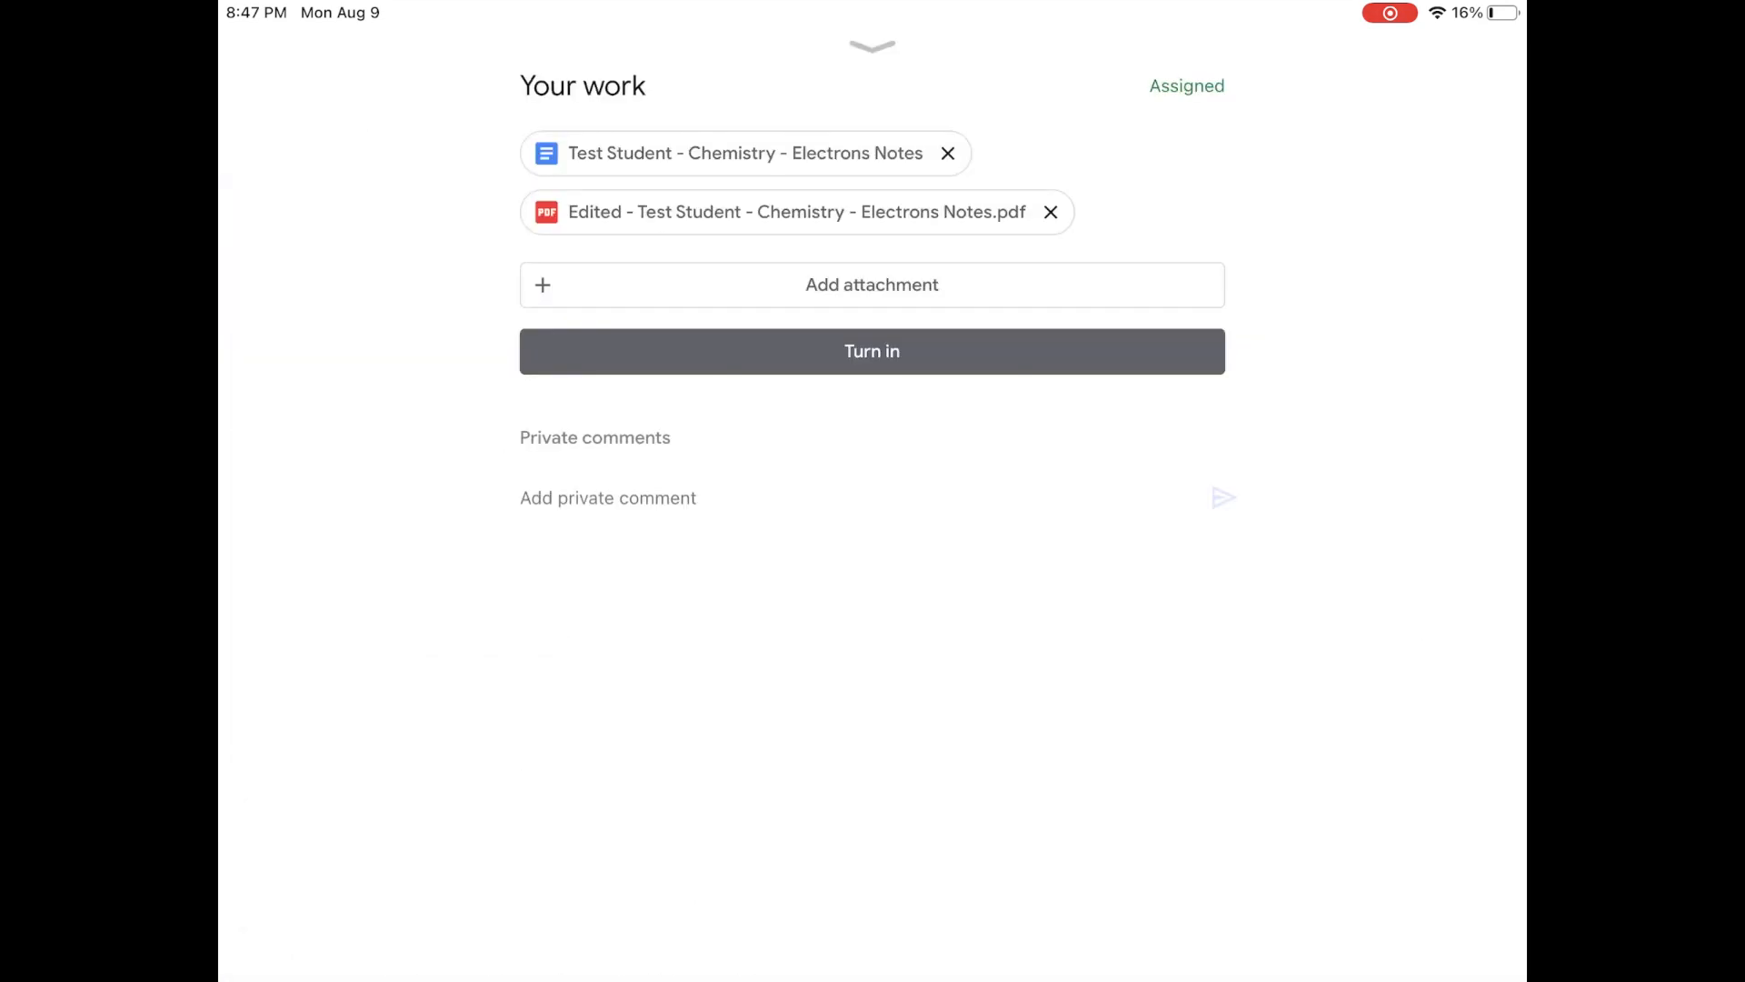
pyautogui.click(791, 212)
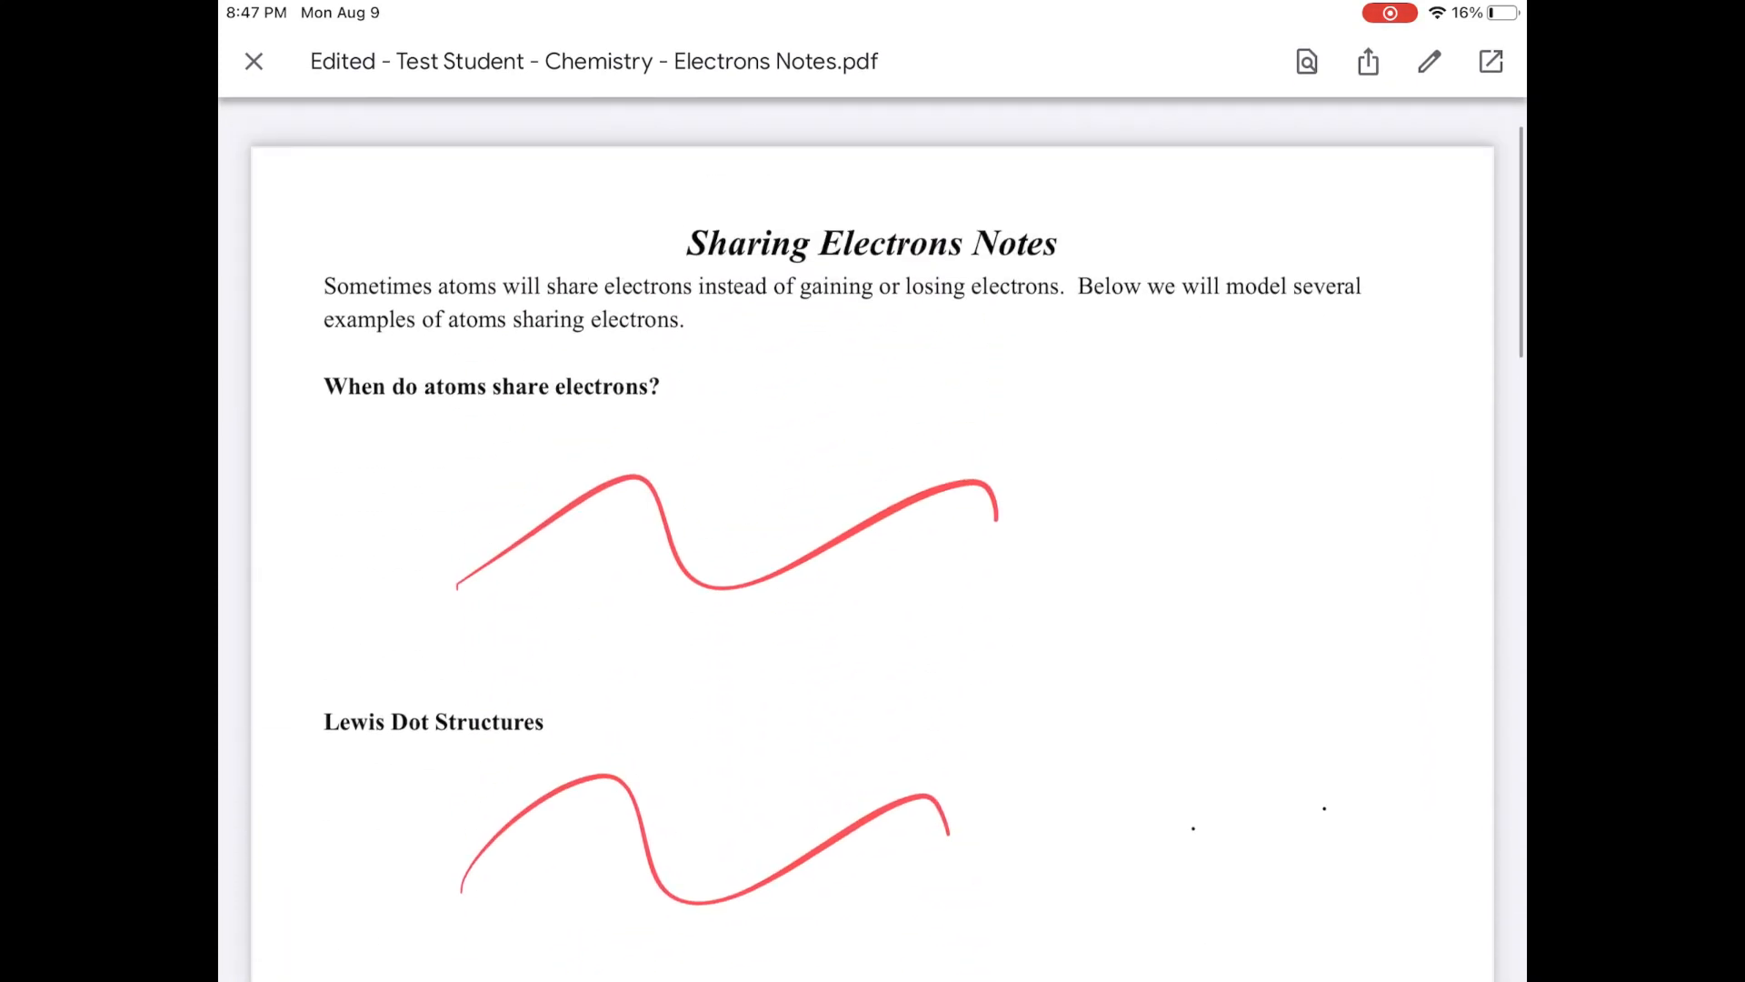
pyautogui.scroll(3)
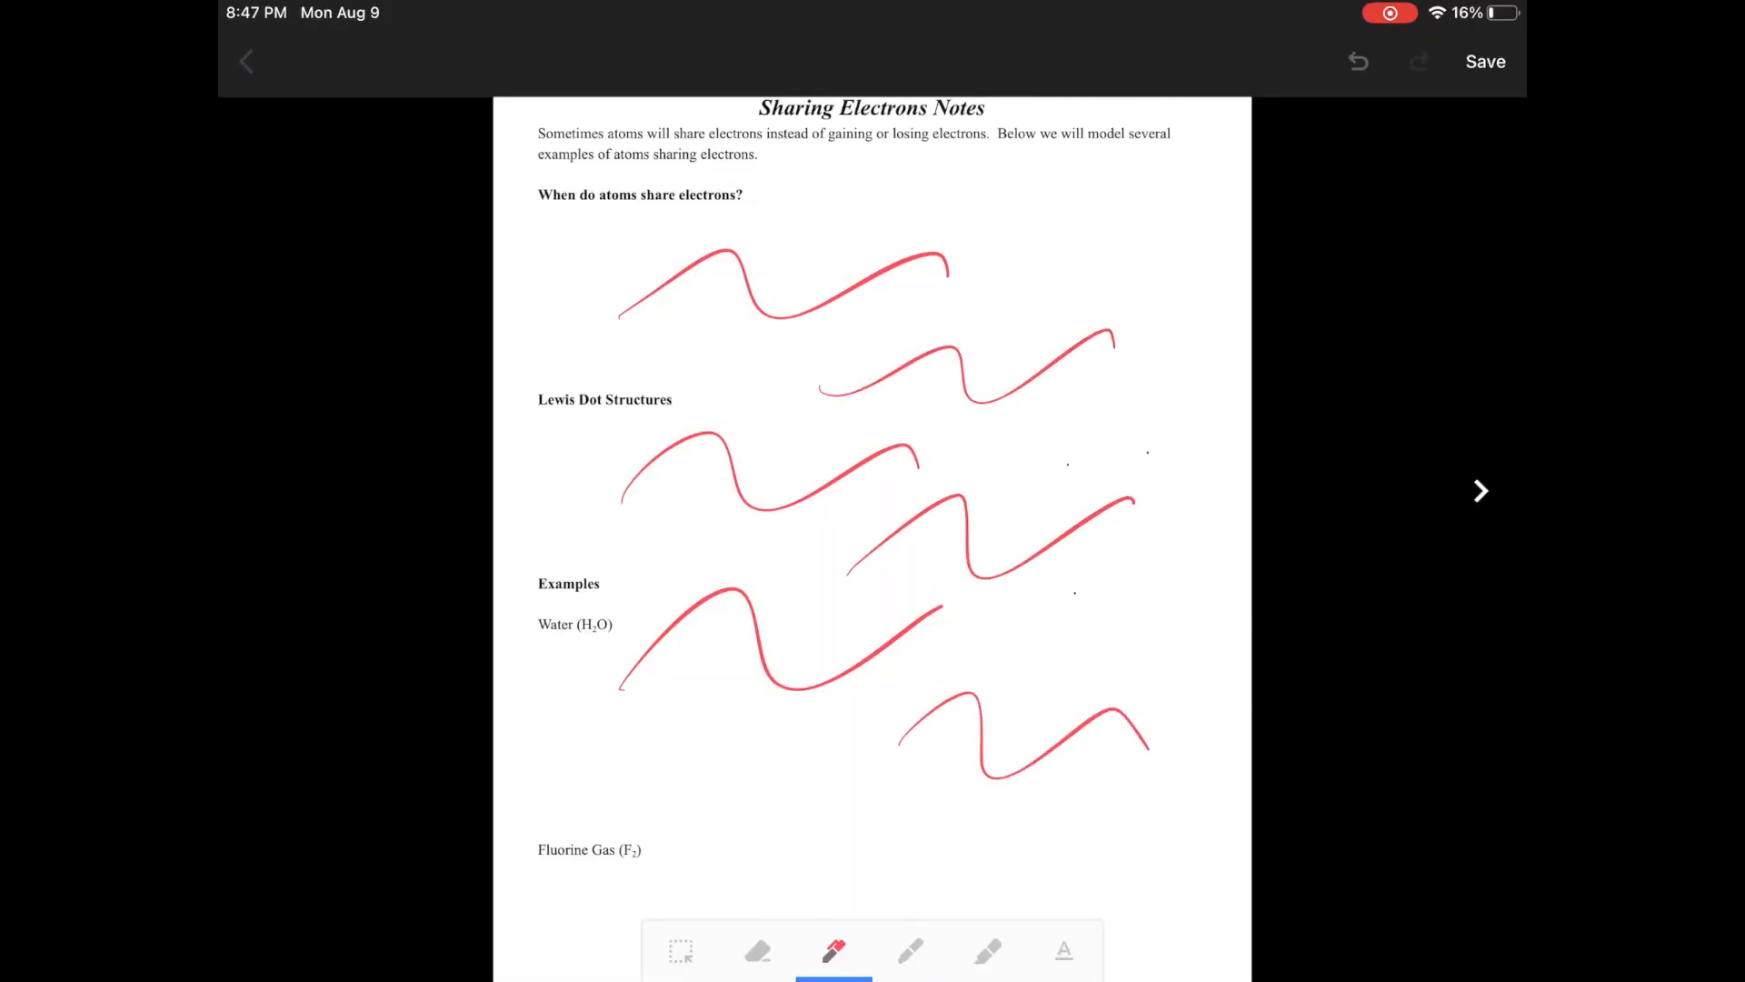
# Save the red waves into the edited Electrons Notes PDF, then reopen it to verify
pyautogui.click(1485, 61)
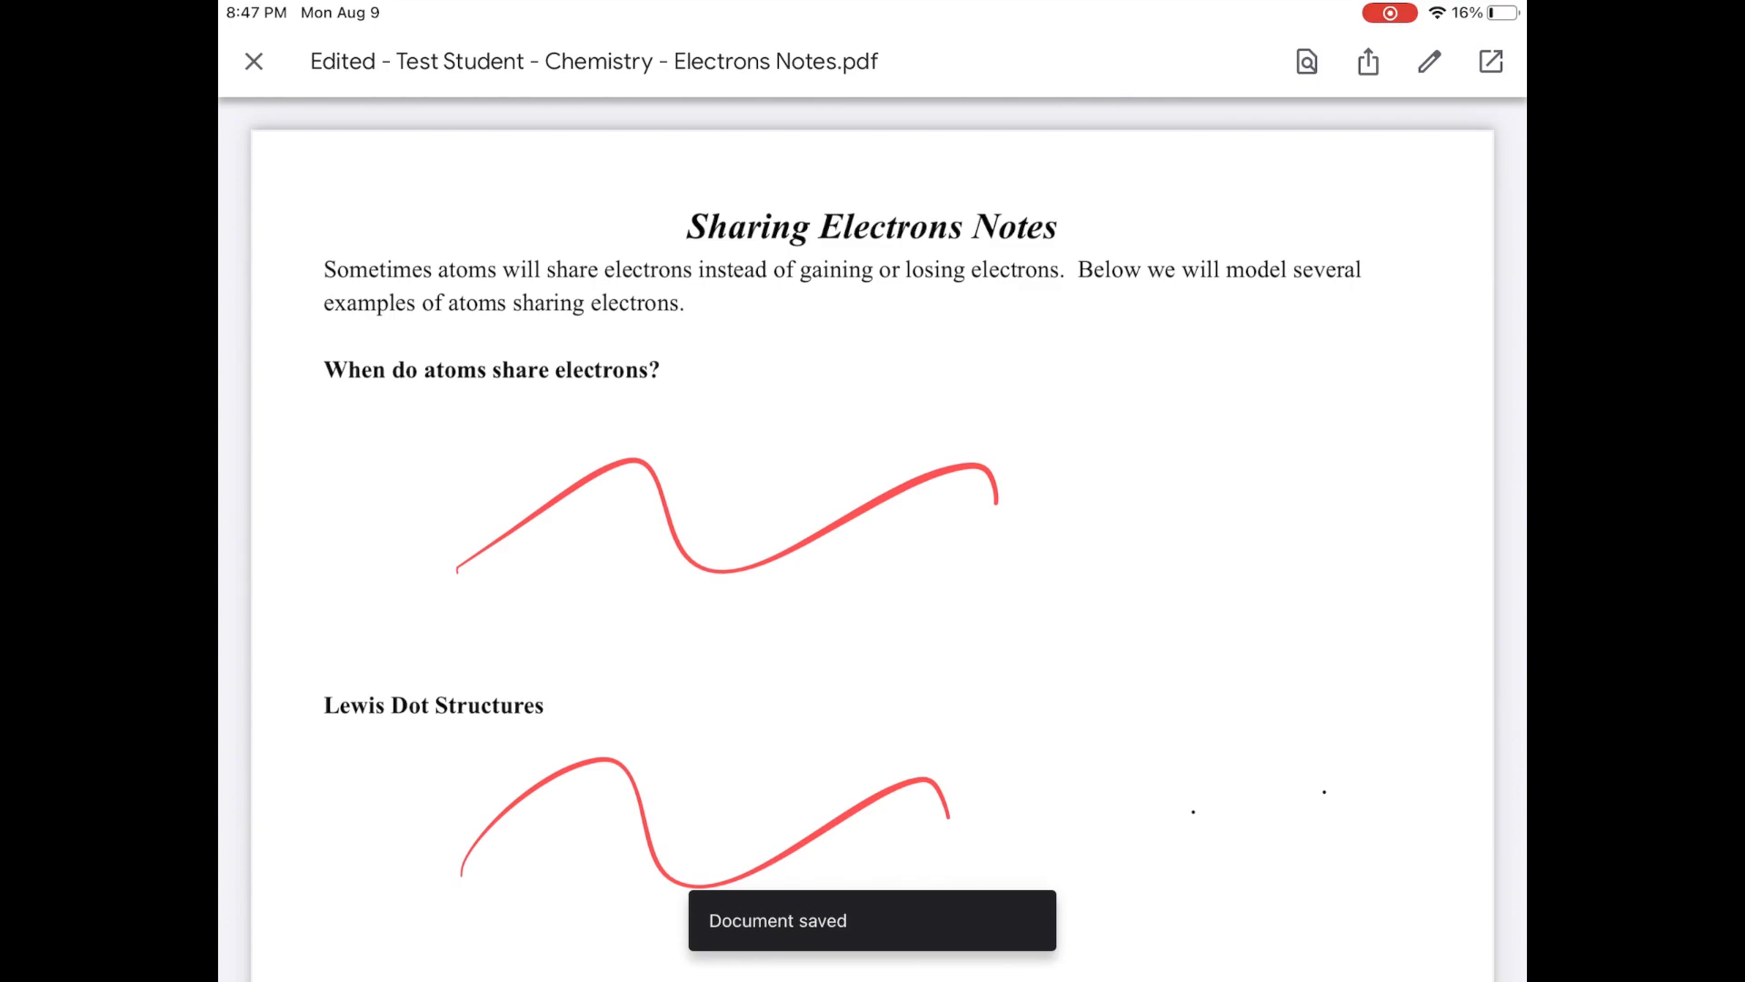
pyautogui.click(254, 61)
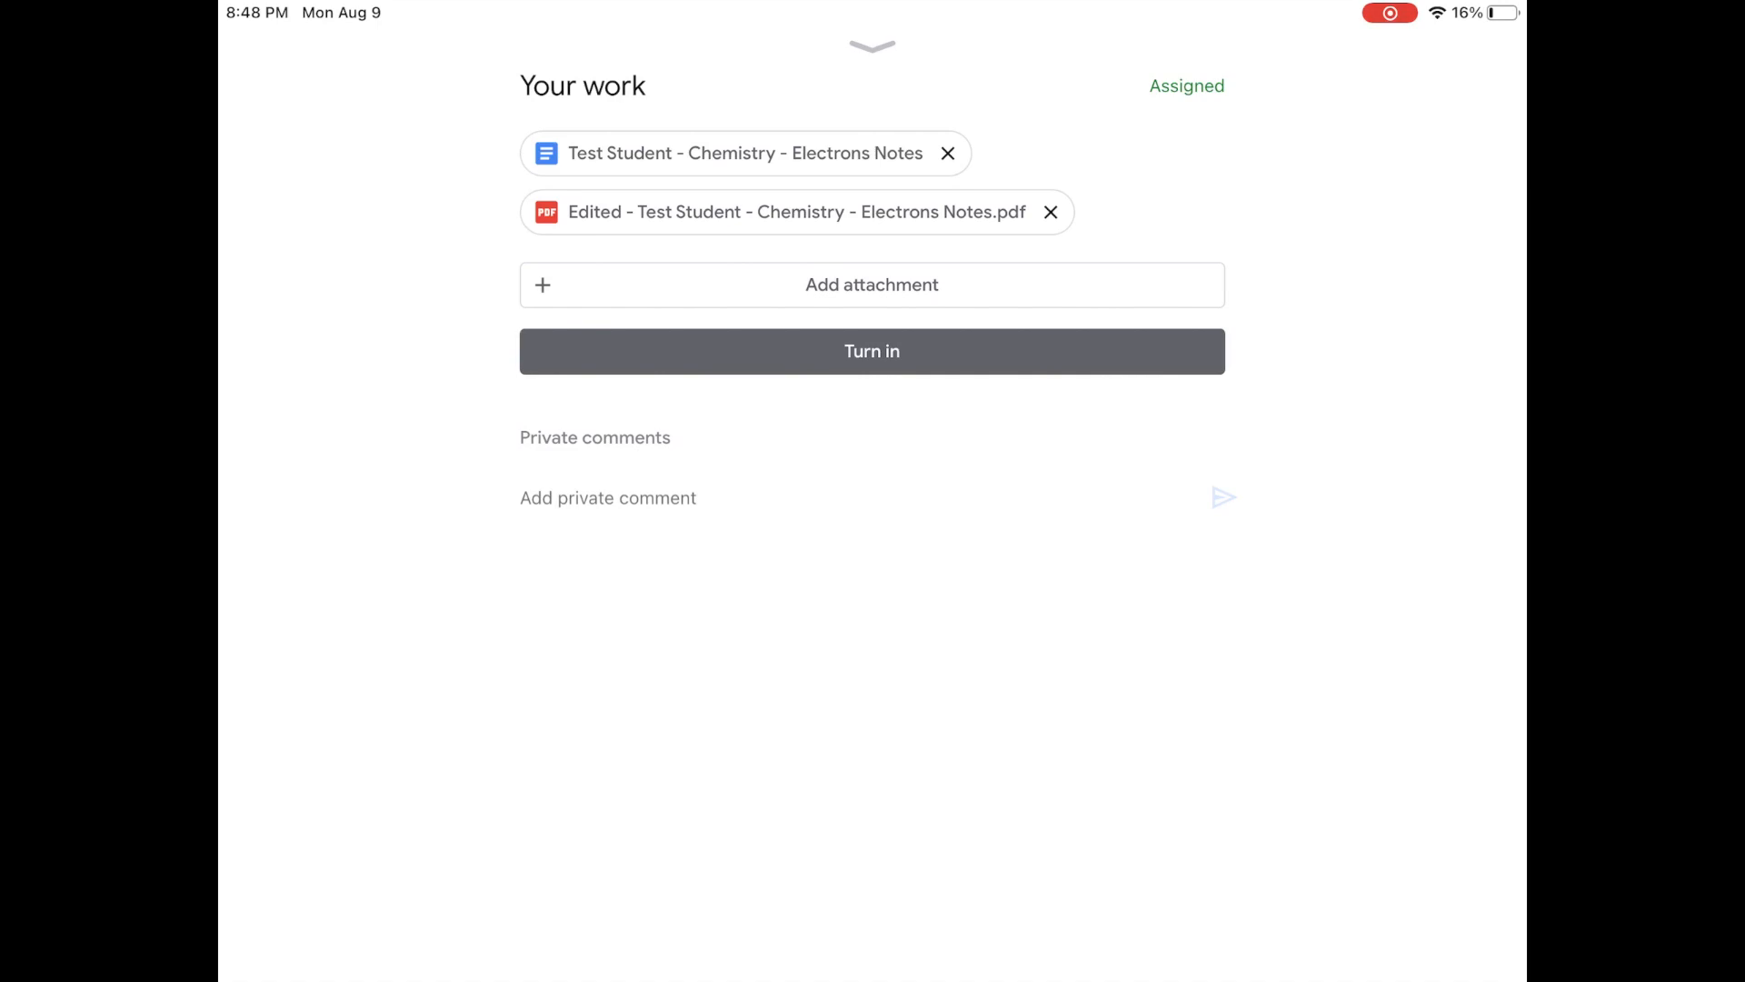
pyautogui.click(797, 212)
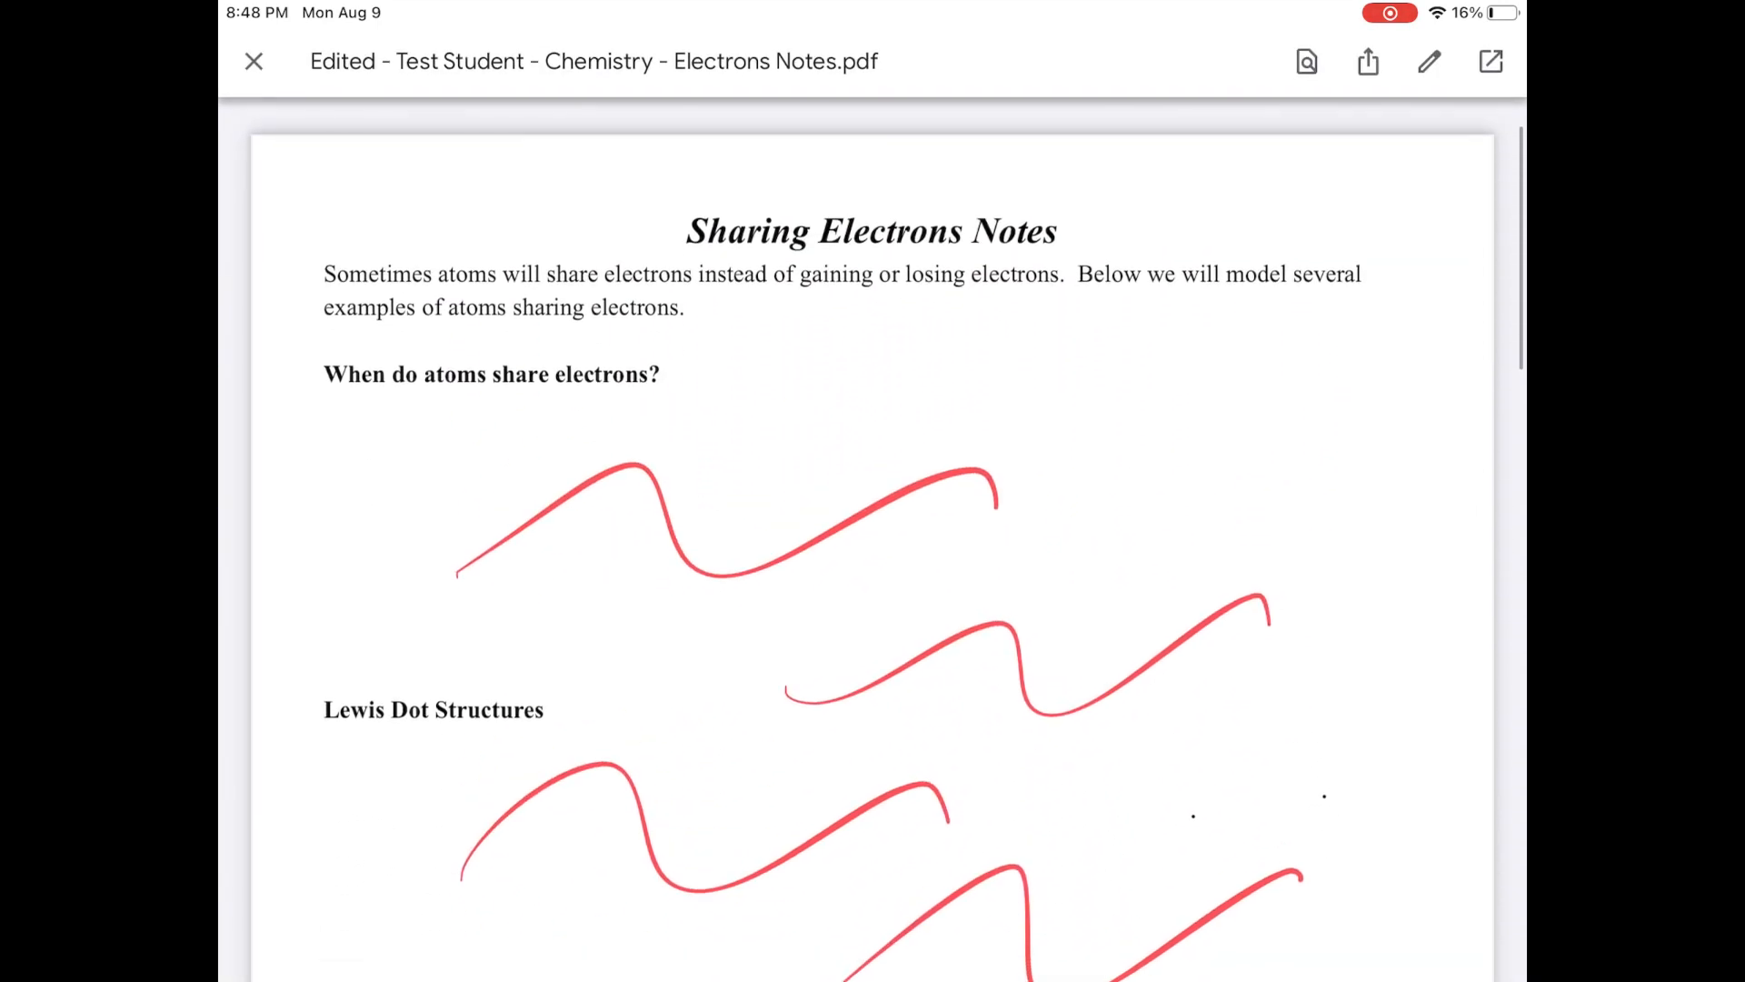
pyautogui.click(252, 61)
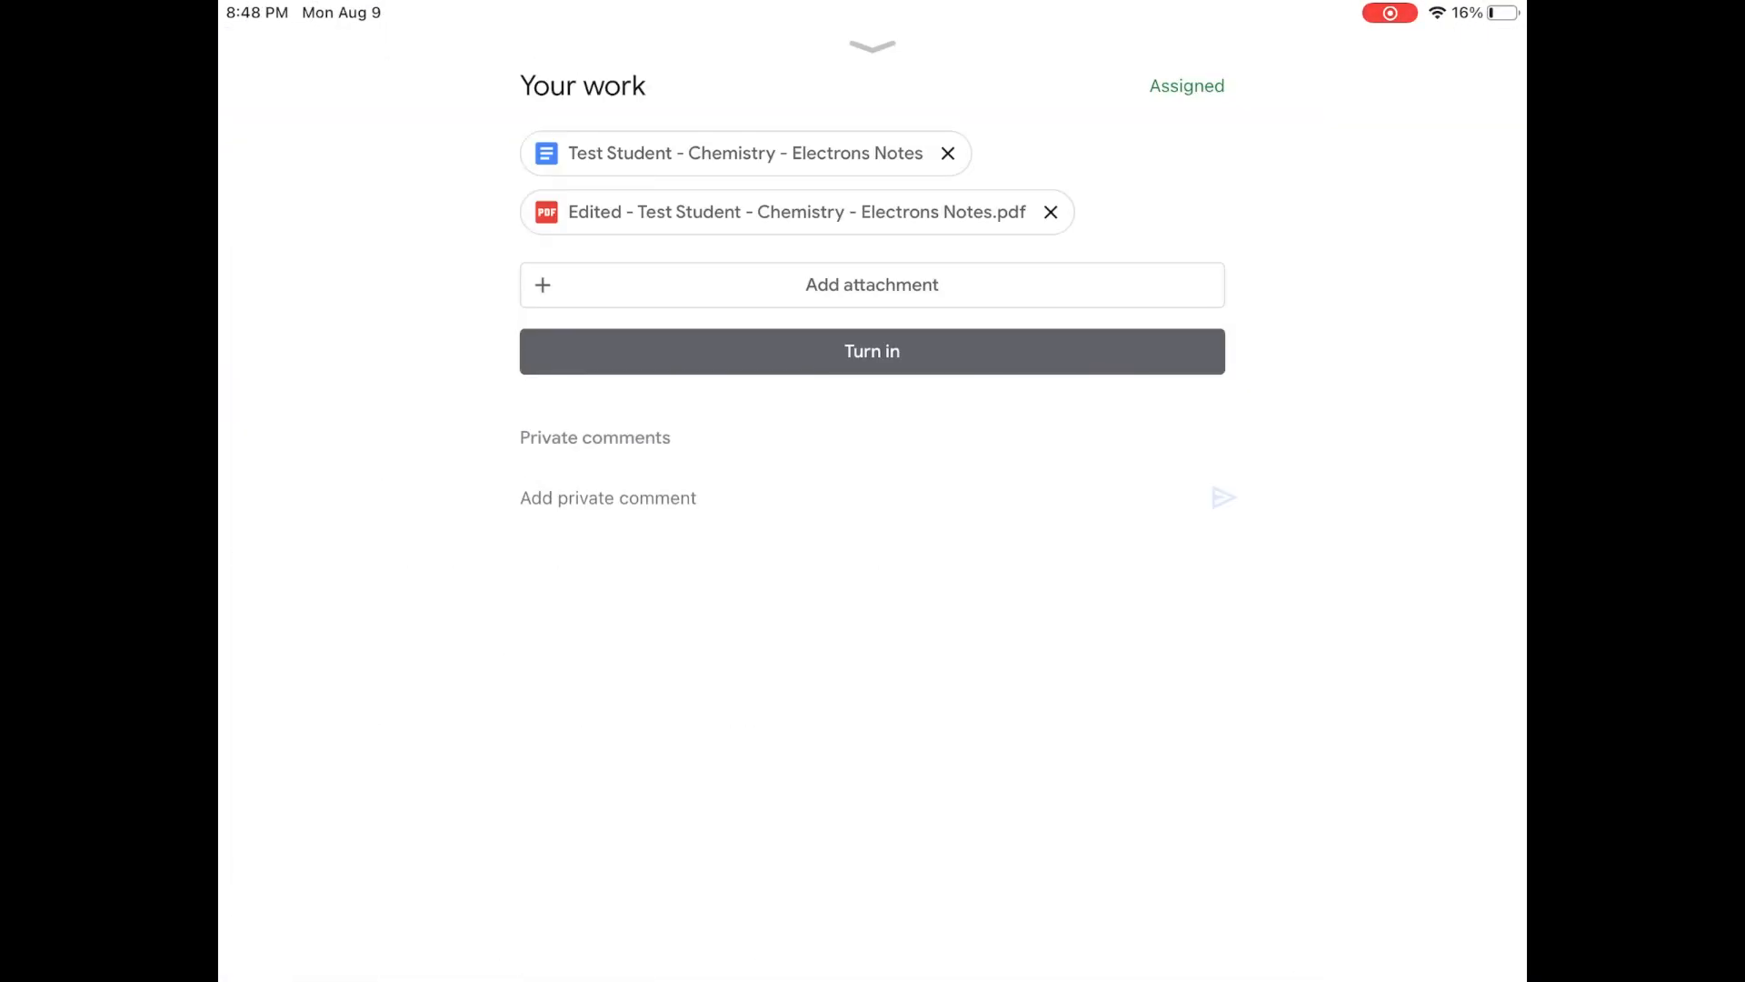
# Turn in Sample Assignment with both attachments, then cancel the Unsubmit prompt
pyautogui.click(871, 350)
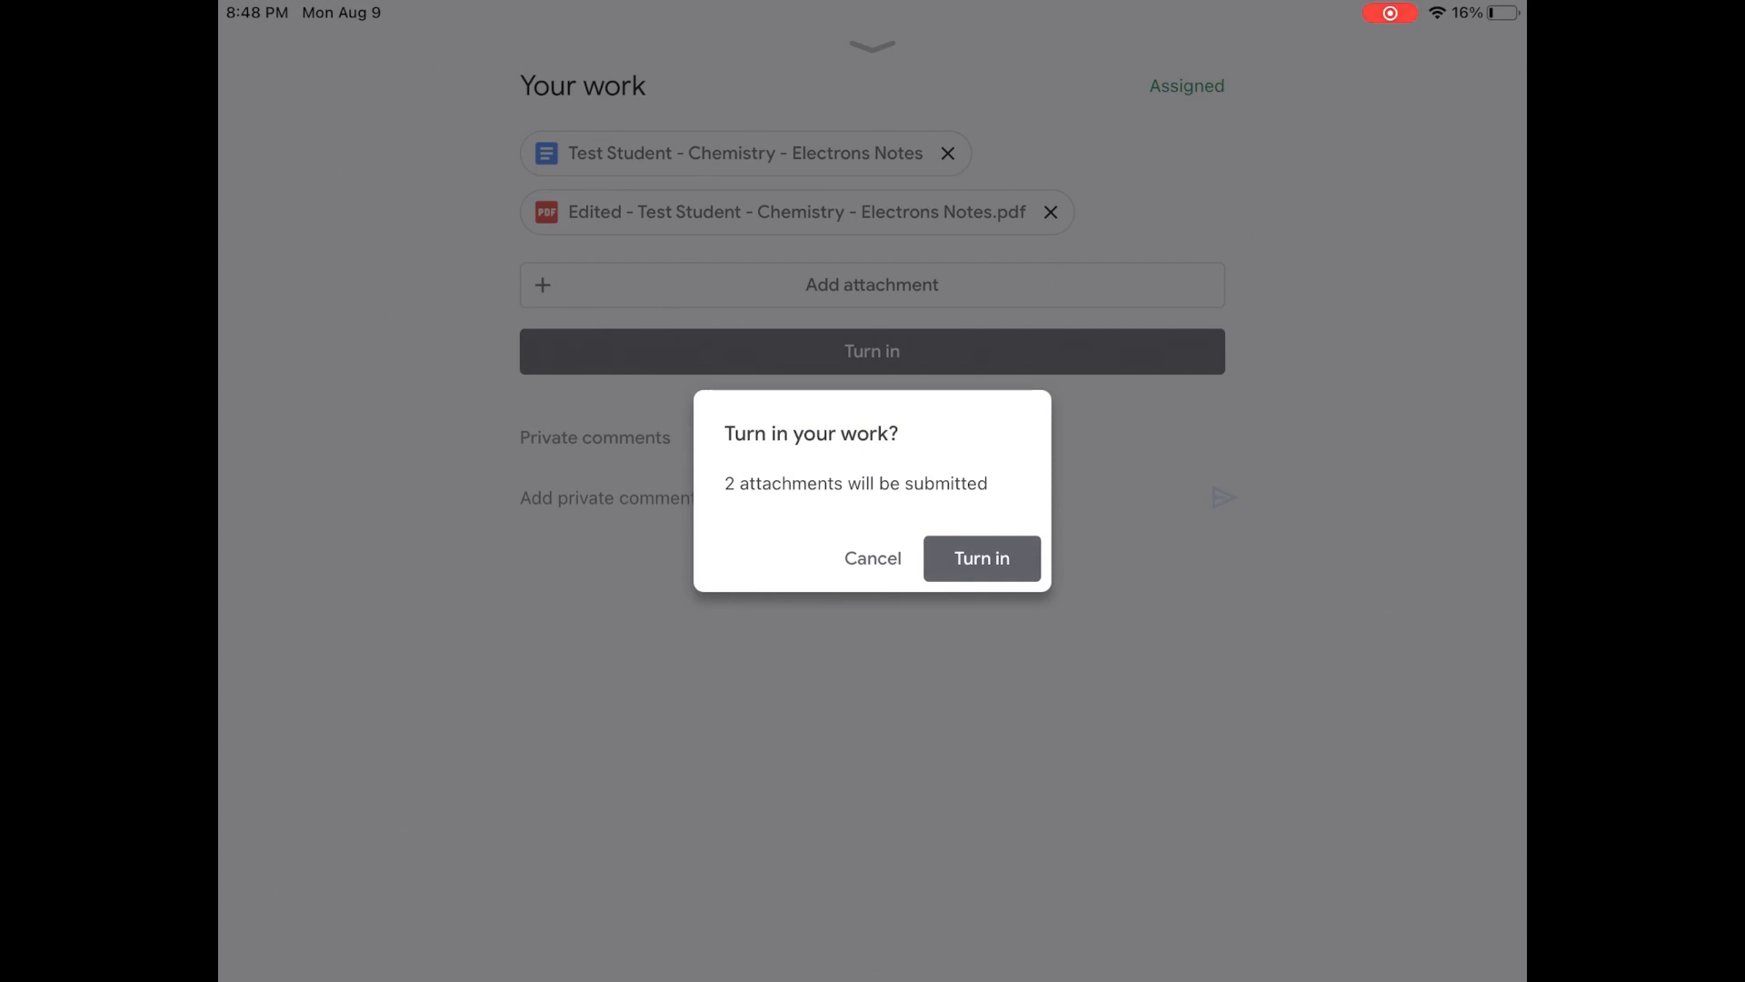
pyautogui.click(981, 557)
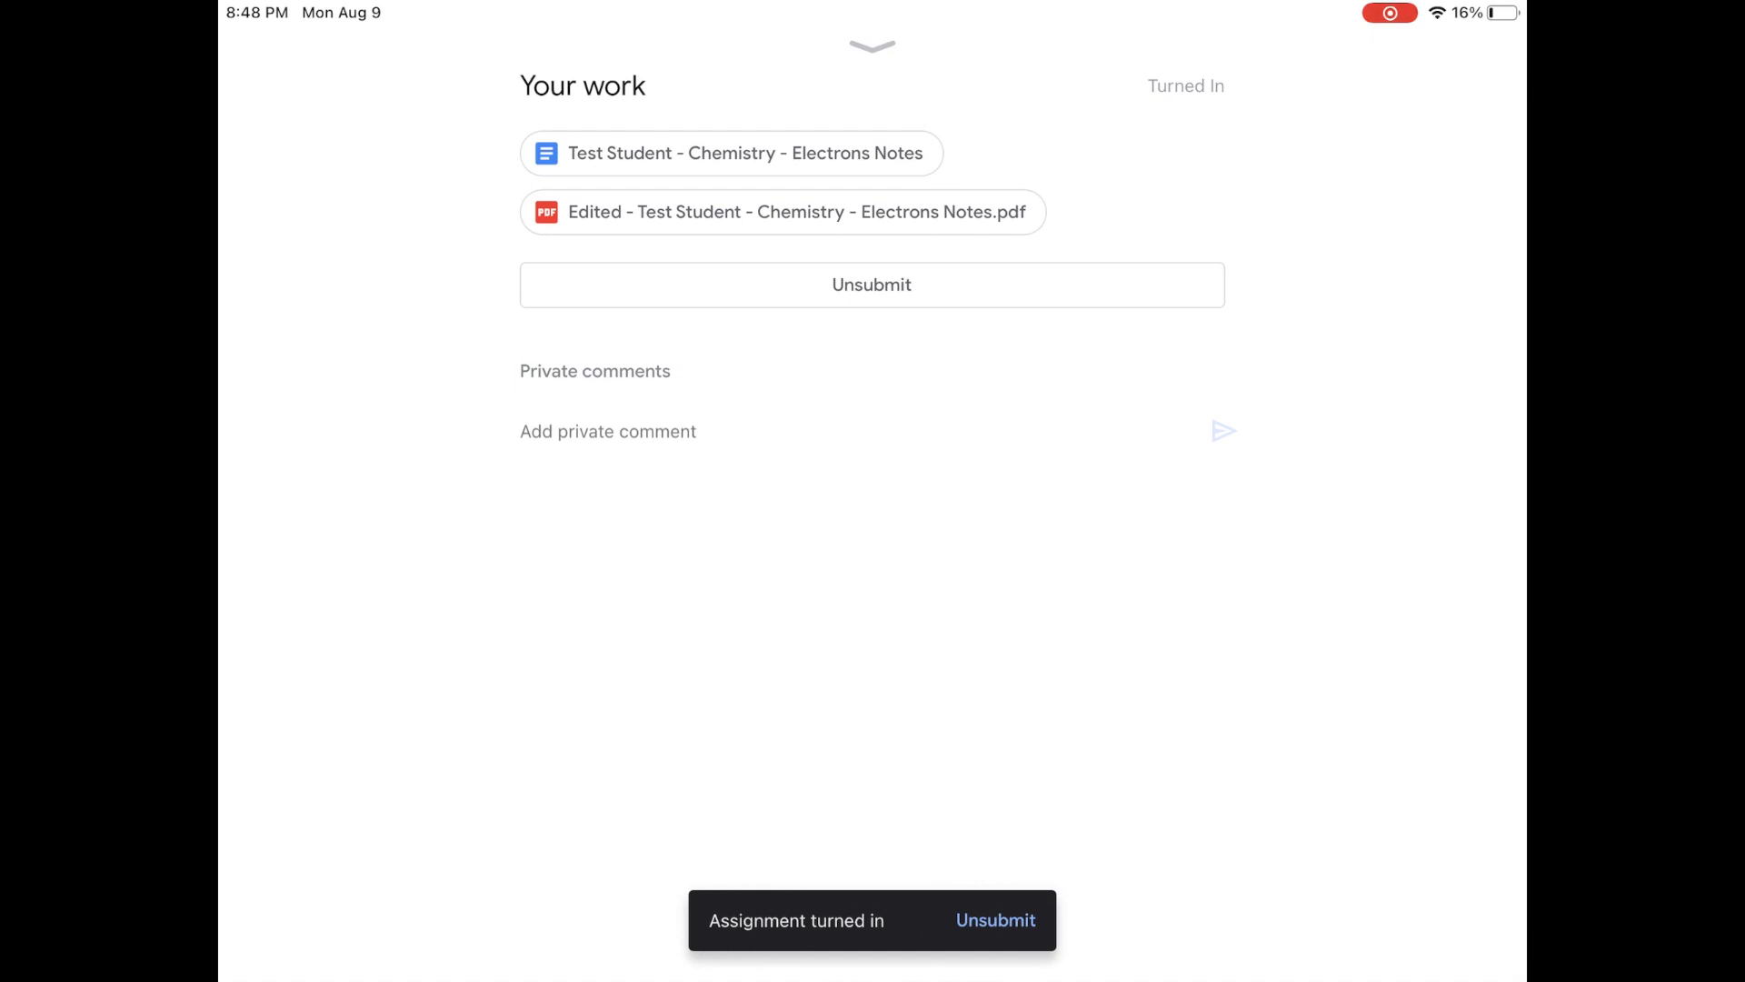
pyautogui.click(872, 284)
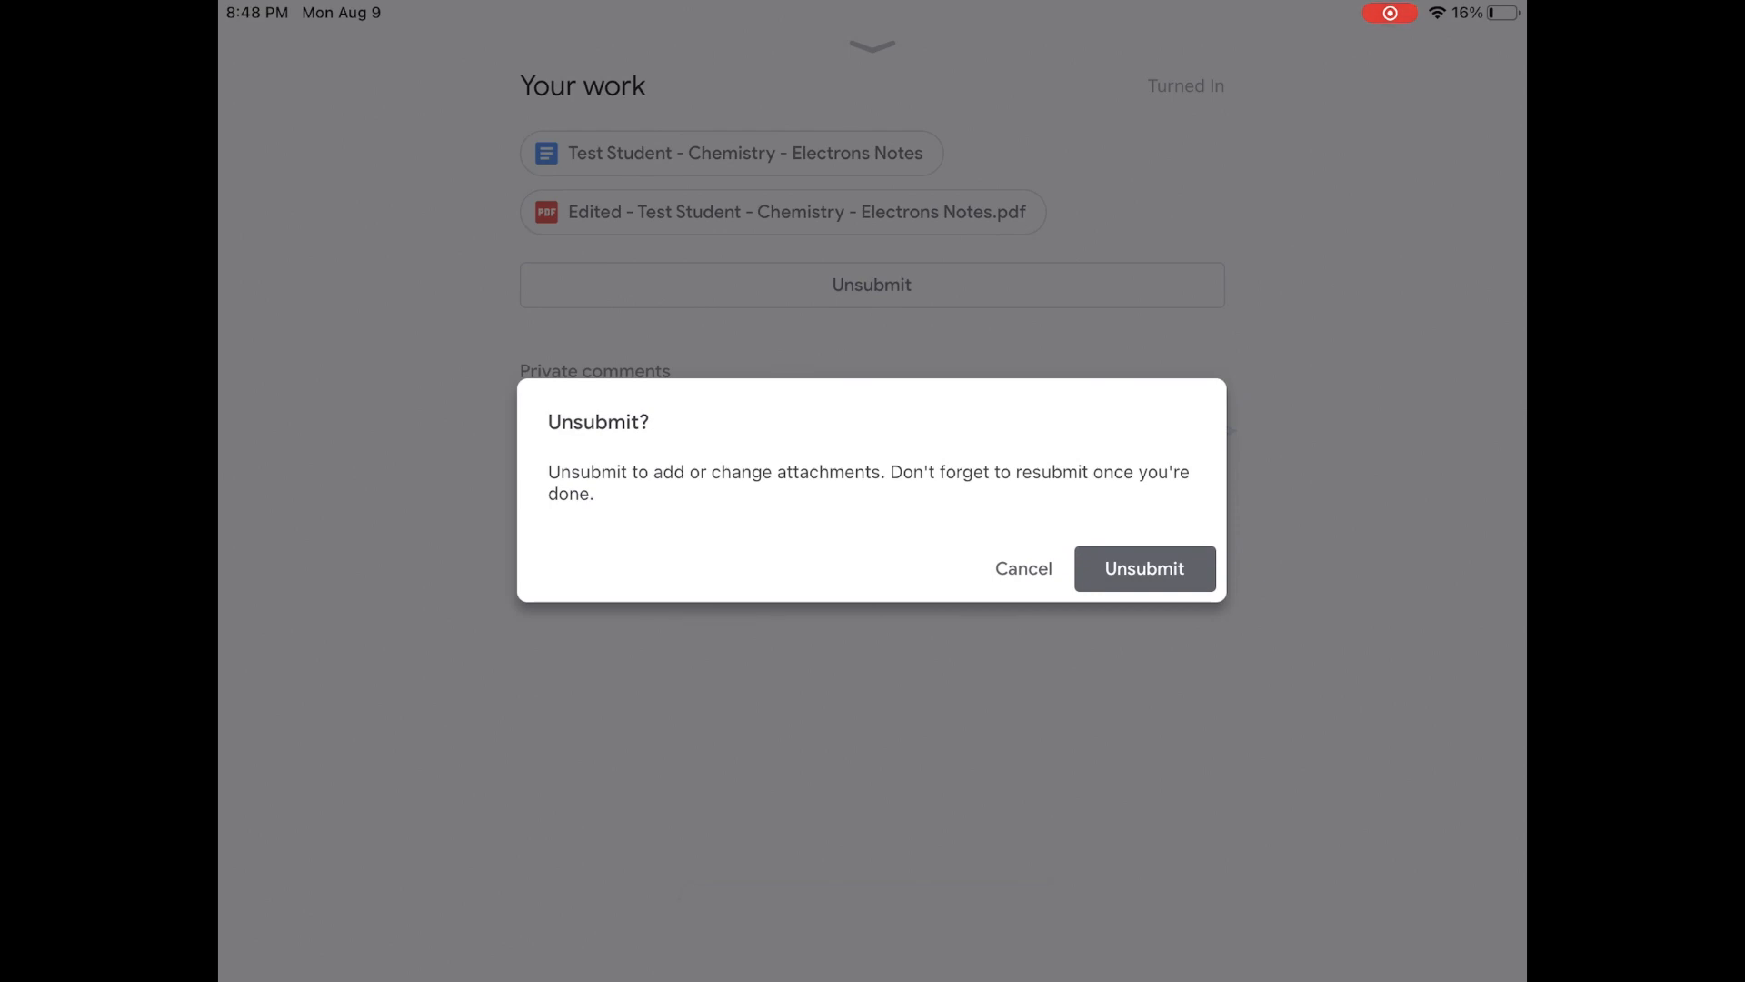
pyautogui.click(1021, 569)
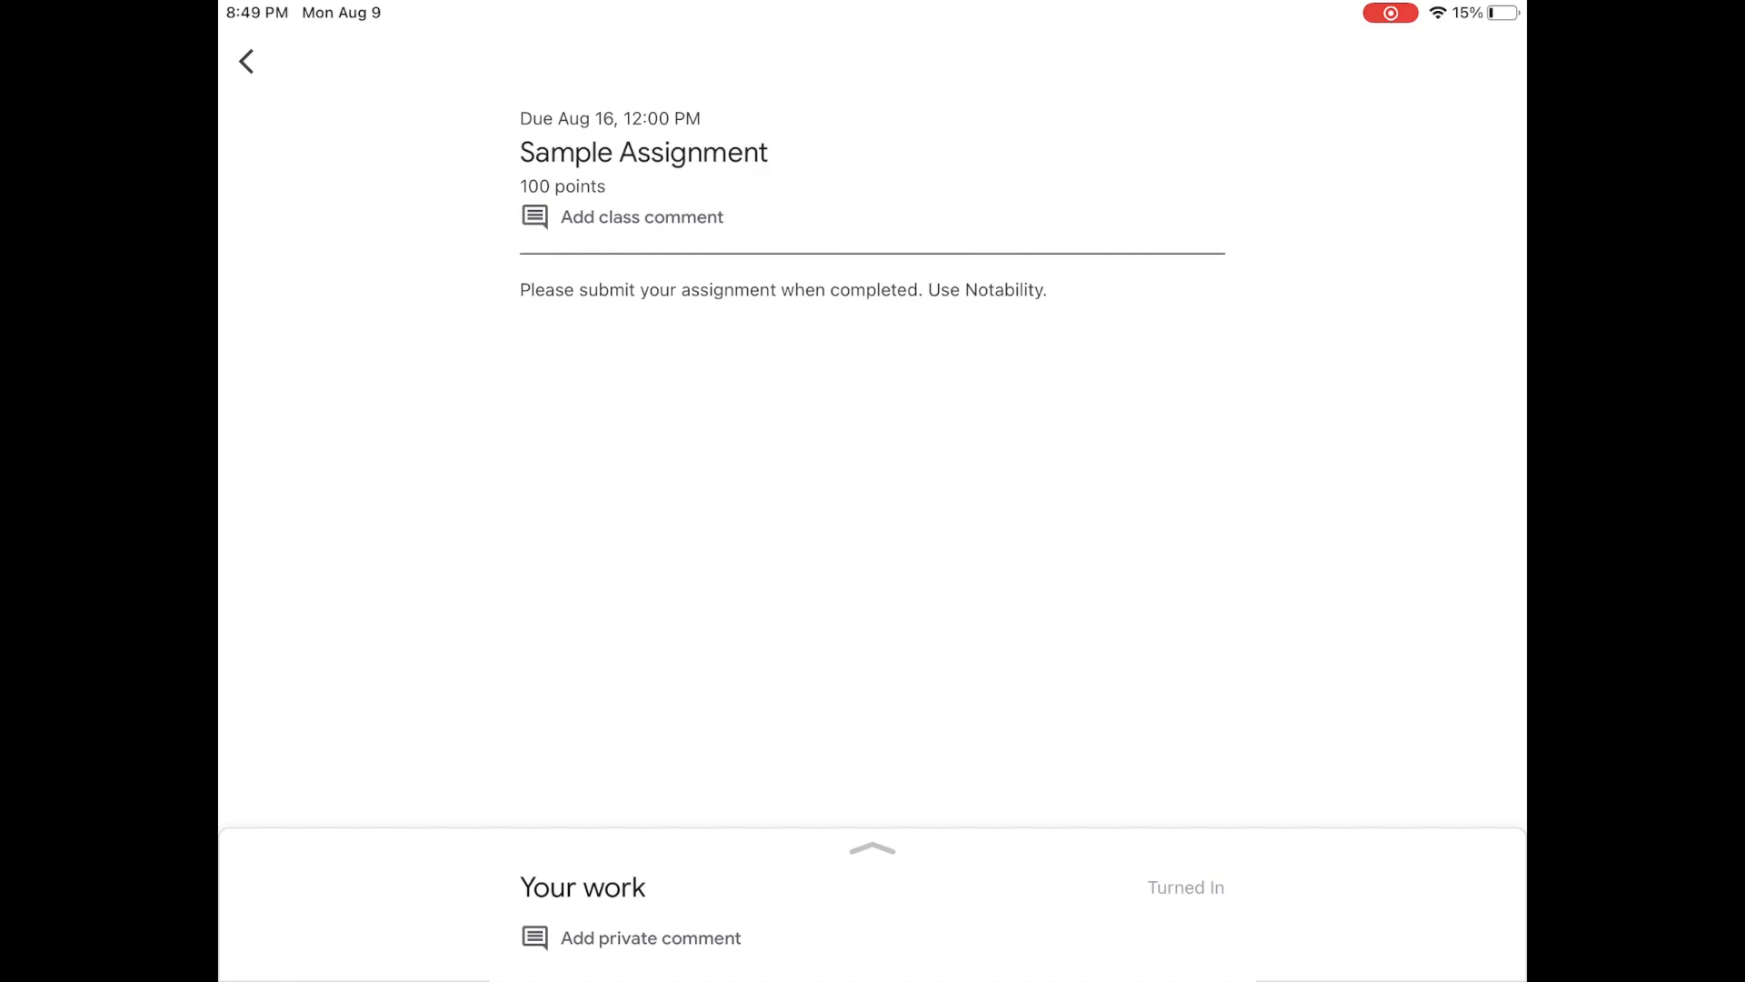
# Browse Sample Freshman Class's Stream and Classwork, ending on People showing the teacher
pyautogui.click(246, 60)
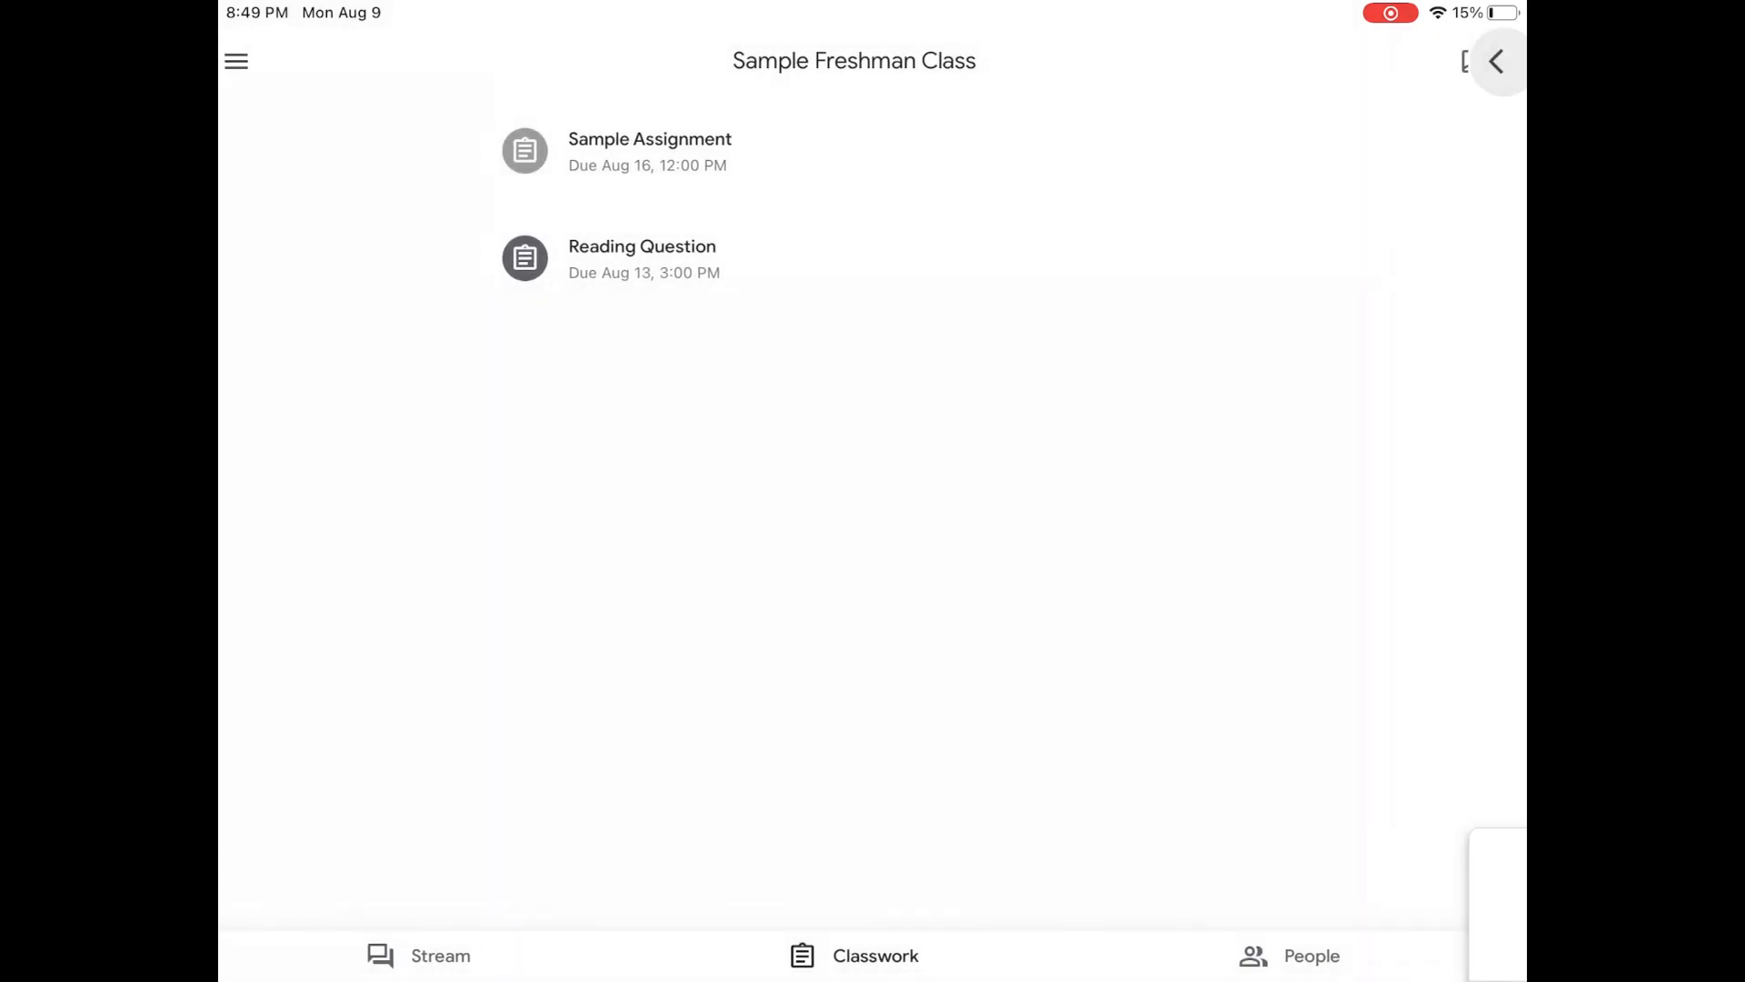
pyautogui.click(1495, 61)
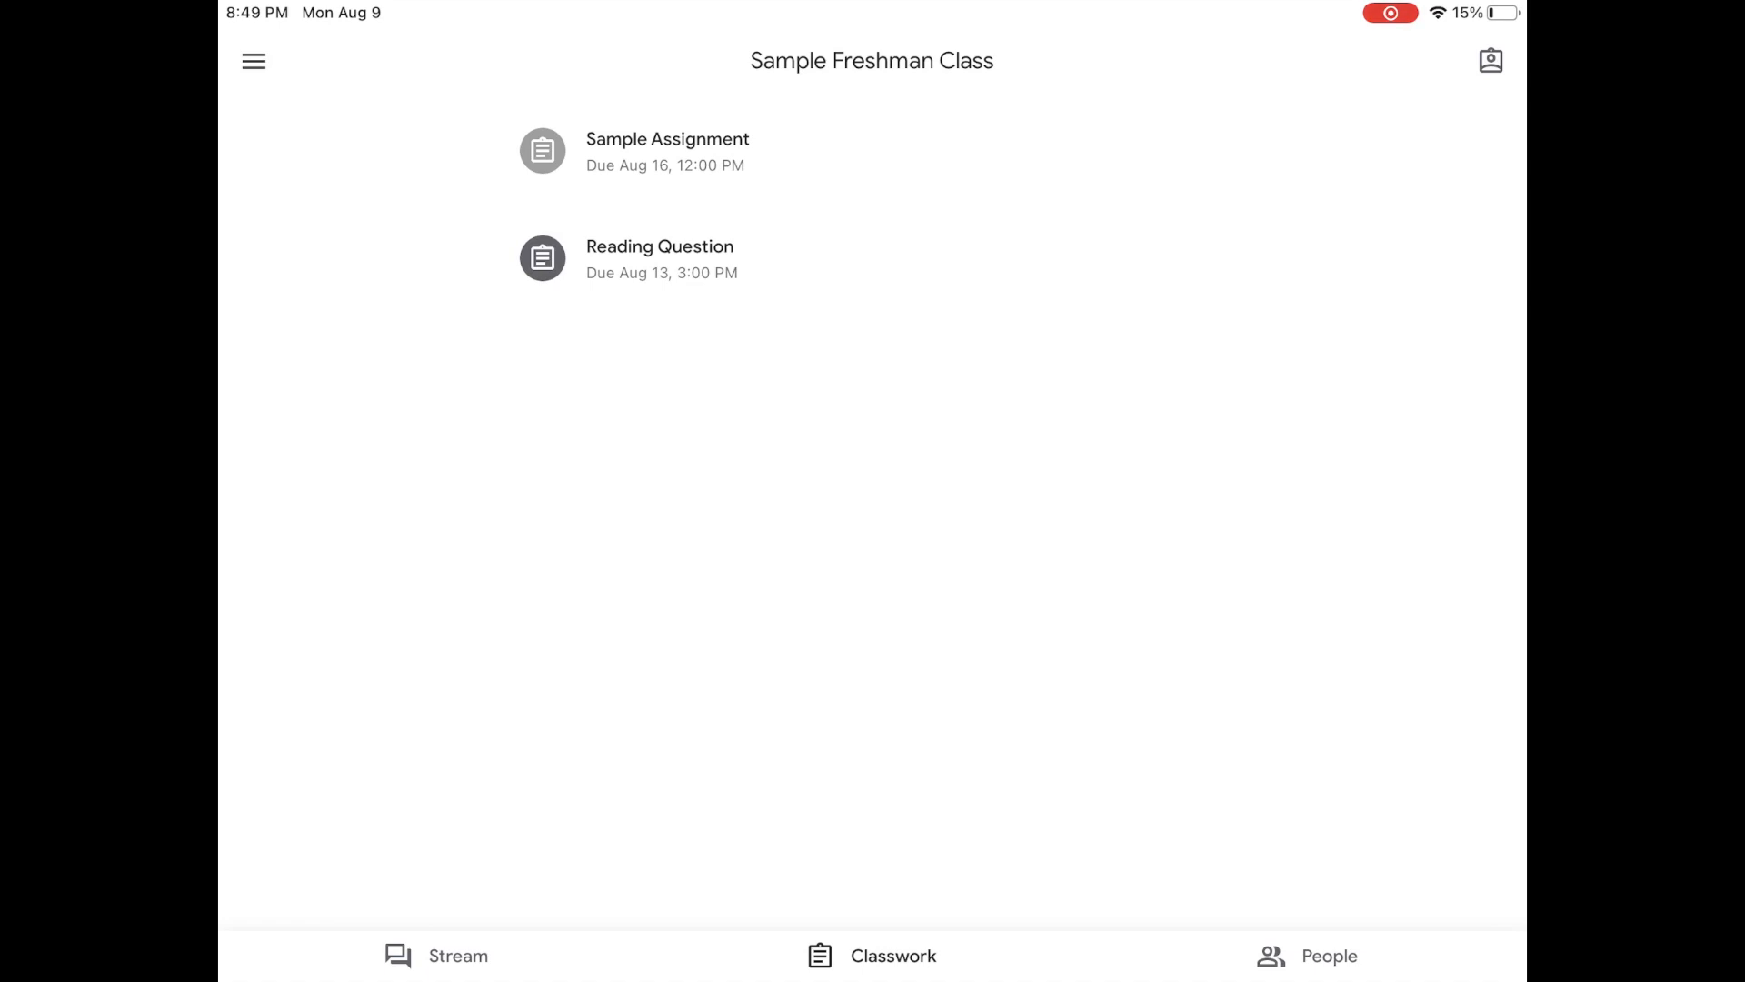
pyautogui.click(436, 955)
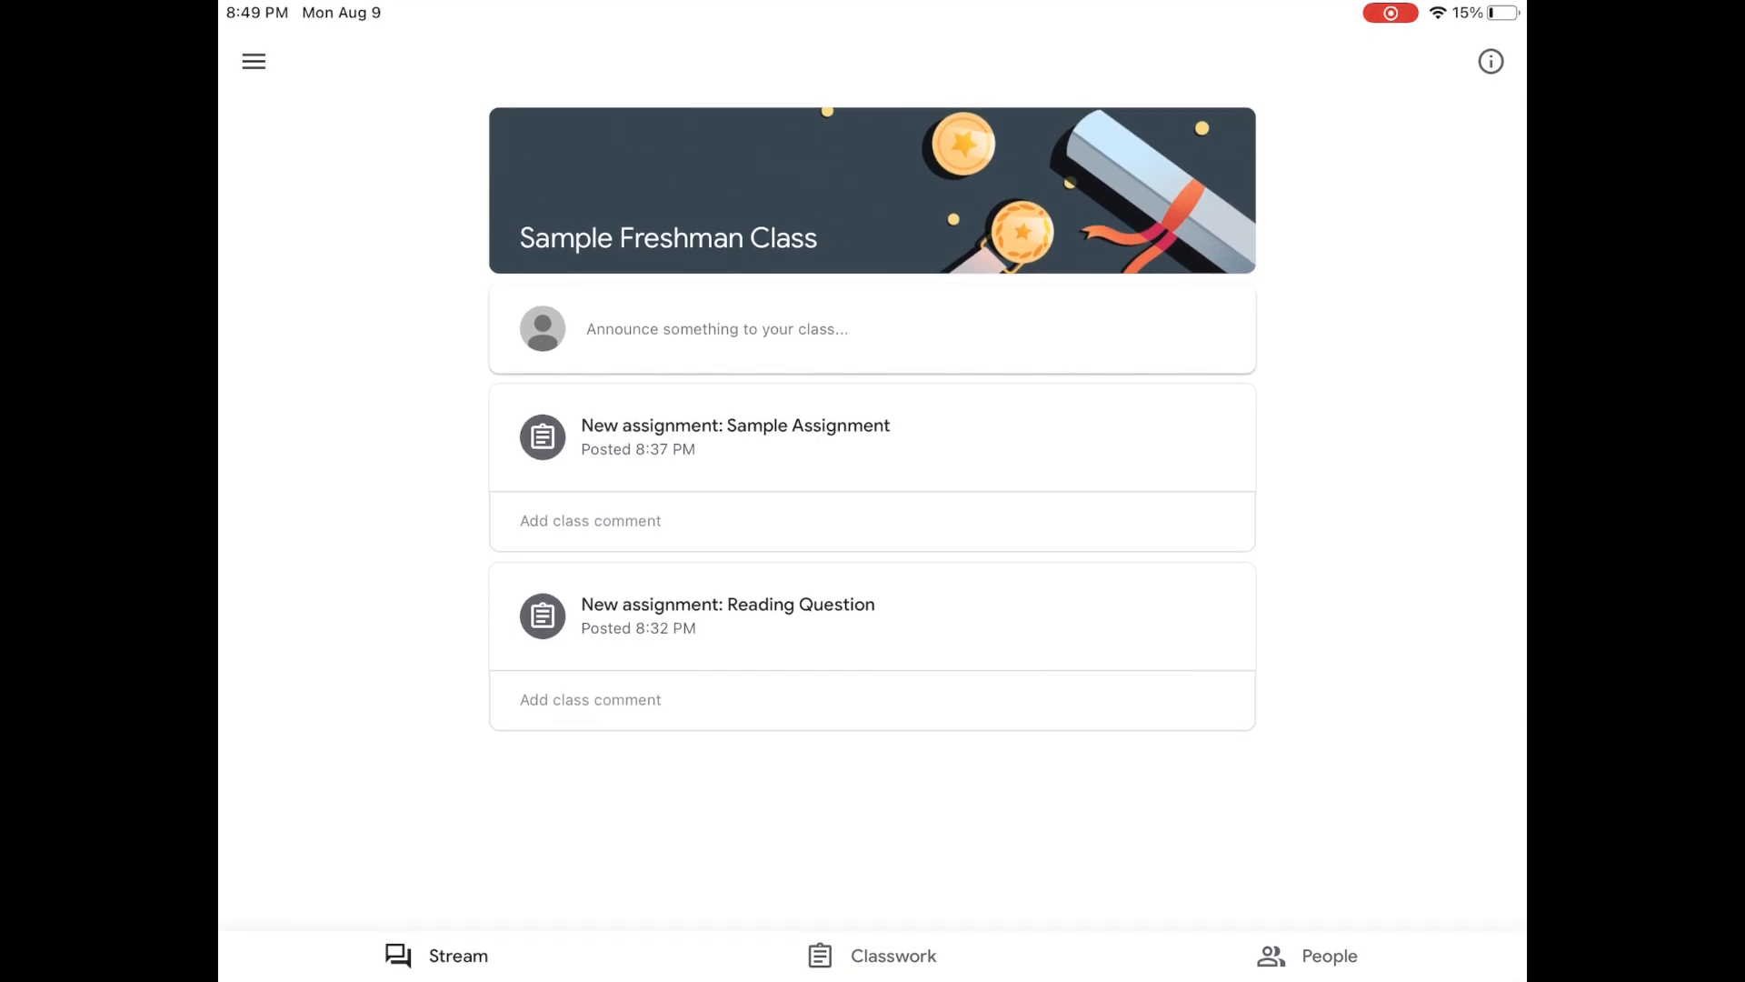
pyautogui.click(872, 955)
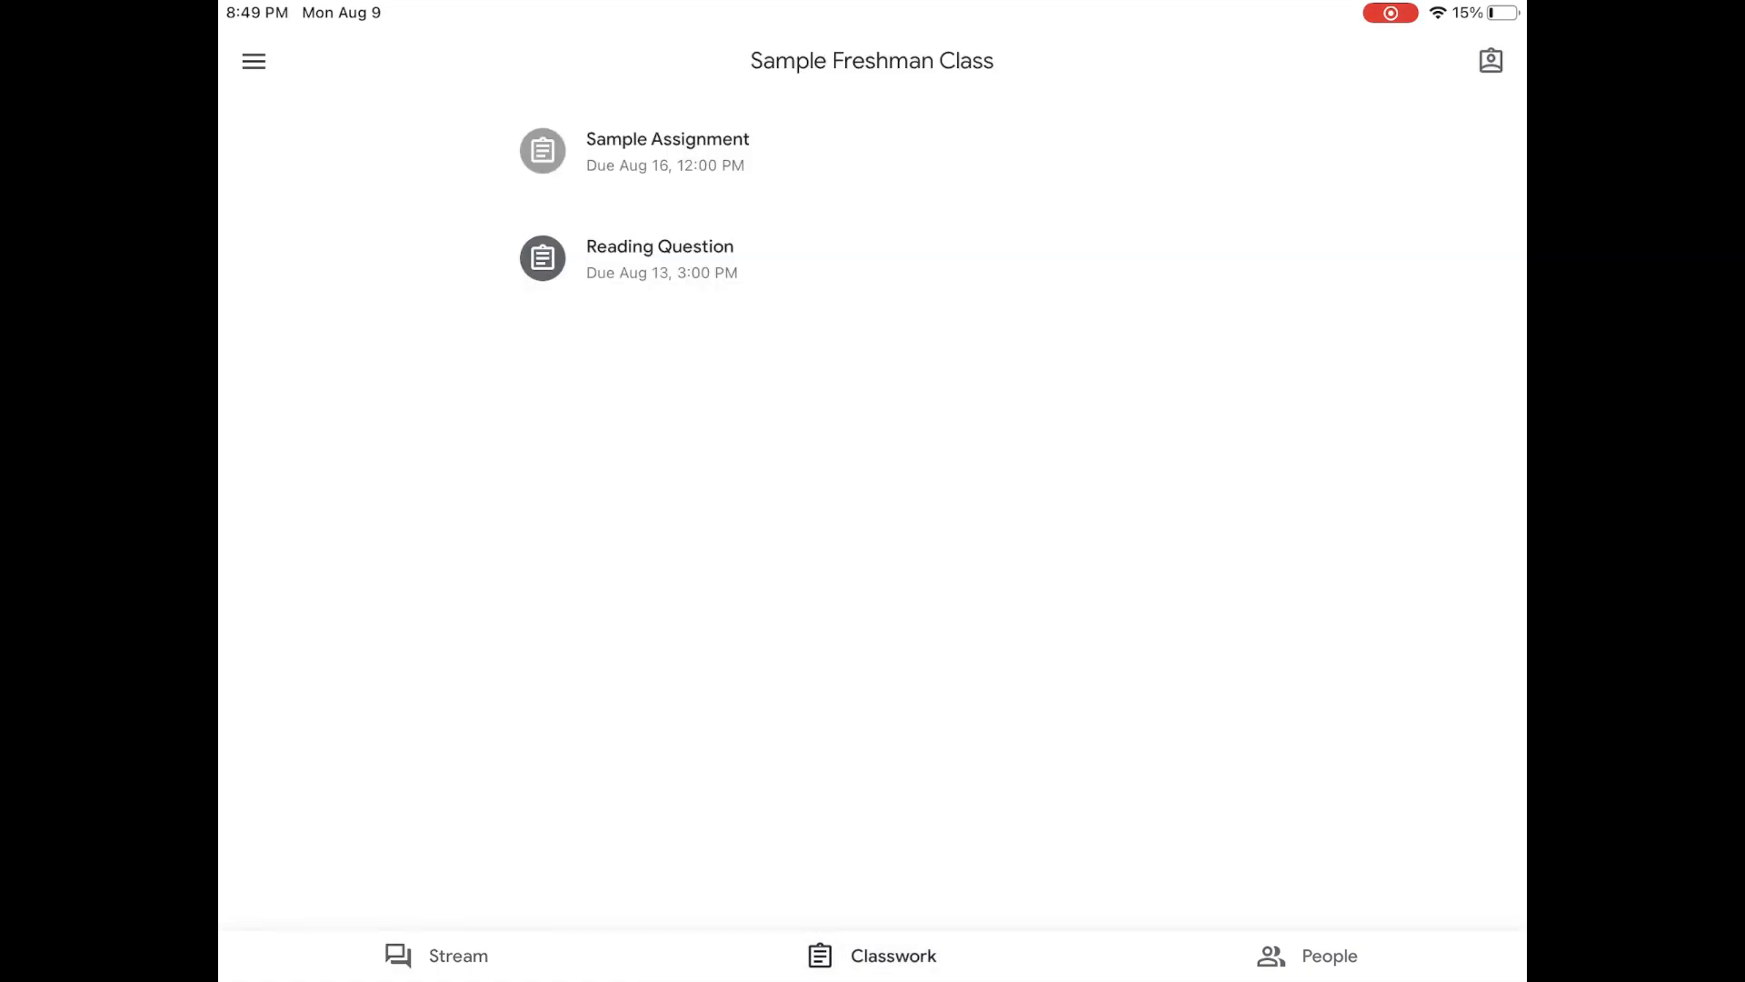
pyautogui.click(1328, 956)
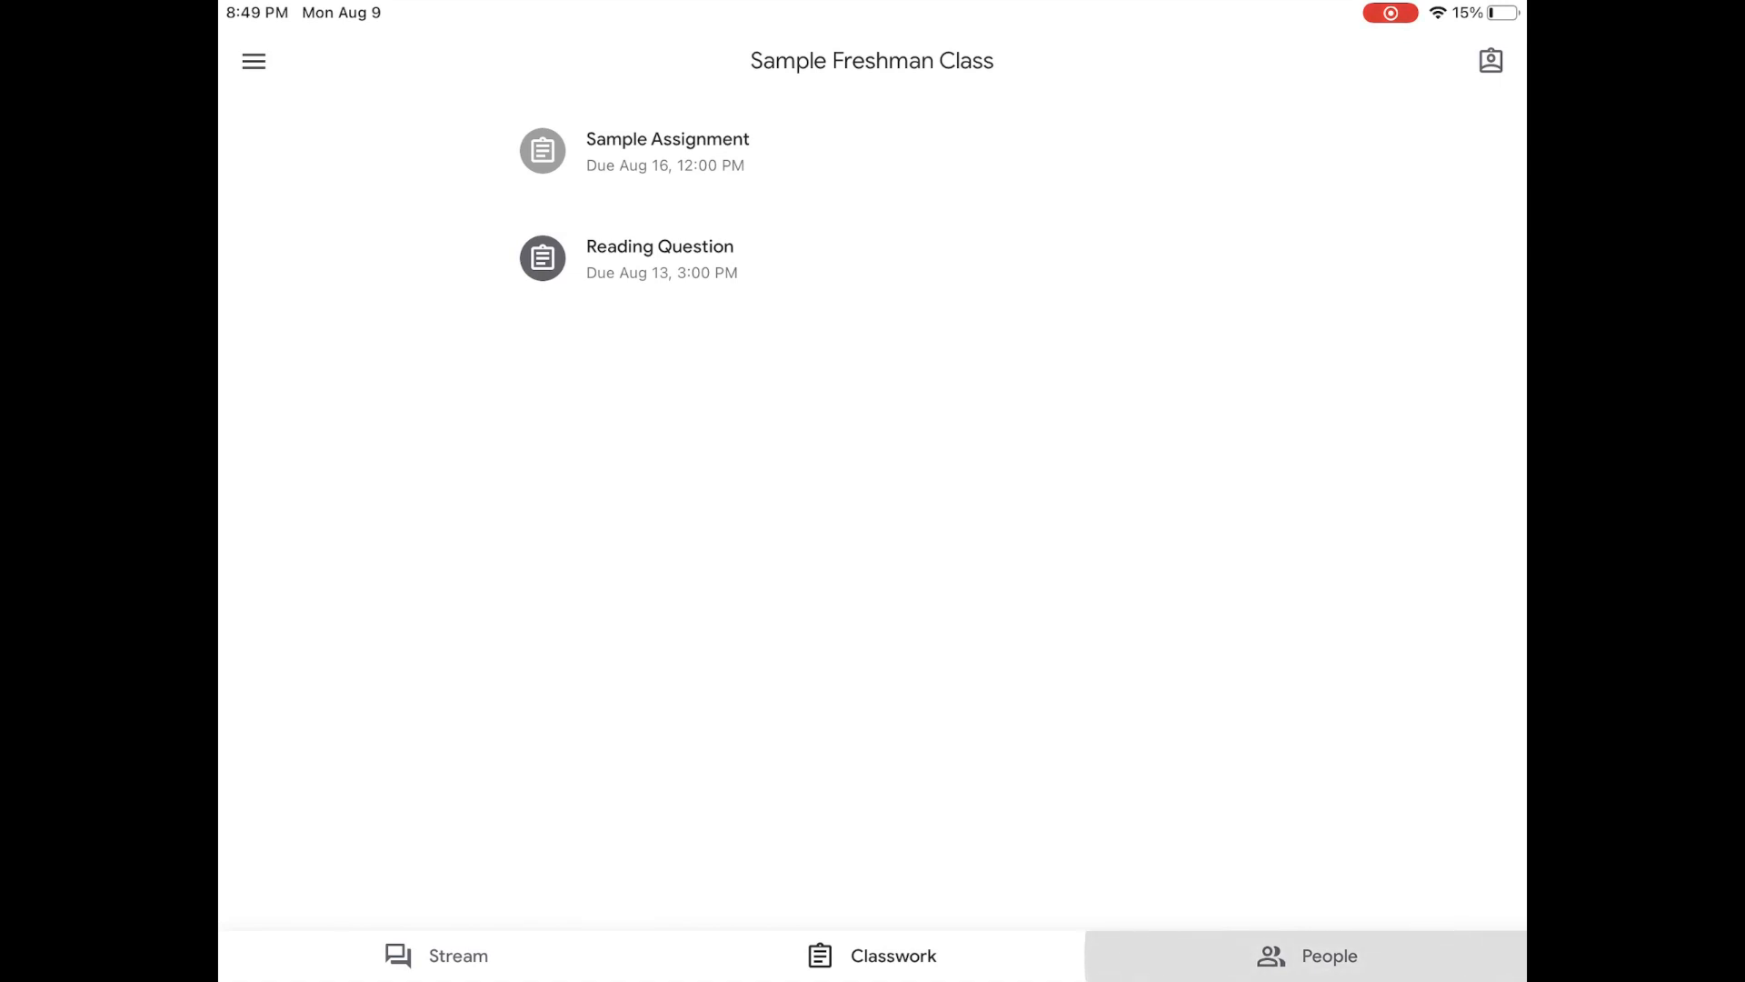
pyautogui.click(1328, 956)
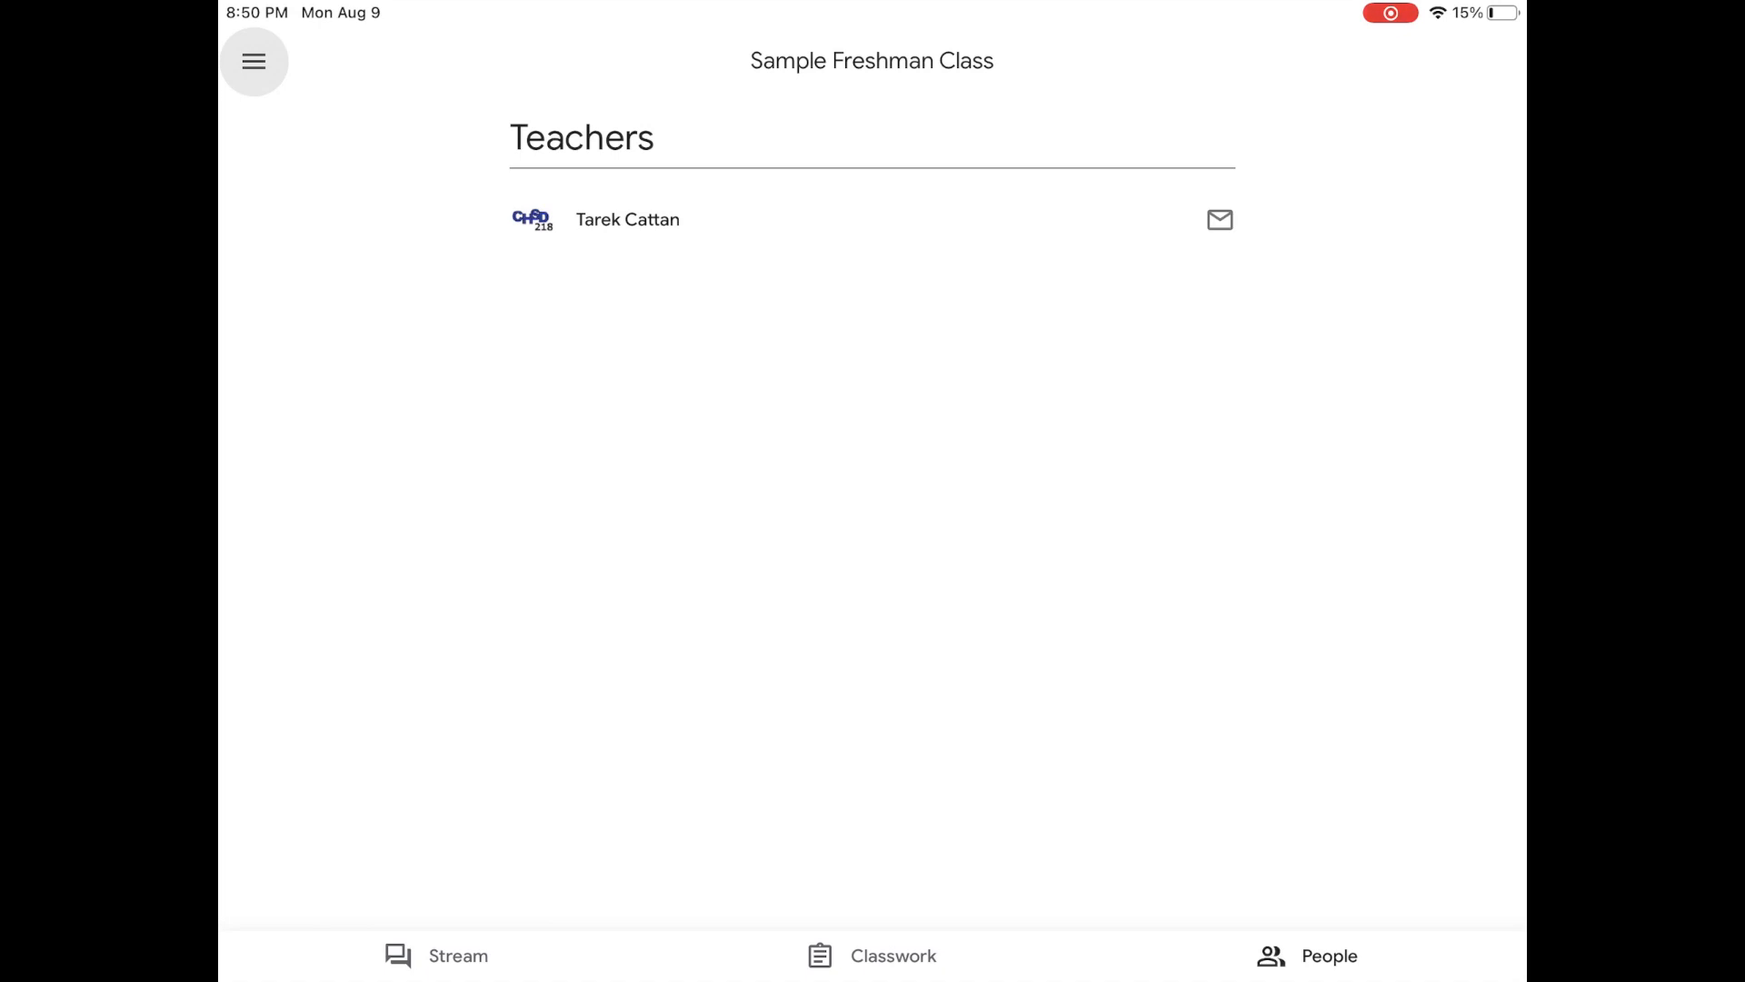
# Open To-do from the menu and view the Done tab with Sample Assignment
pyautogui.click(252, 61)
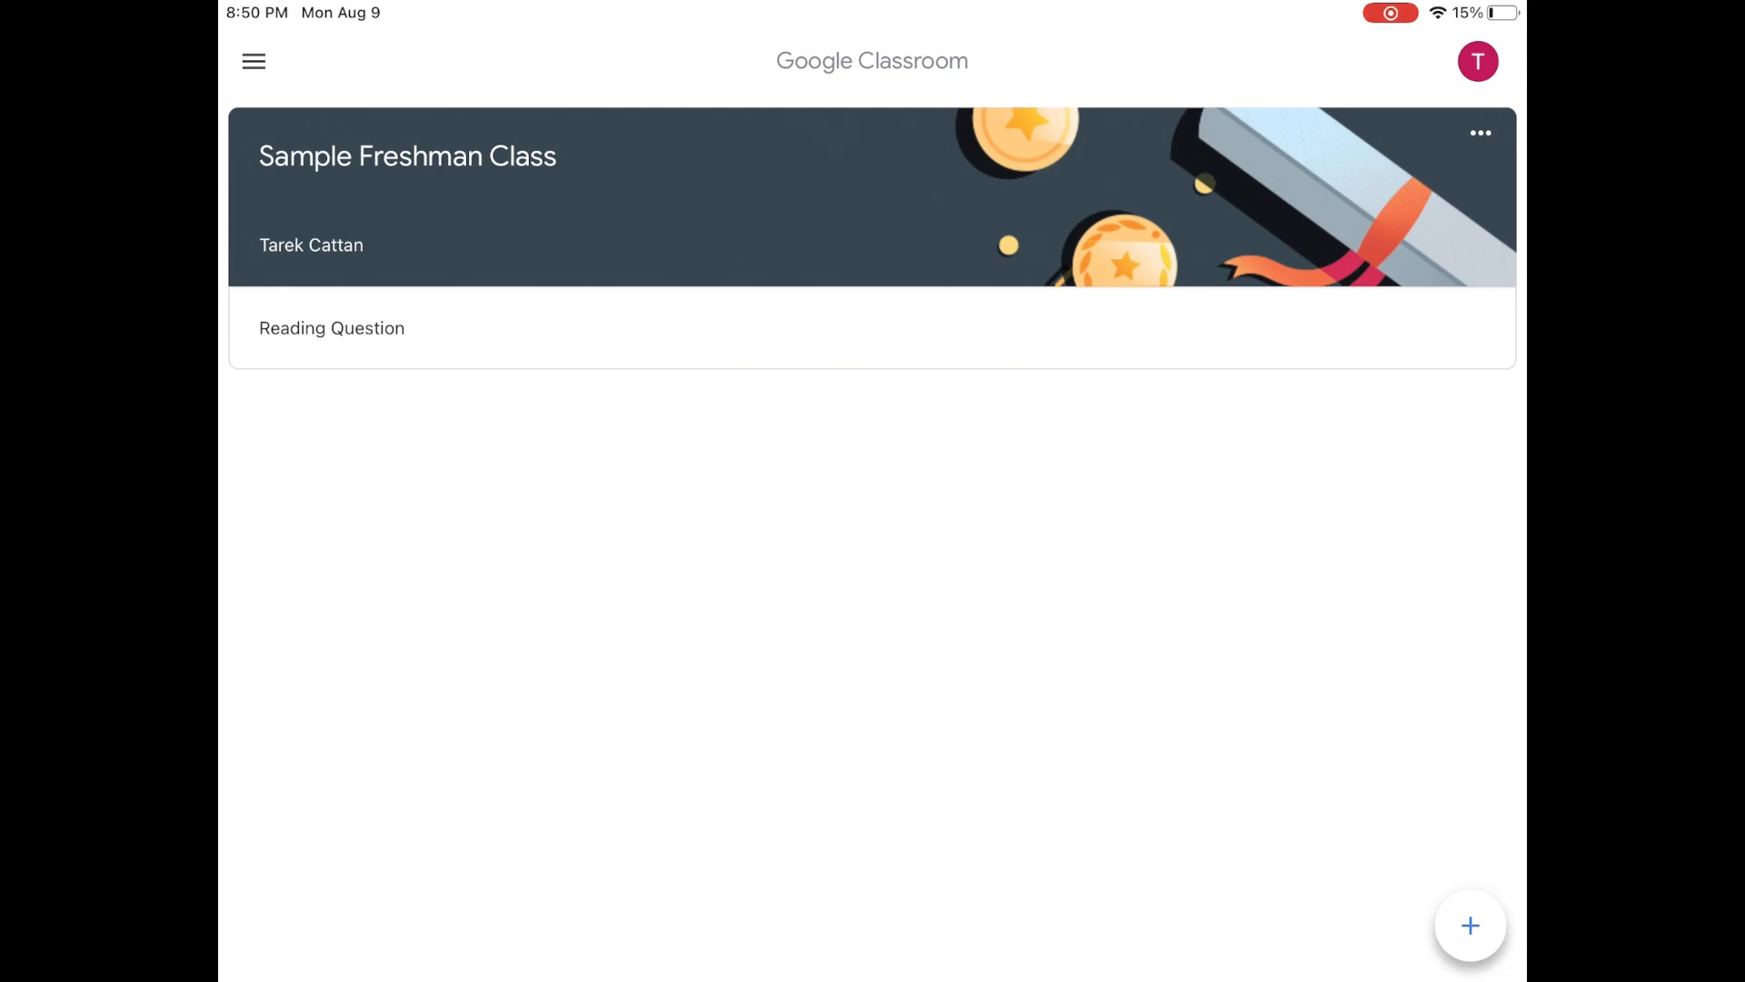
pyautogui.click(253, 61)
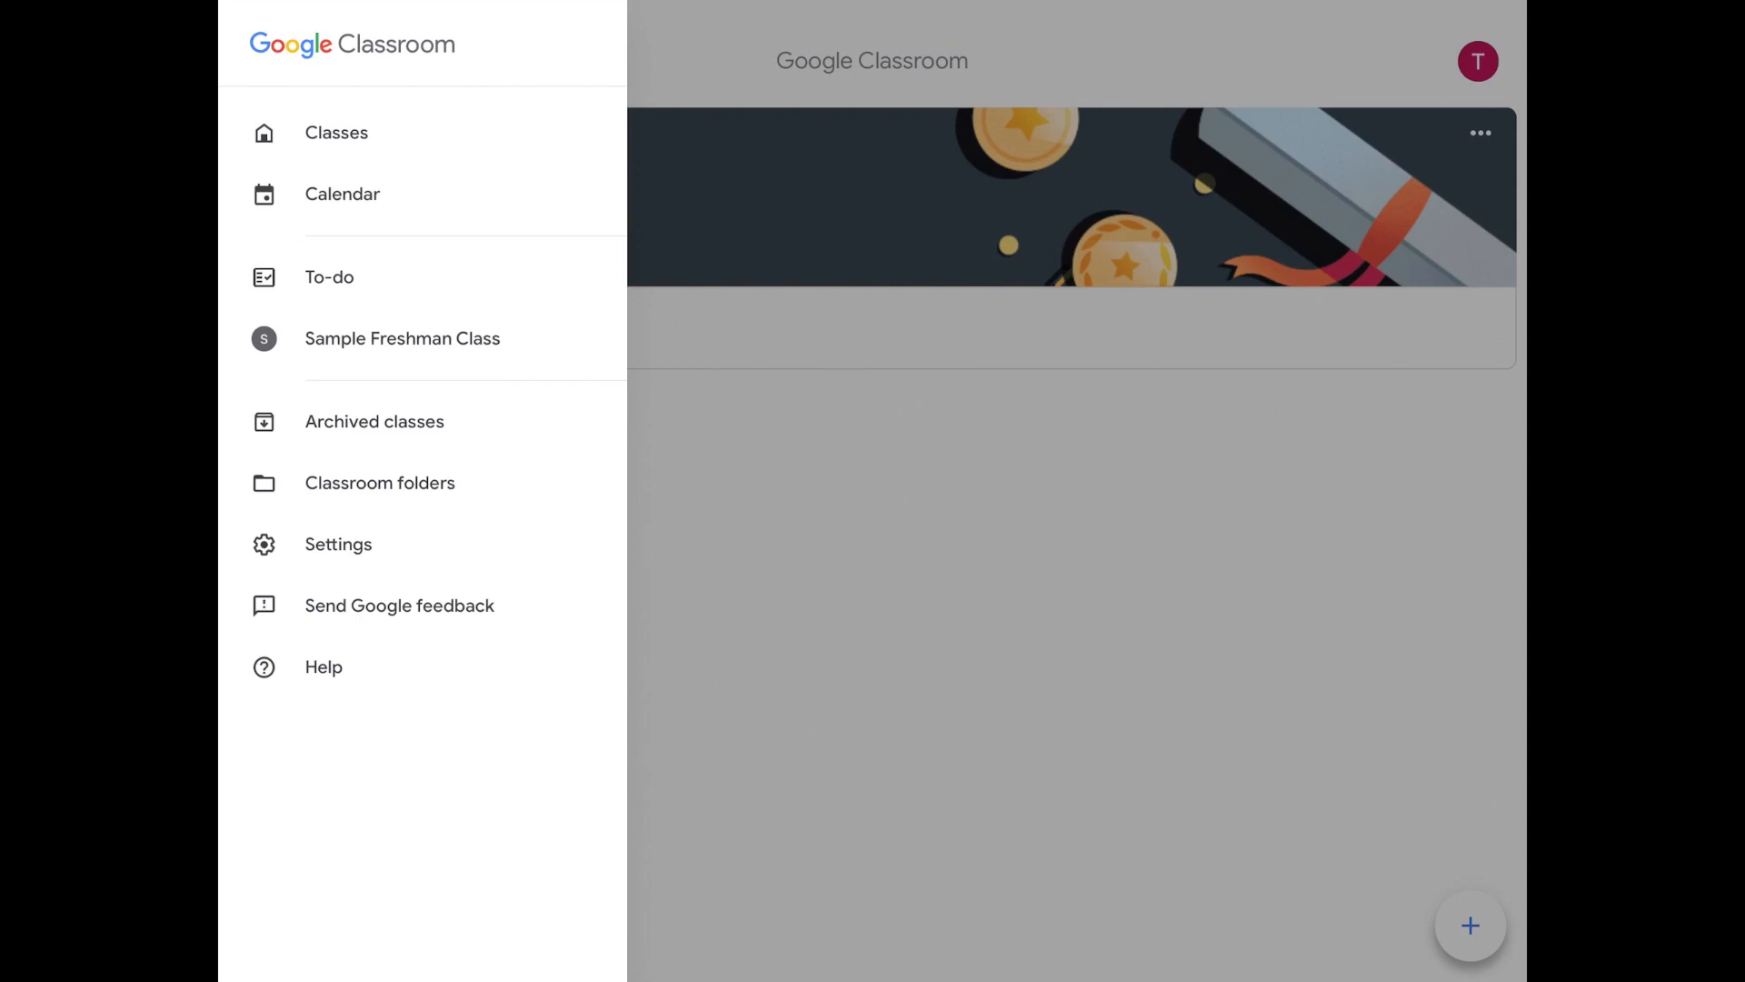
pyautogui.moveTo(342, 194)
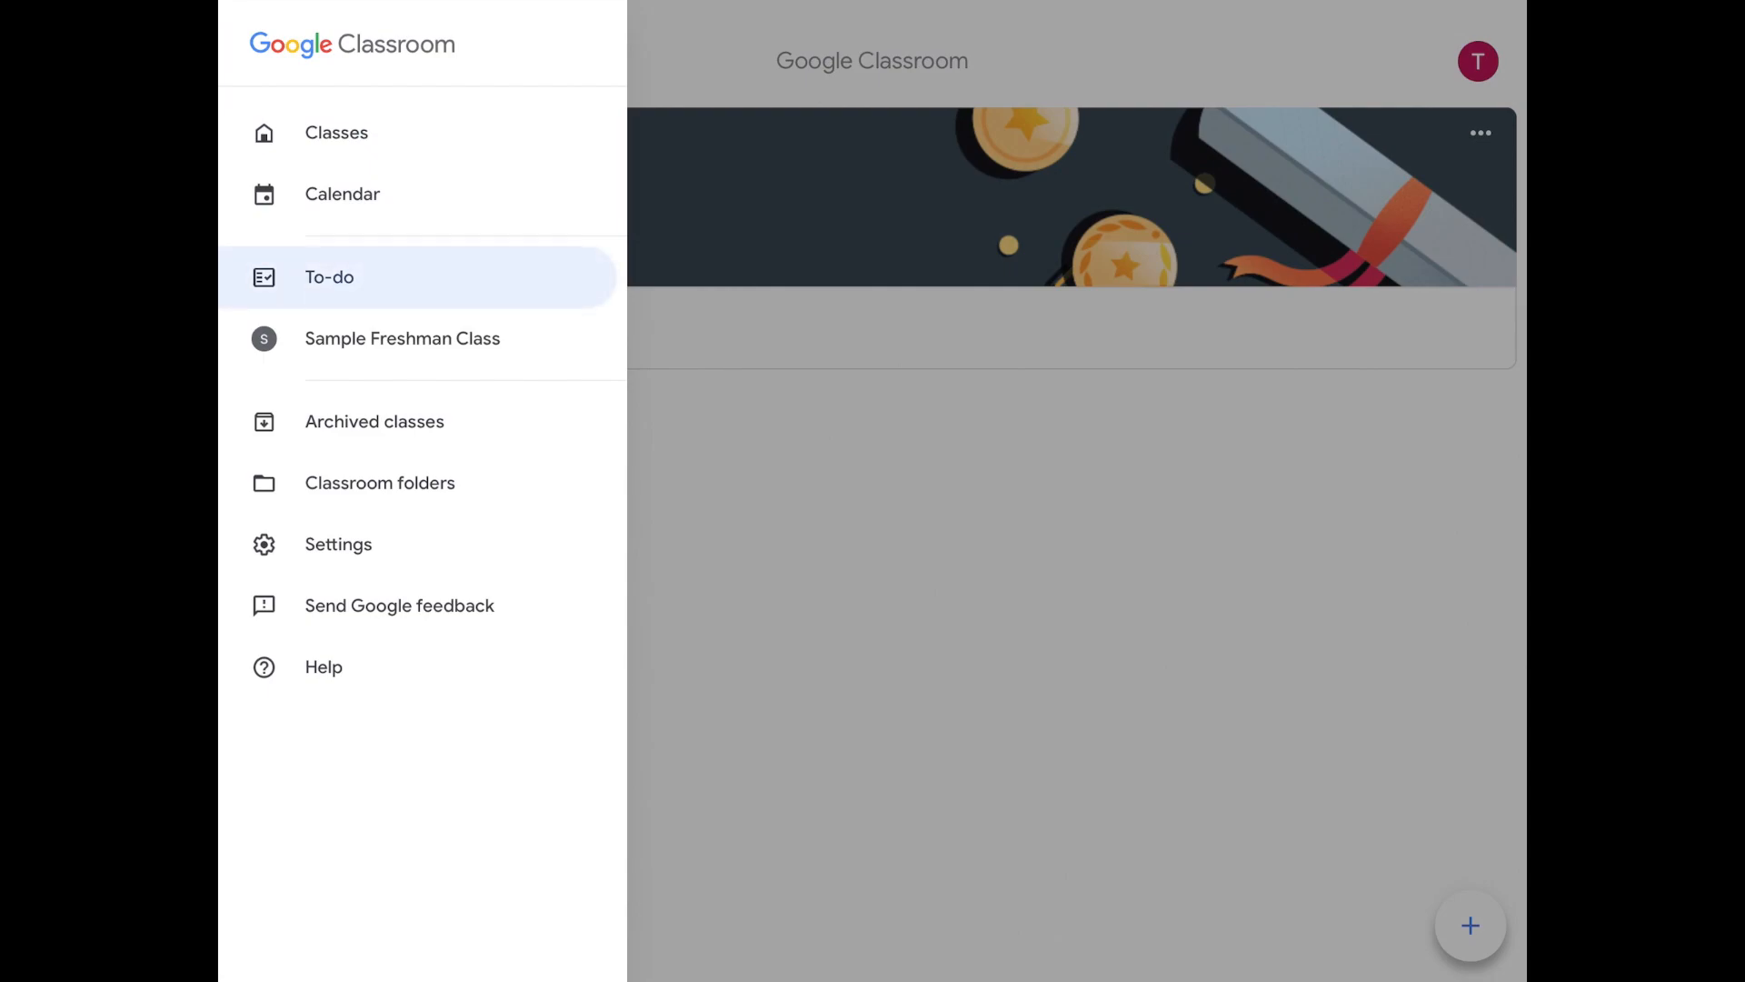
pyautogui.click(329, 277)
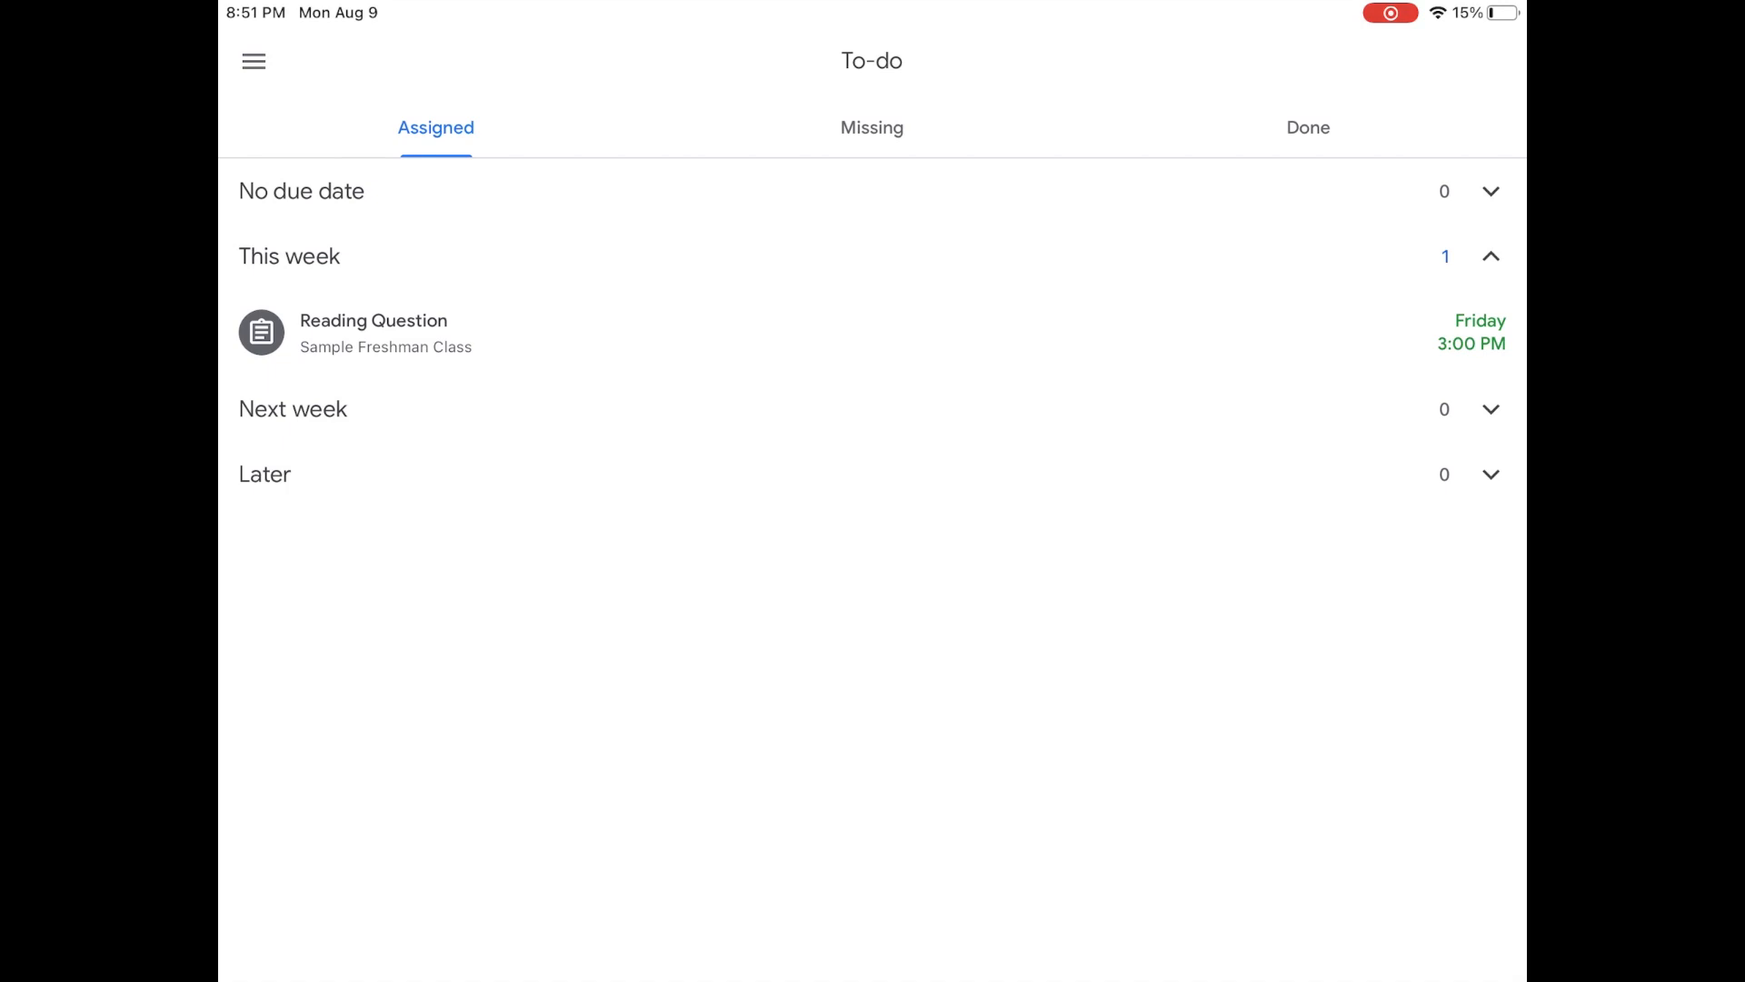
pyautogui.click(1308, 127)
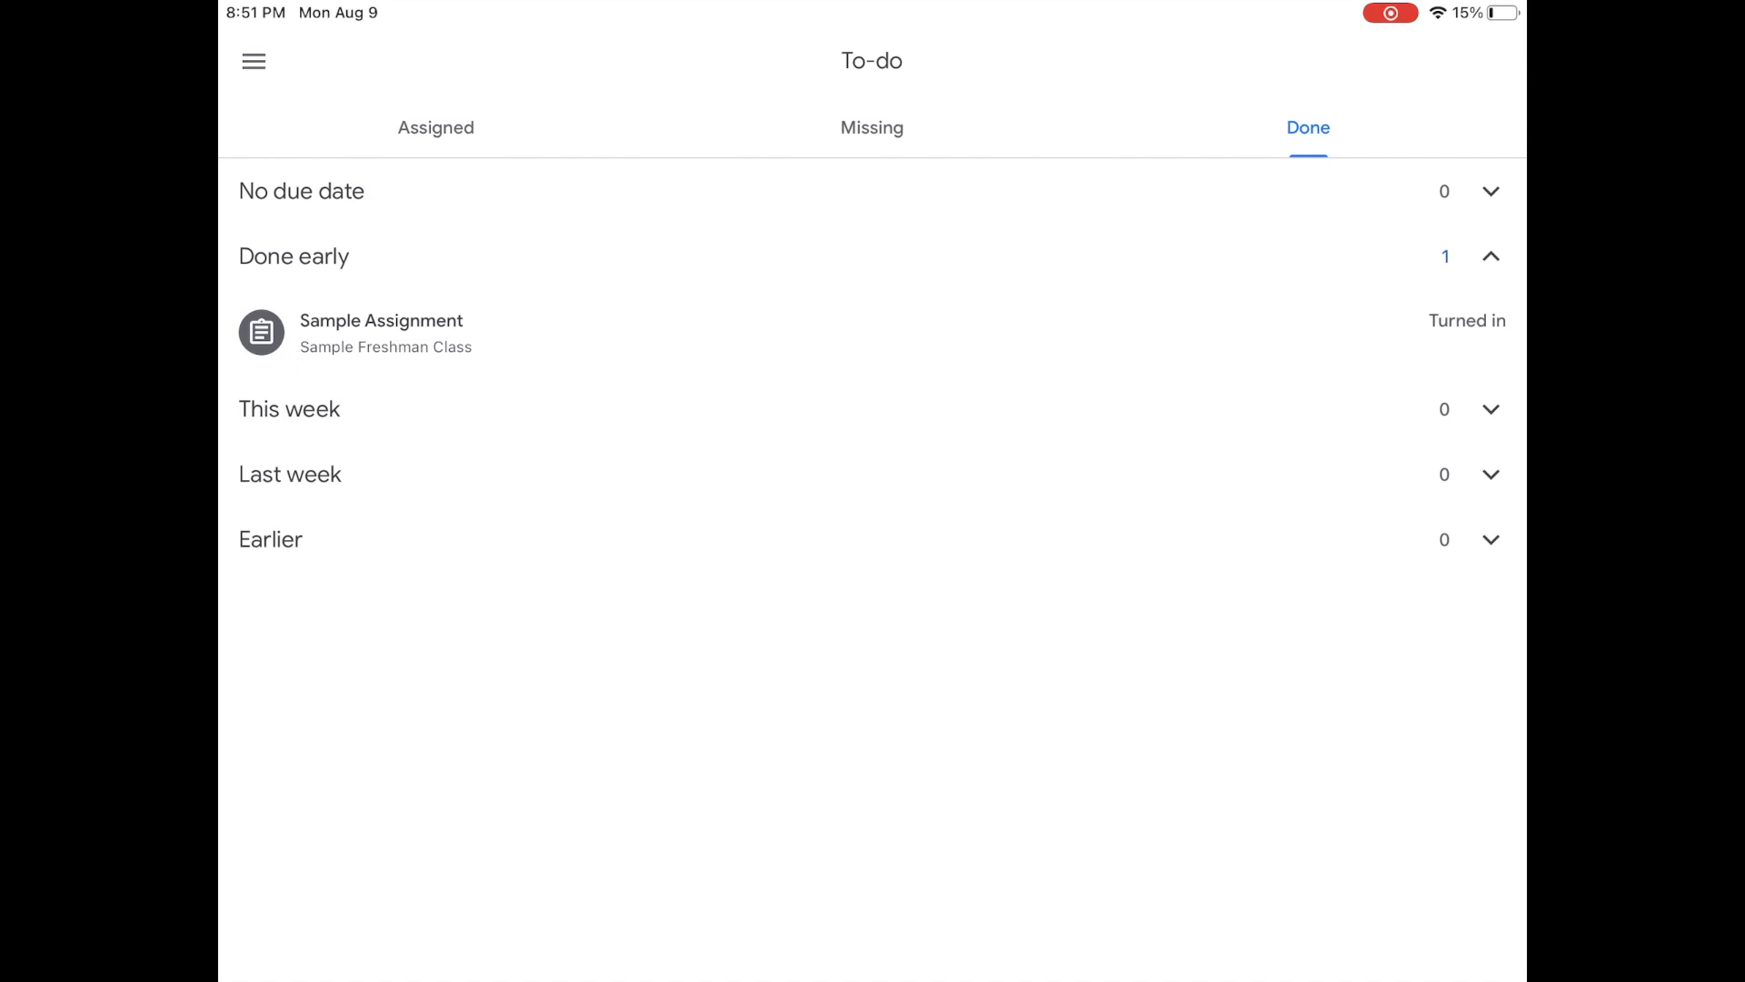
# Open Settings and toggle Email notifications off, then back on
pyautogui.click(253, 61)
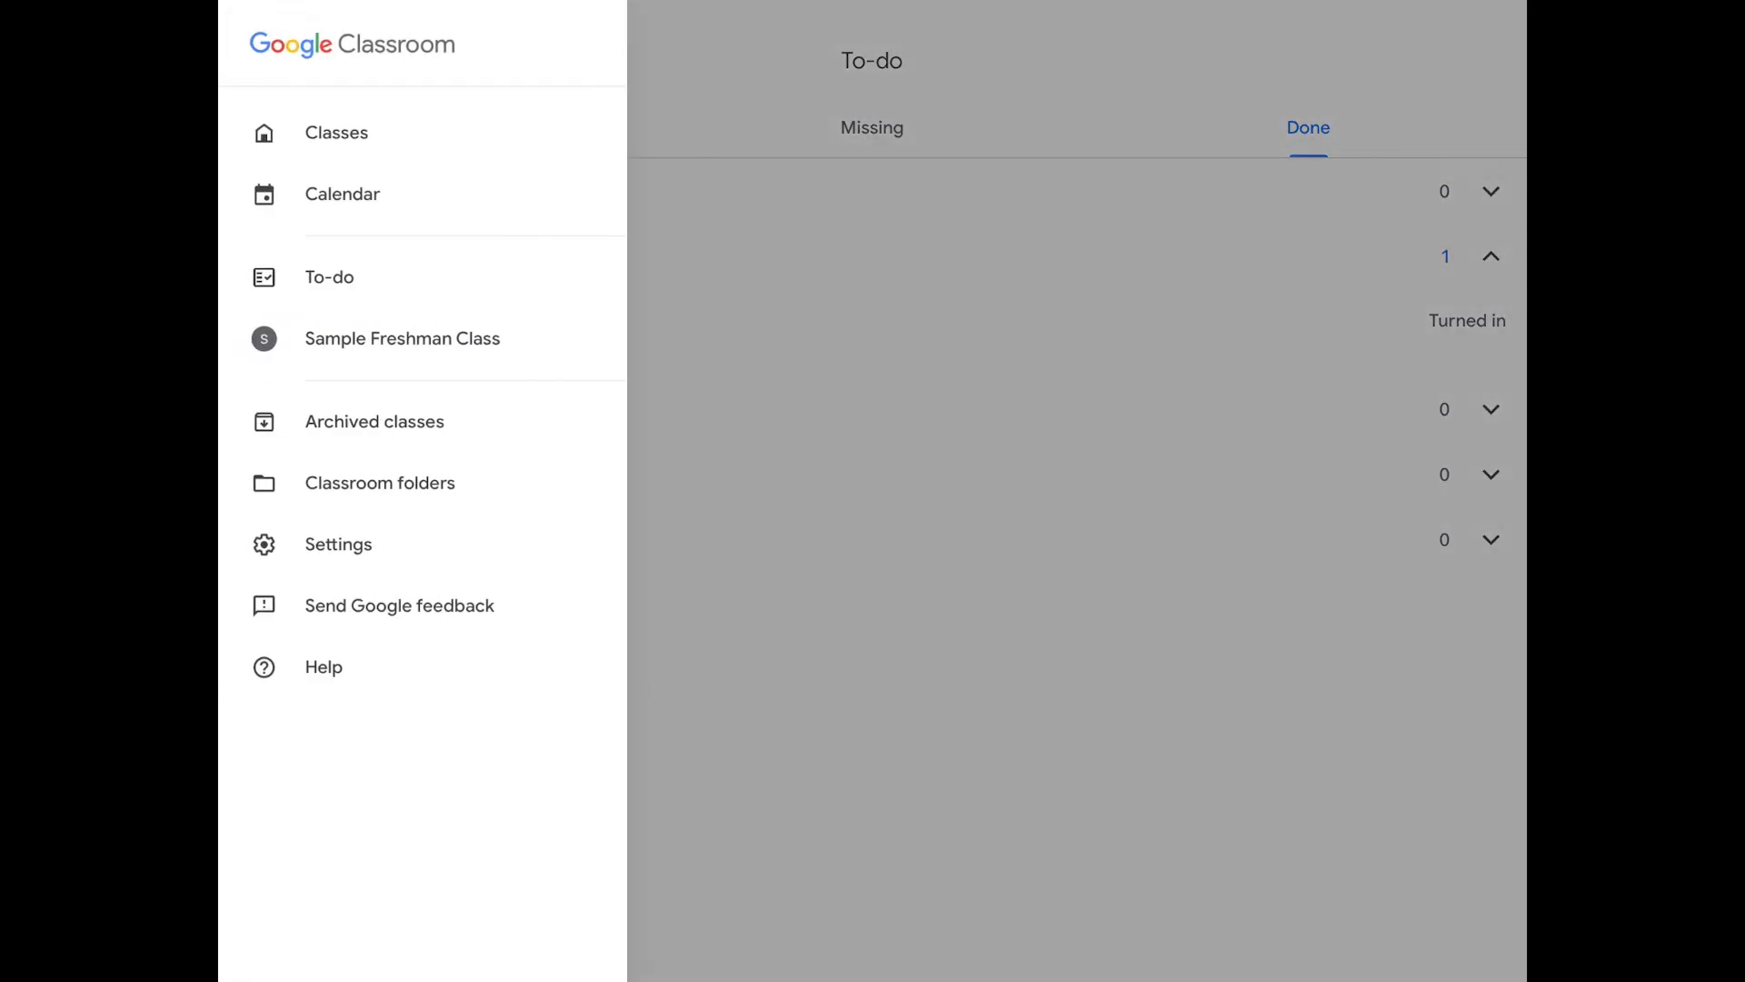
pyautogui.click(336, 133)
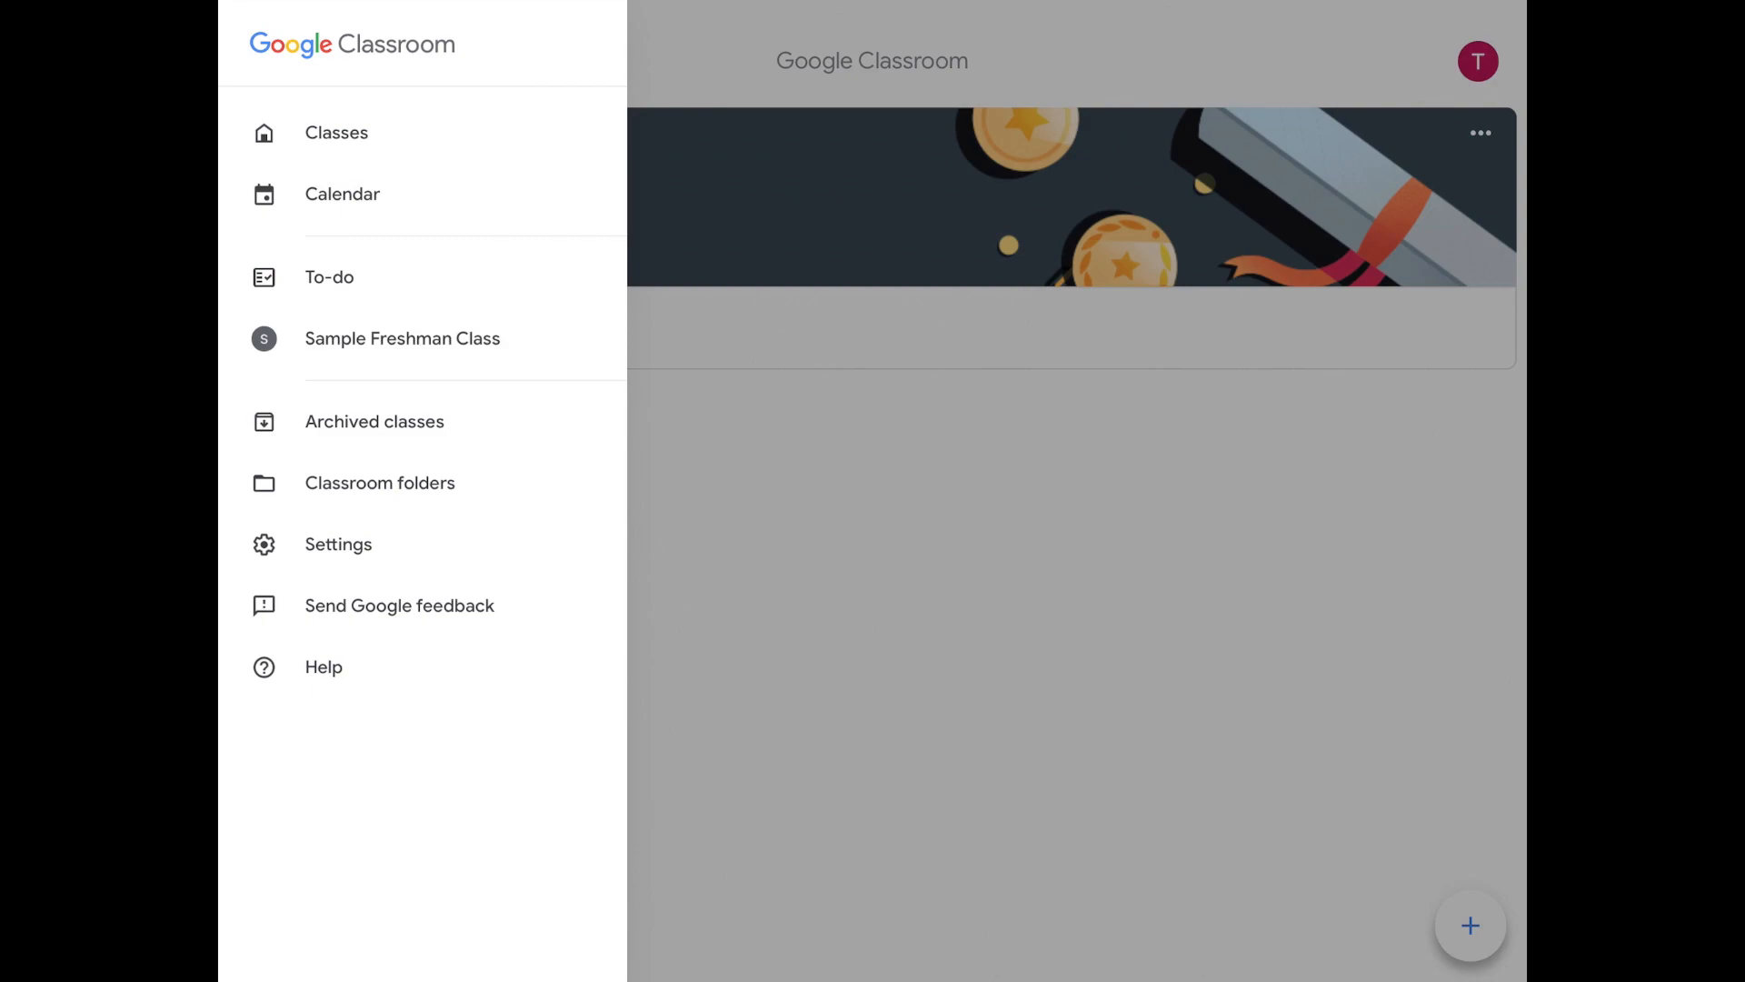
pyautogui.click(338, 544)
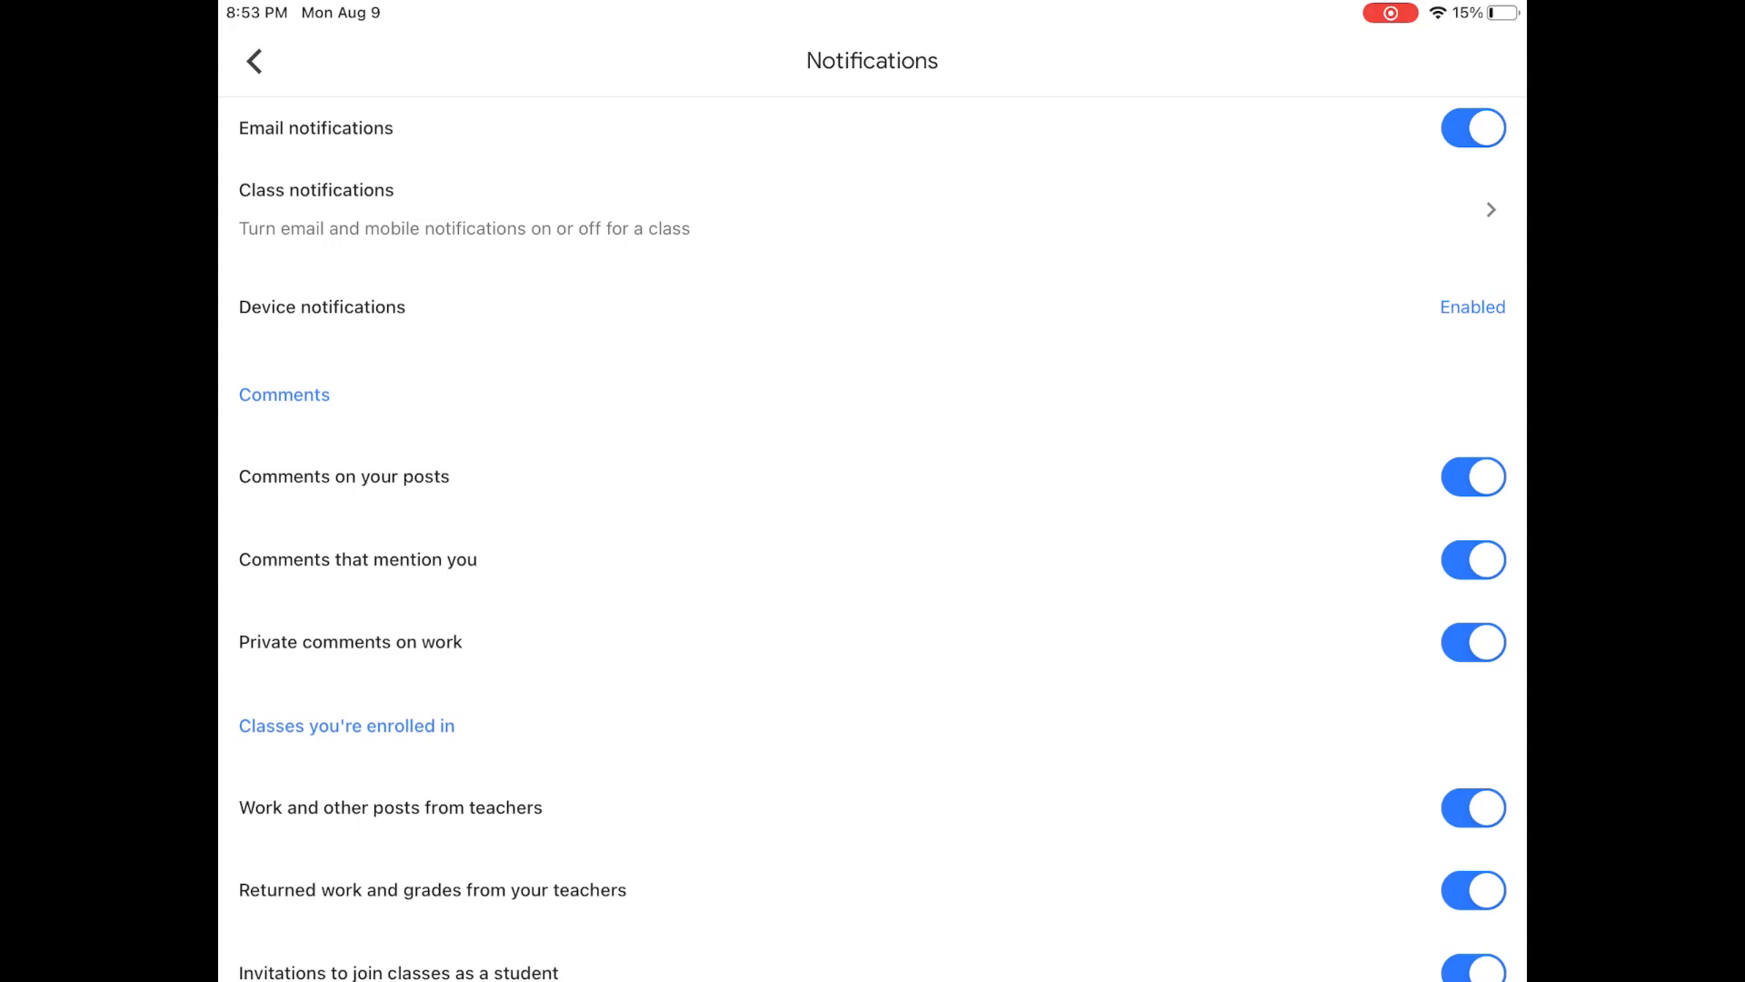
pyautogui.click(1474, 128)
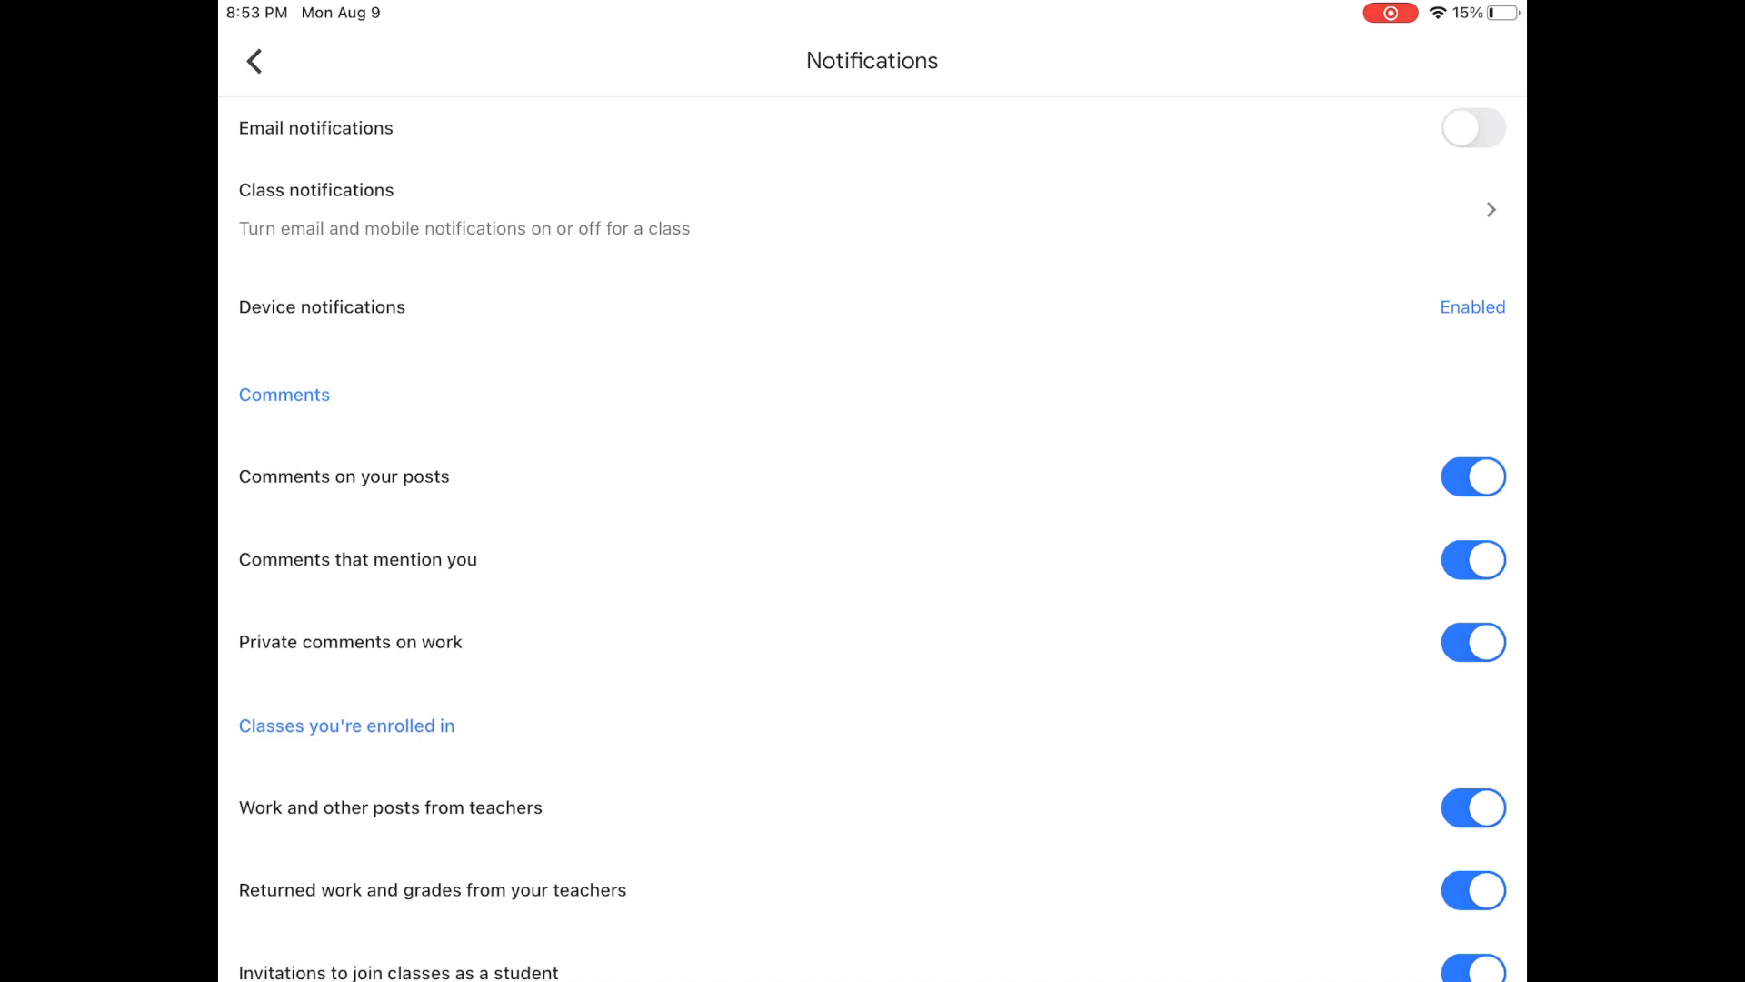
pyautogui.click(1473, 128)
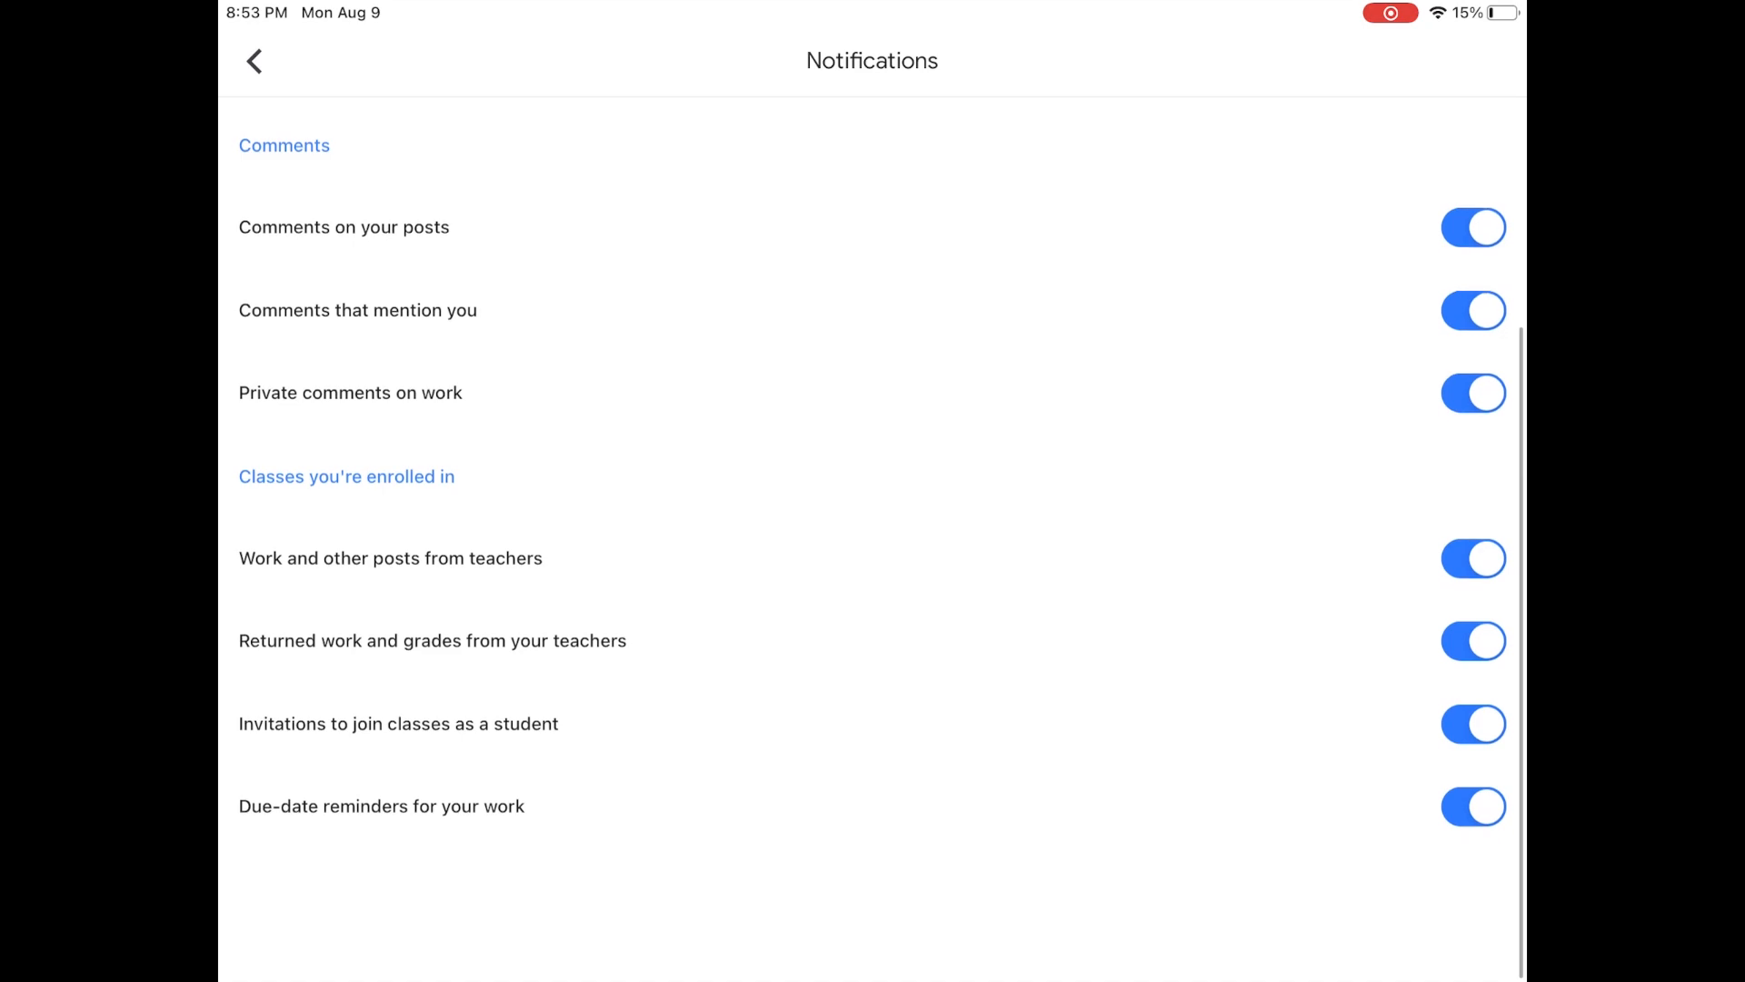
# Leave the notification settings and return to the classes home page
pyautogui.scroll(-3)
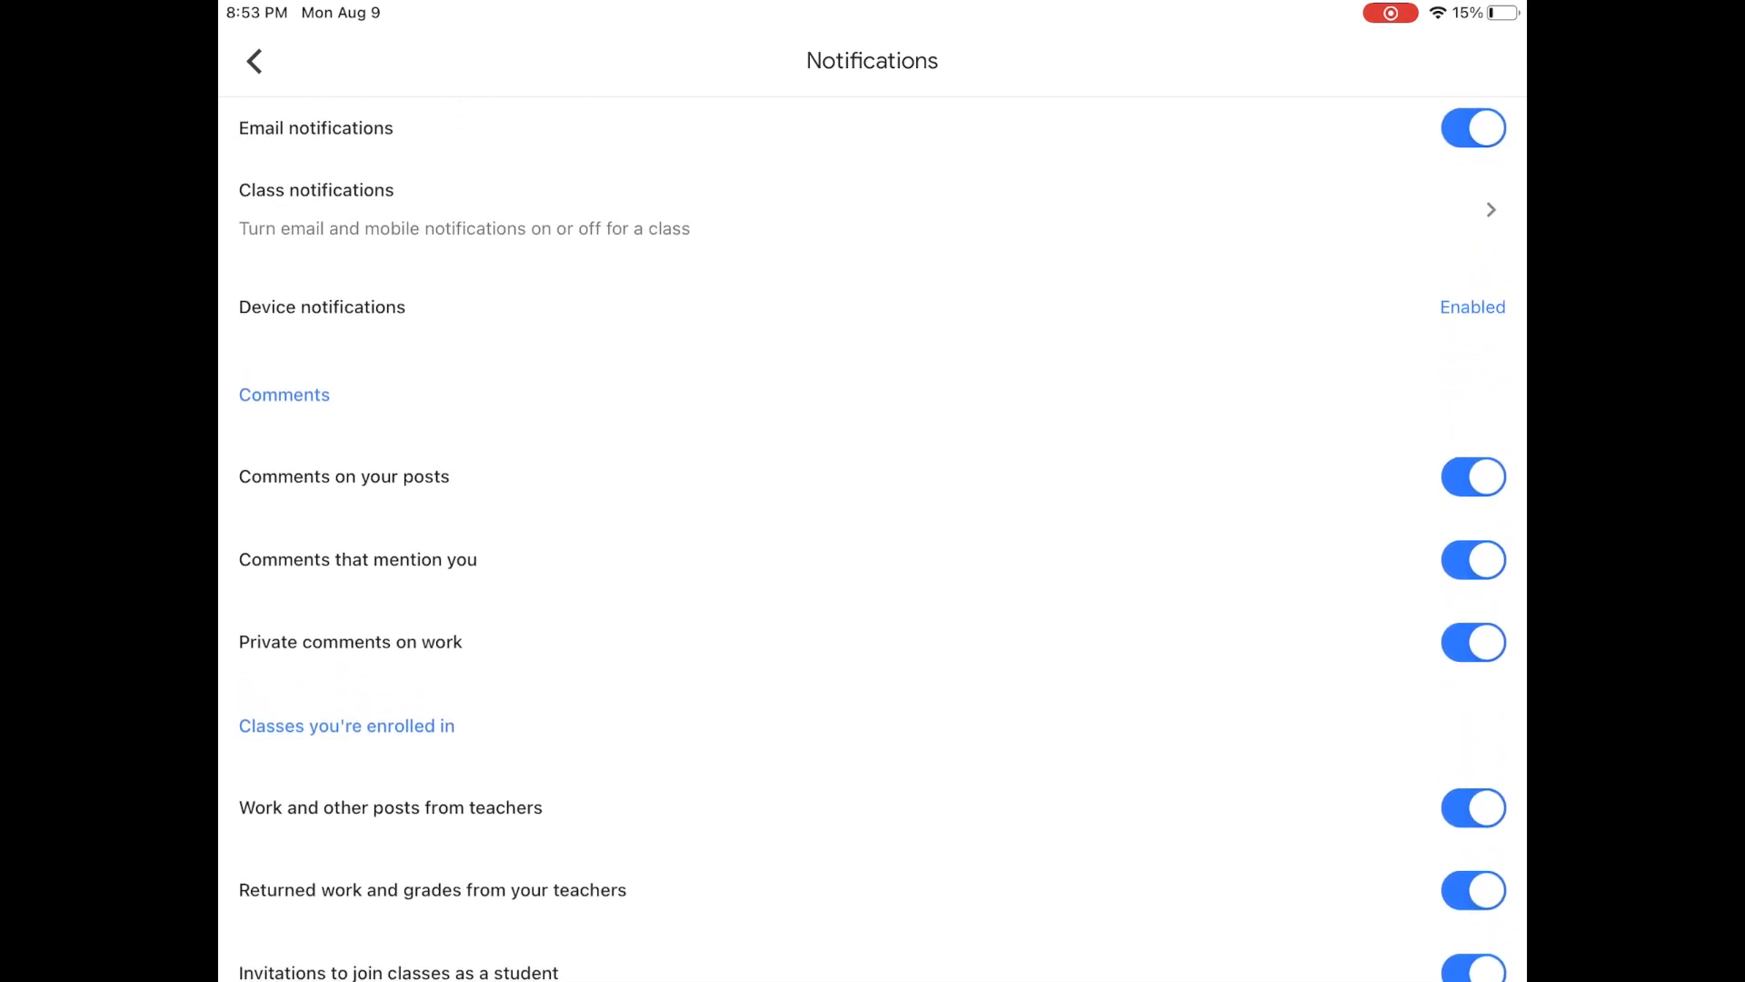
pyautogui.click(253, 60)
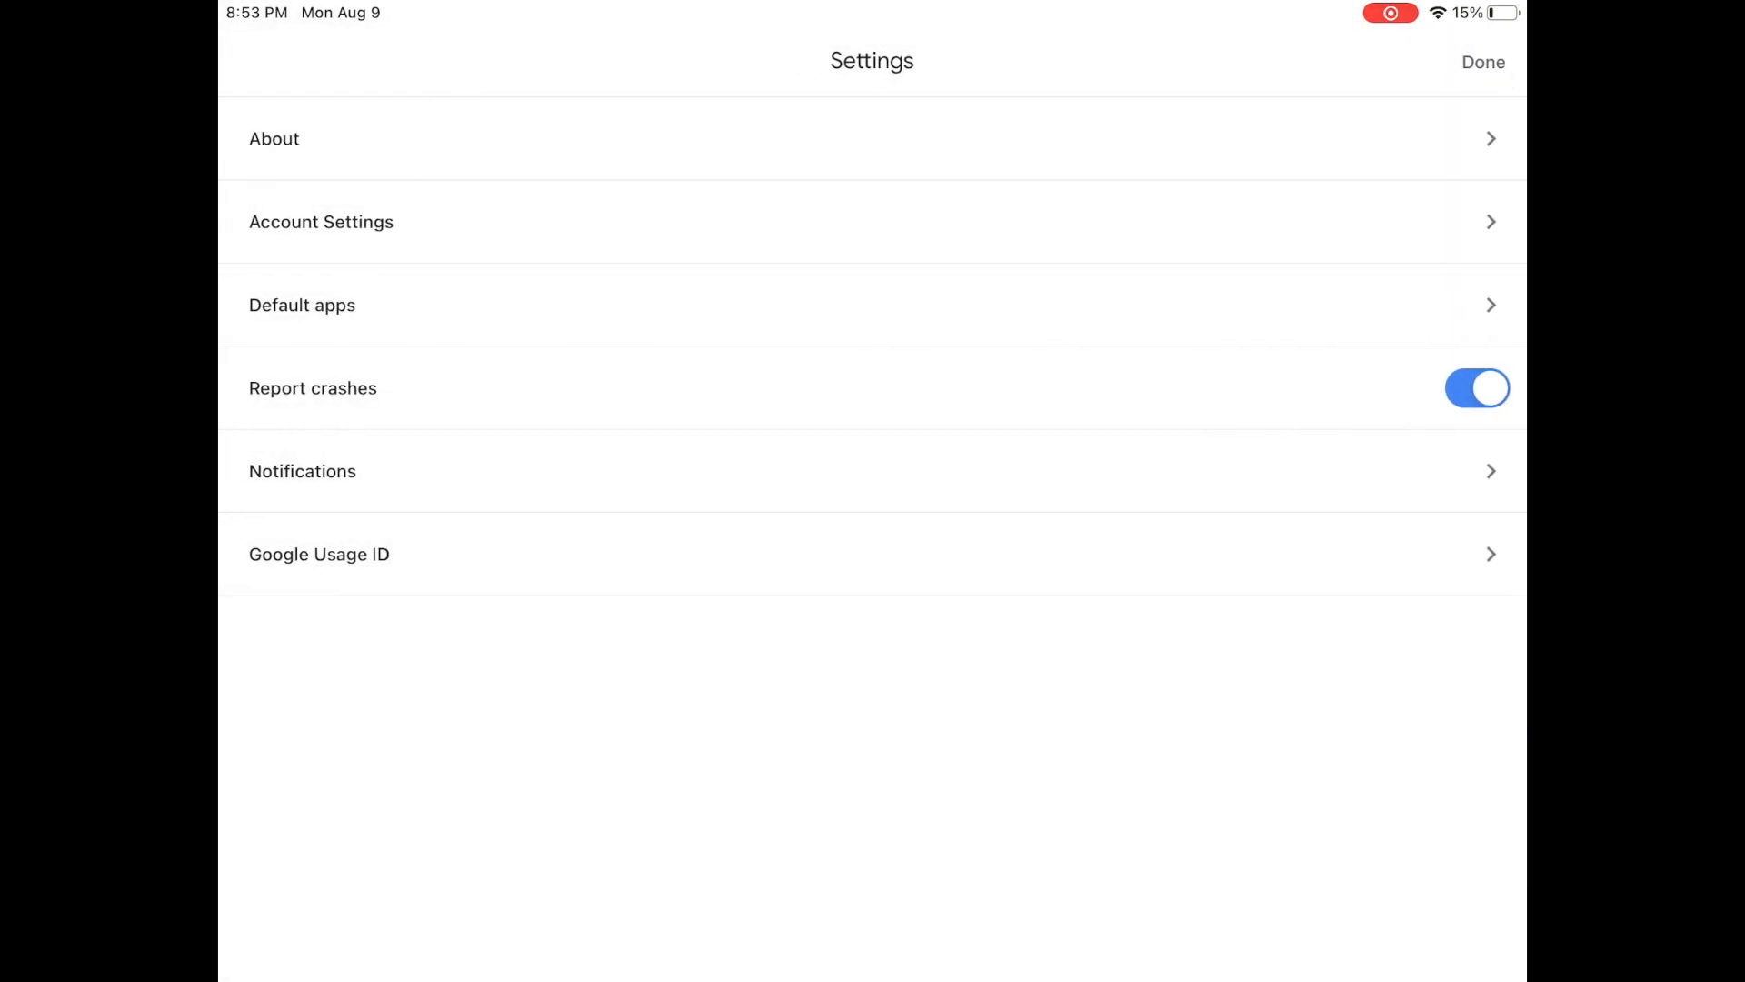
pyautogui.click(1482, 61)
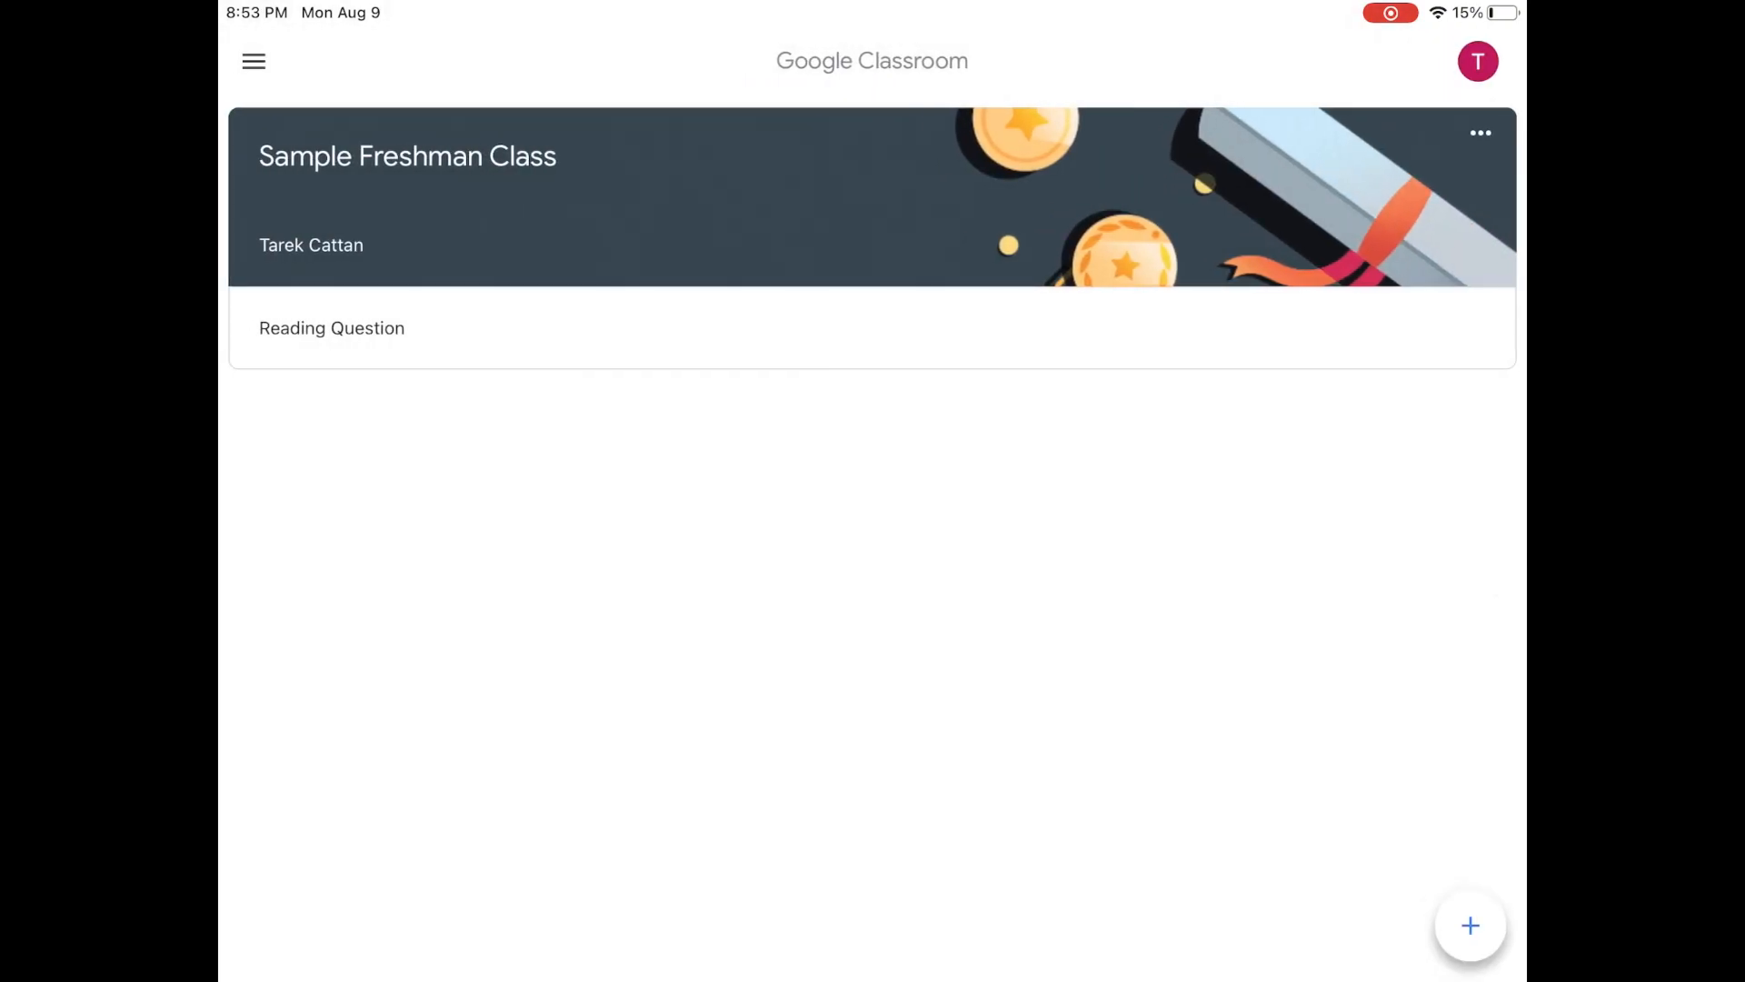